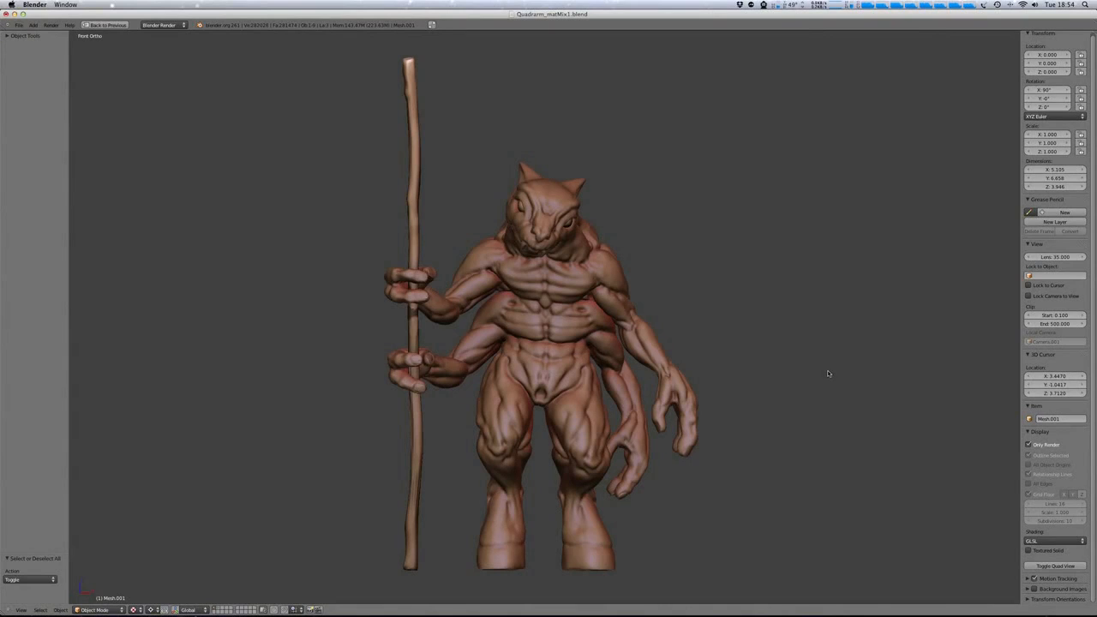
pyautogui.moveTo(824, 373)
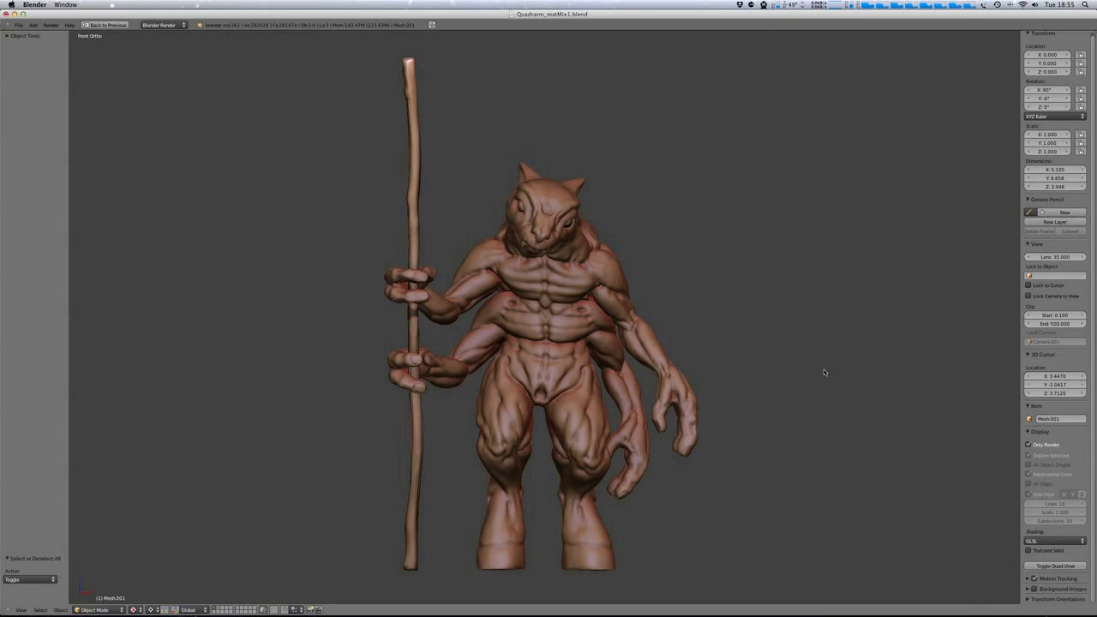
pyautogui.moveTo(734, 356)
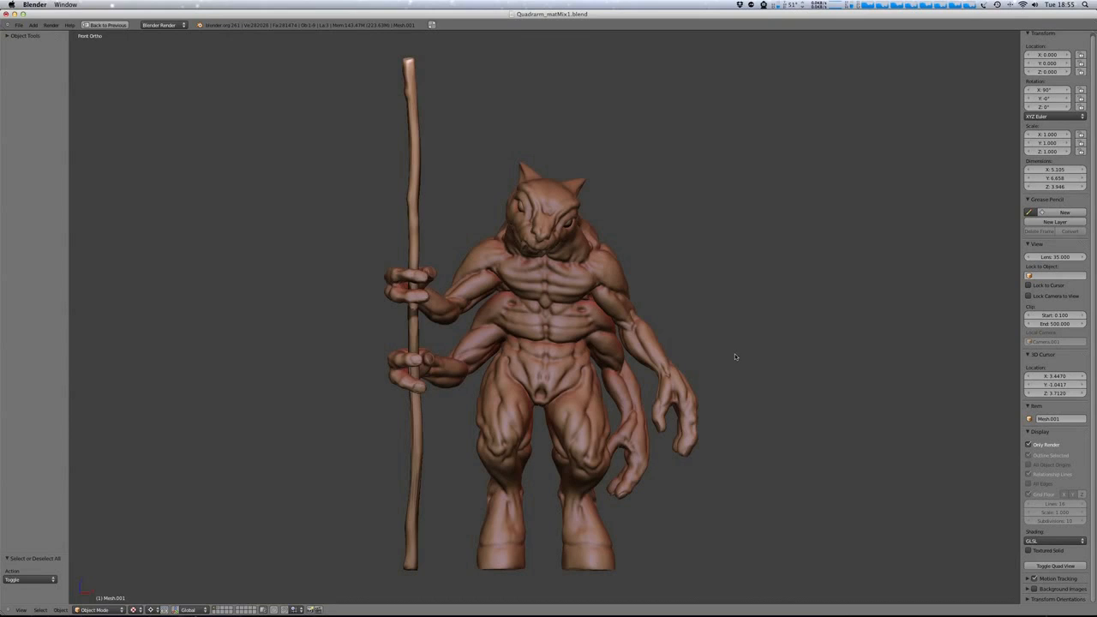
pyautogui.moveTo(735, 353)
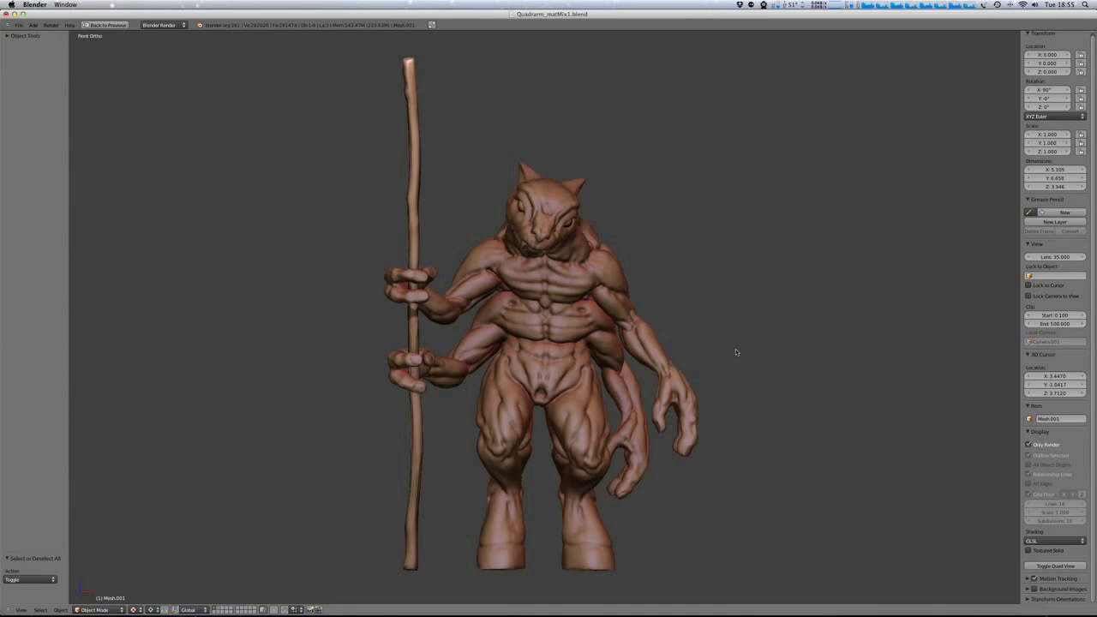
pyautogui.moveTo(708, 418)
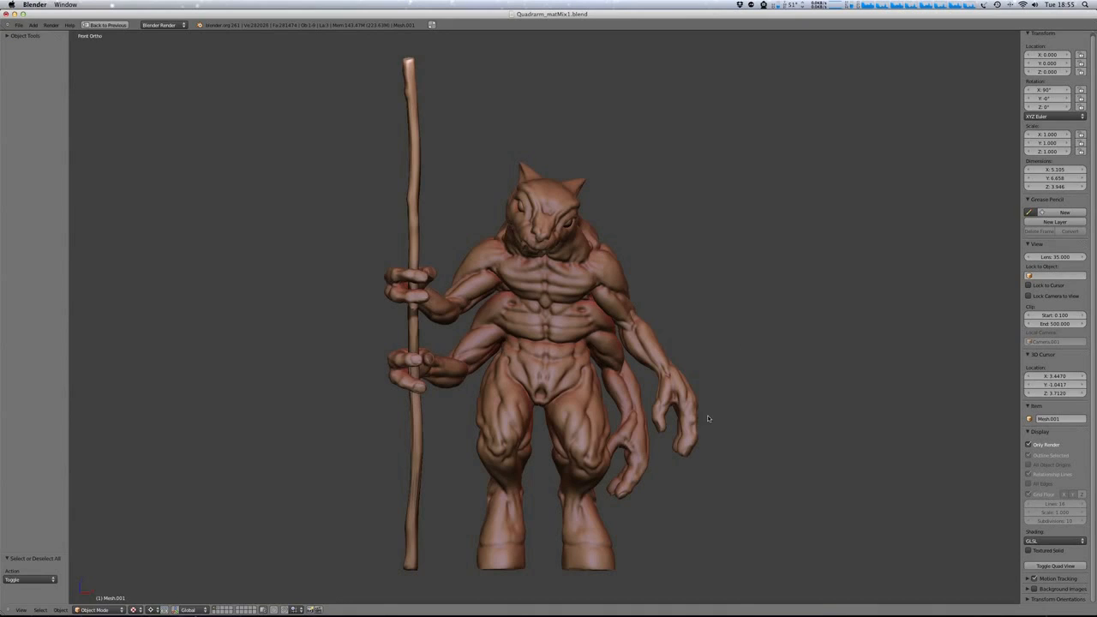
pyautogui.moveTo(582, 368)
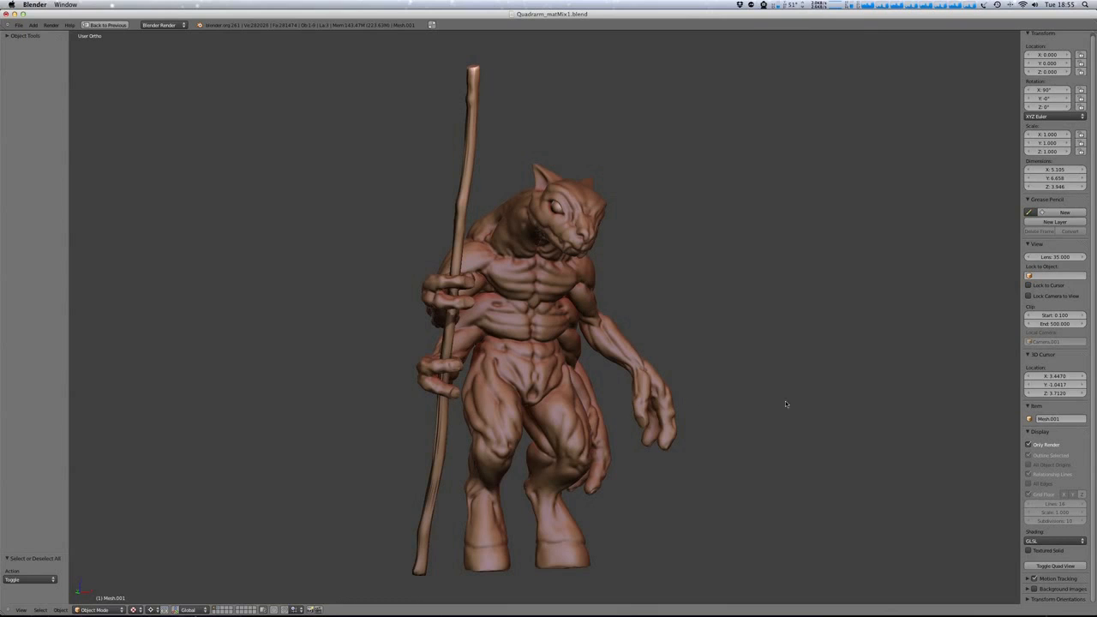
pyautogui.moveTo(780, 413)
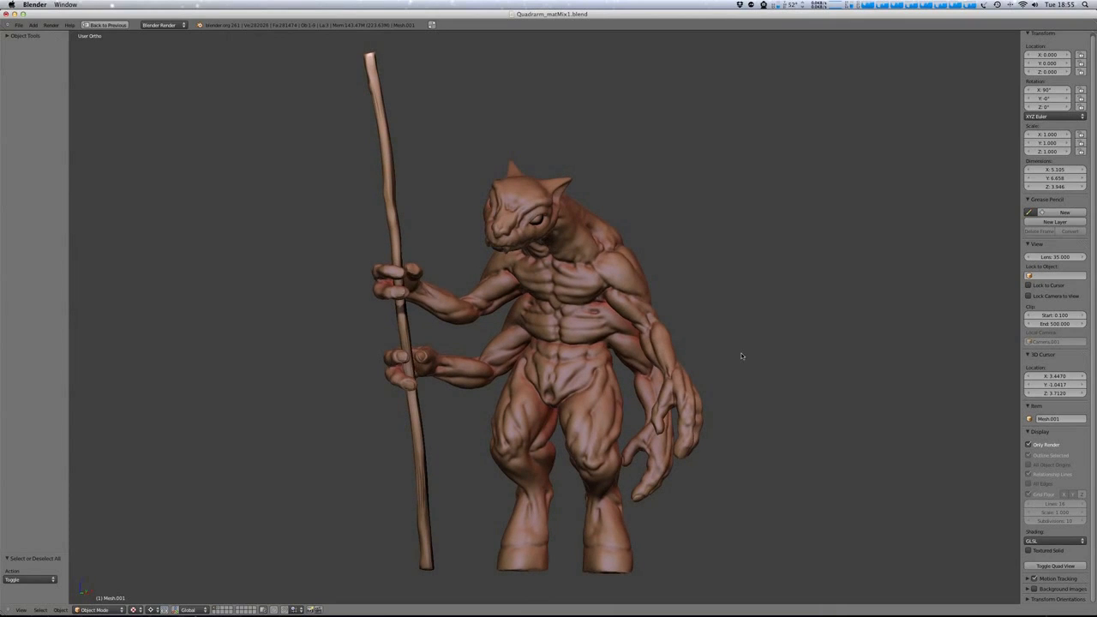
pyautogui.moveTo(608, 306)
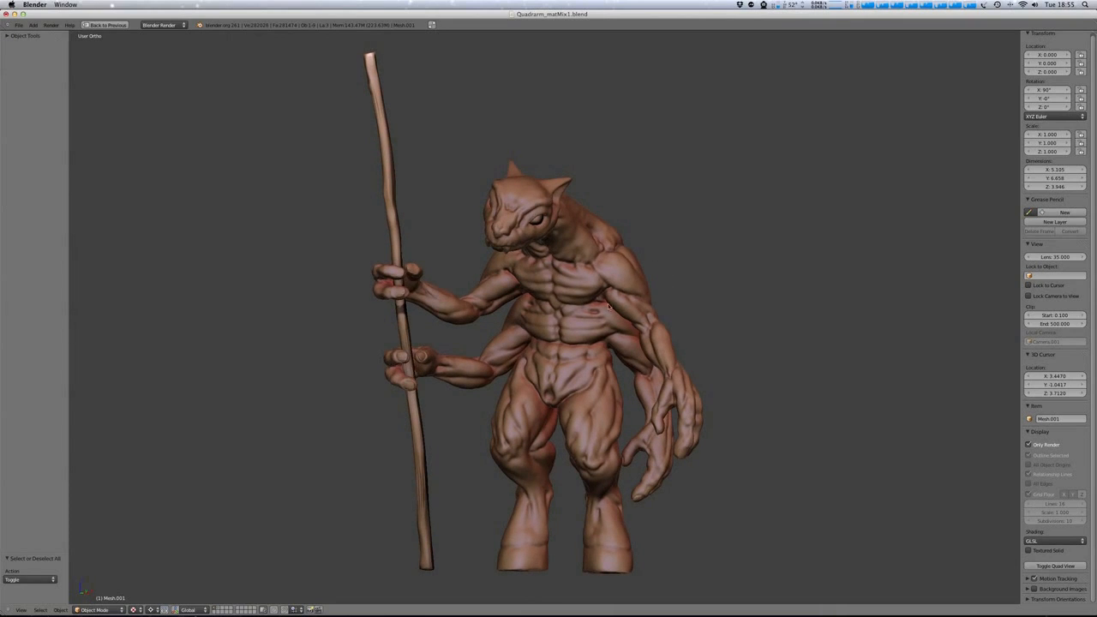
pyautogui.moveTo(670, 353)
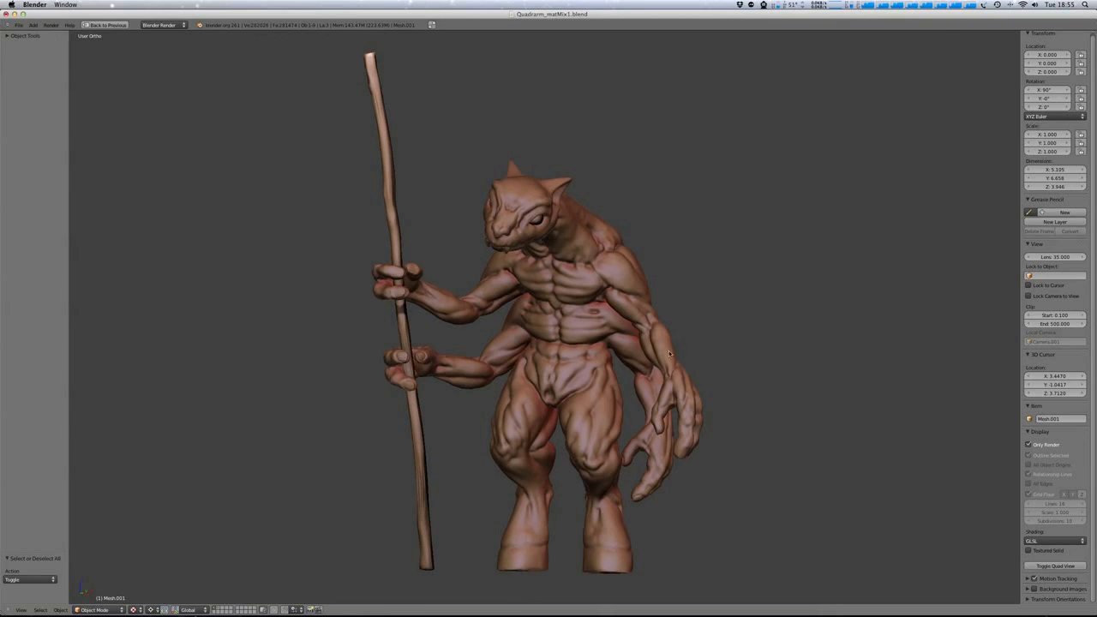
pyautogui.moveTo(634, 271)
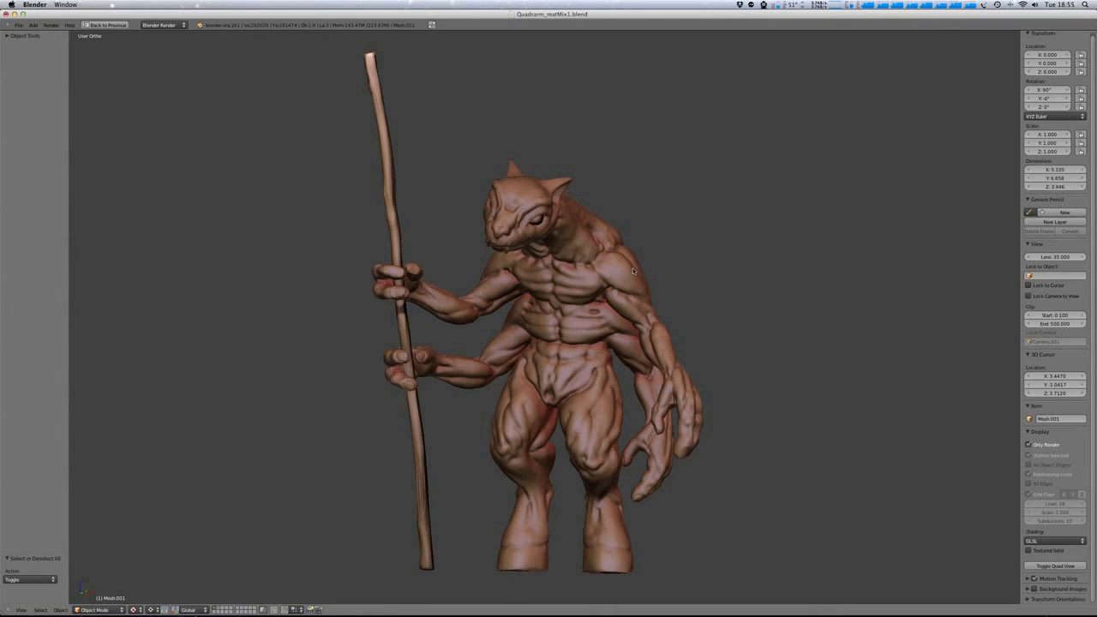
pyautogui.moveTo(729, 282)
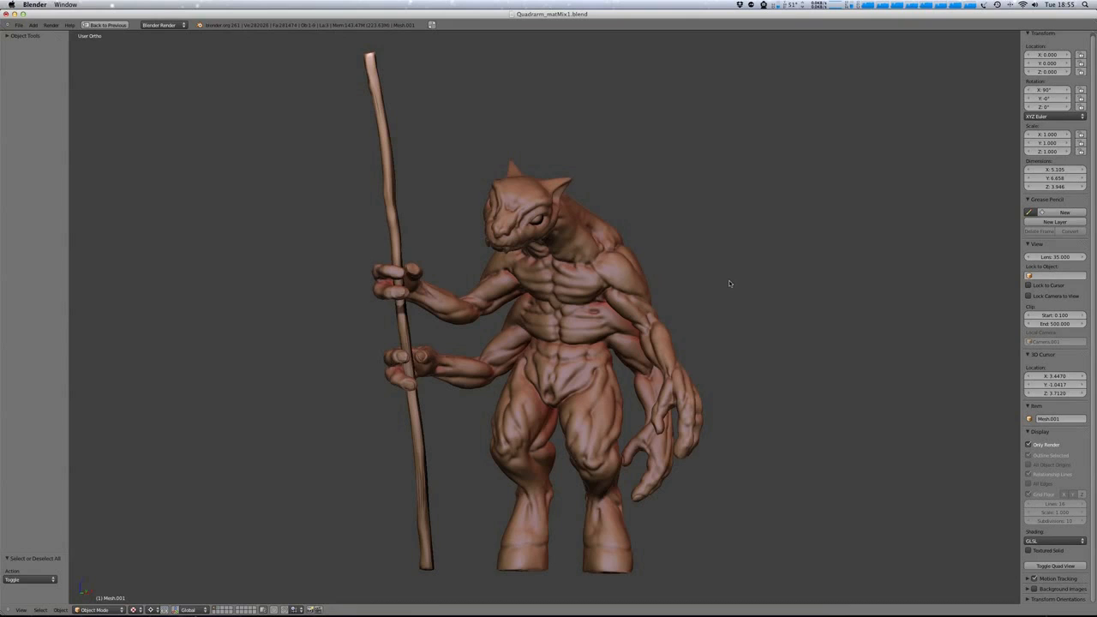
pyautogui.moveTo(724, 288)
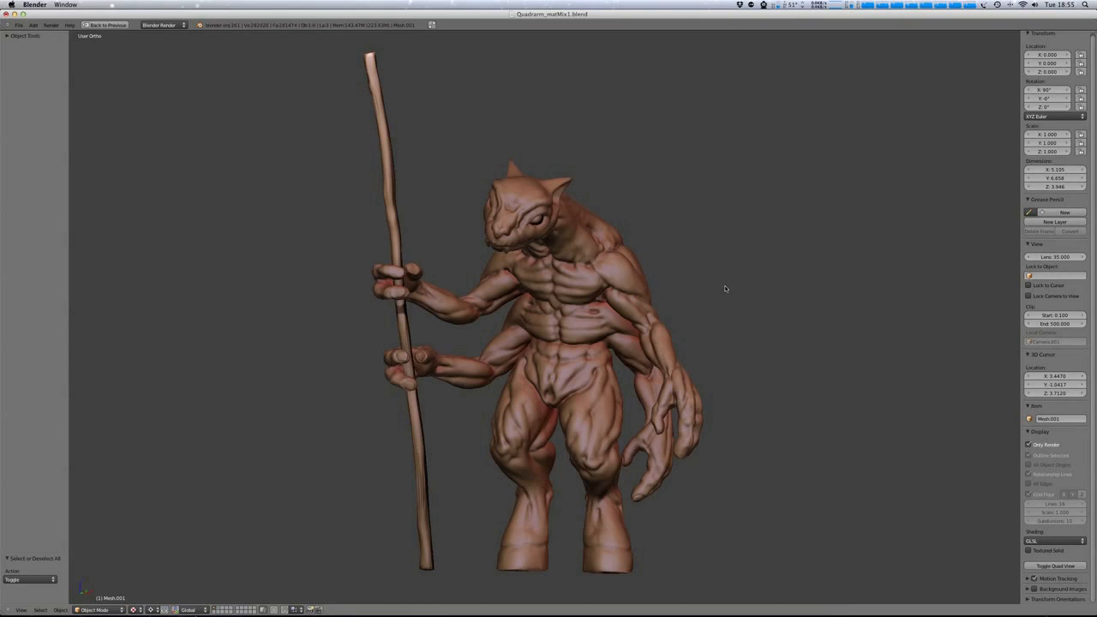
pyautogui.moveTo(714, 287)
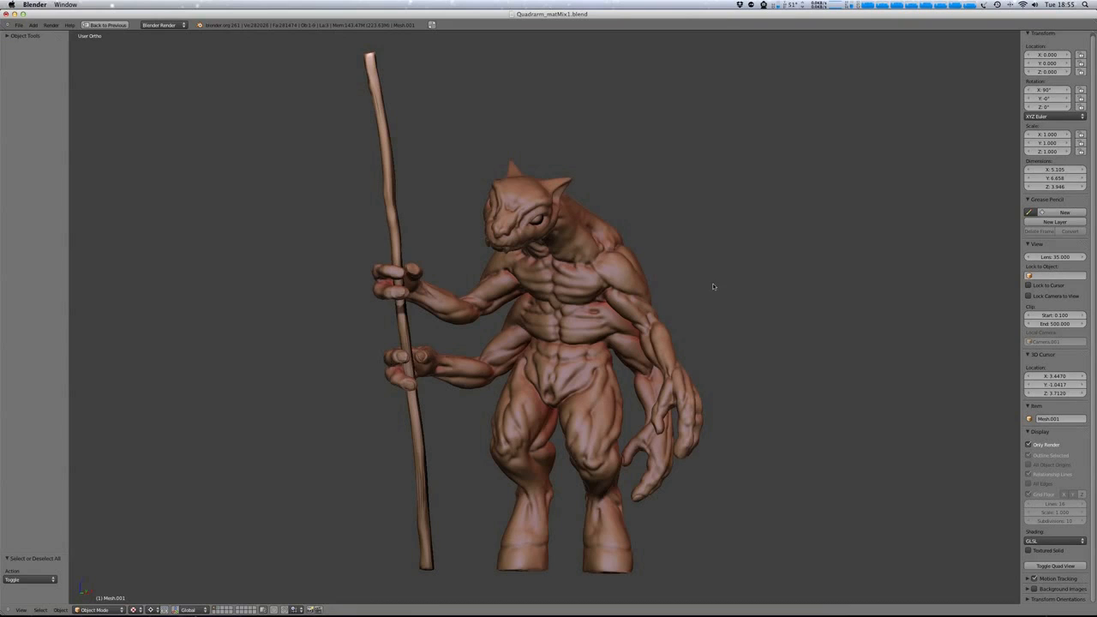
pyautogui.moveTo(709, 290)
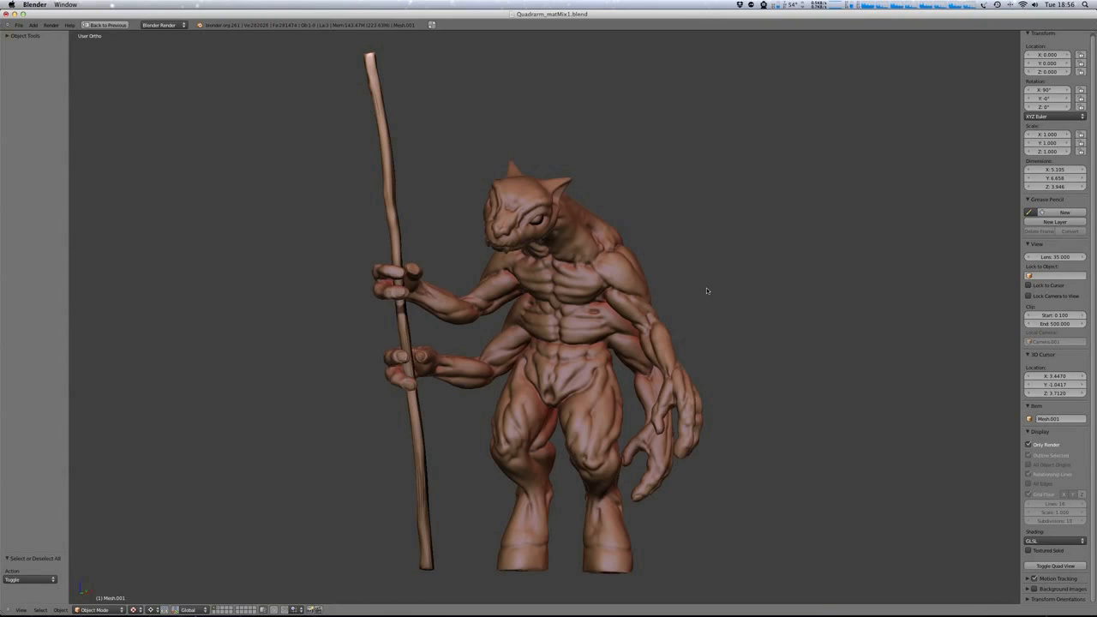
pyautogui.moveTo(693, 266)
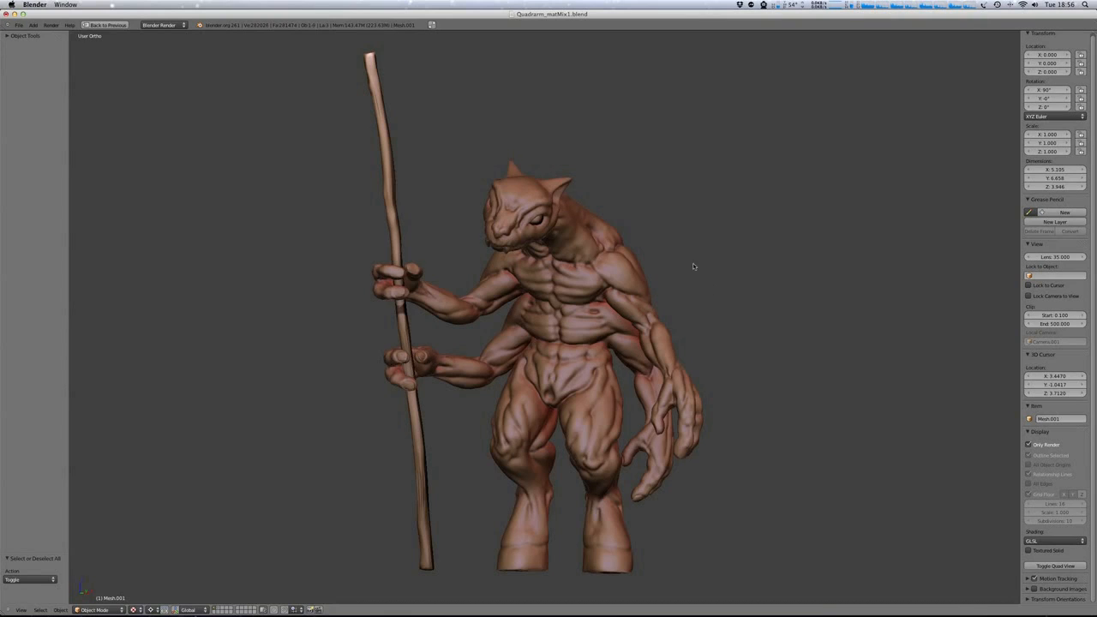
pyautogui.moveTo(699, 281)
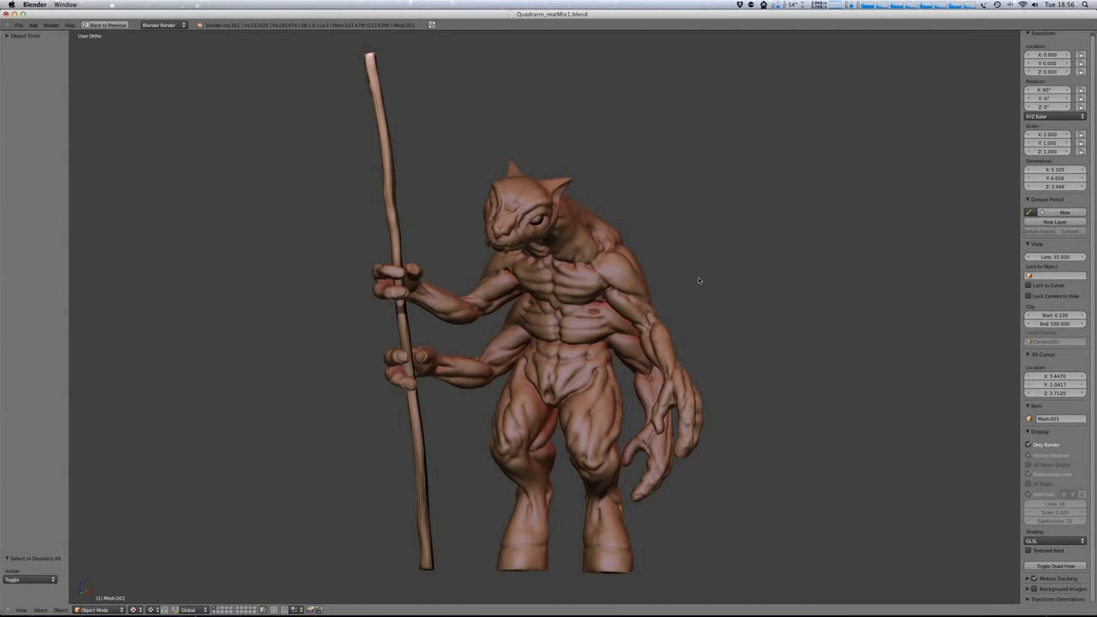
pyautogui.moveTo(712, 288)
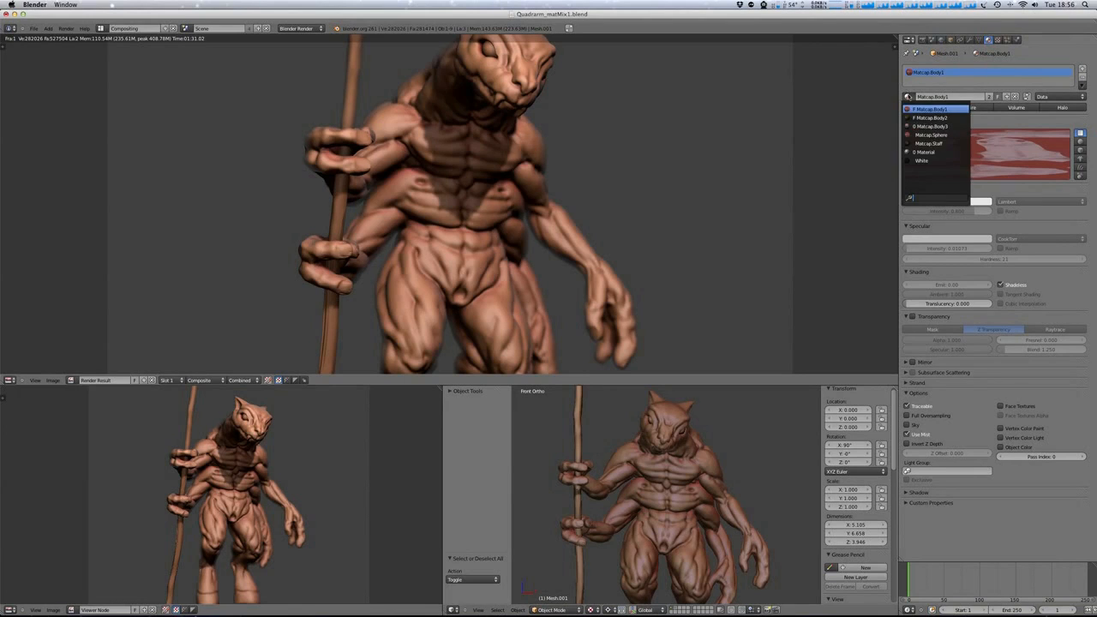
# Unlink the Matcap material from the alien mesh so it displays plain grey.
pyautogui.click(934, 109)
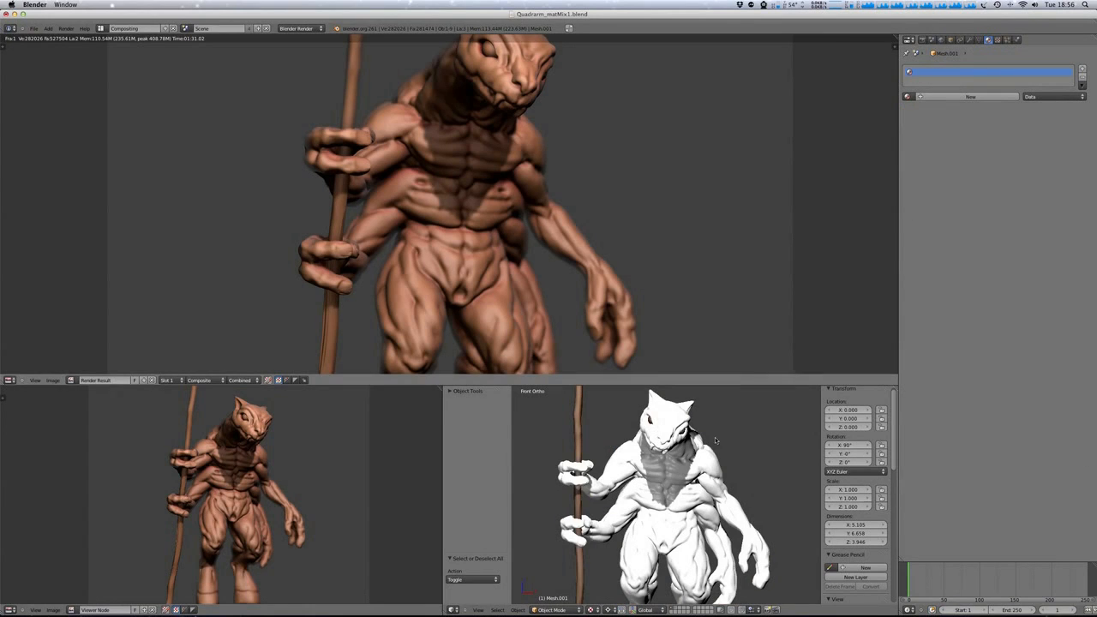
pyautogui.click(668, 480)
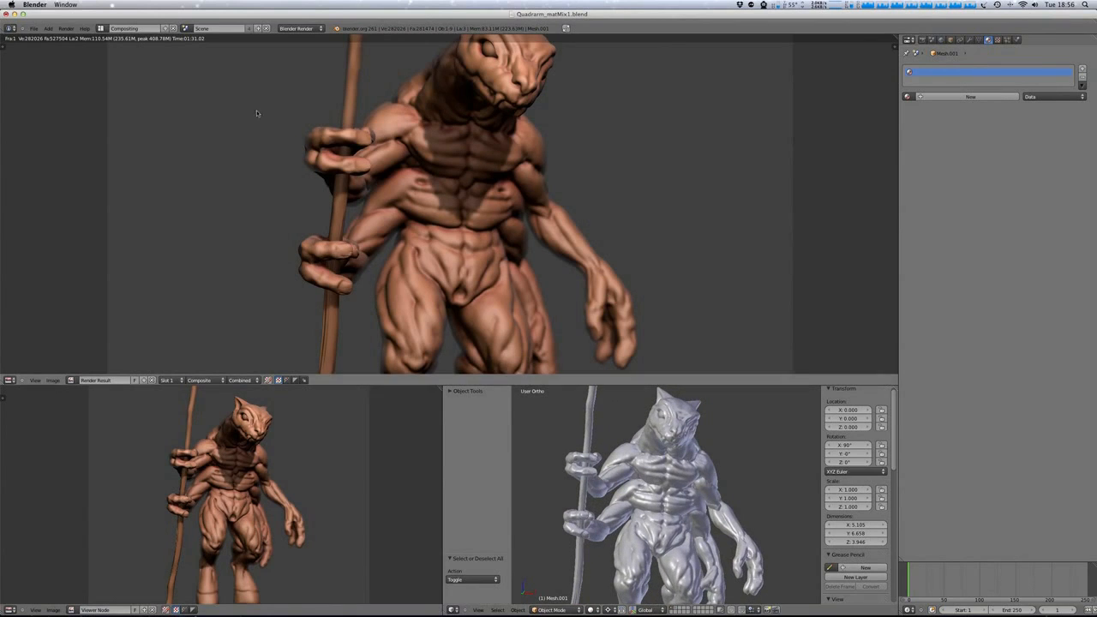
pyautogui.click(130, 28)
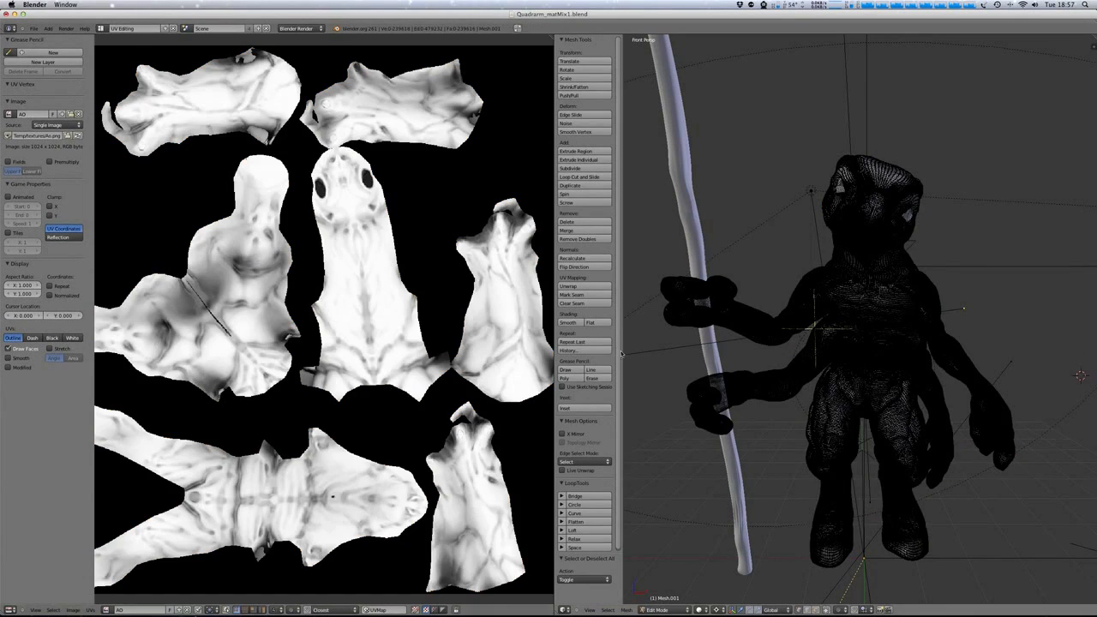
pyautogui.moveTo(507, 57)
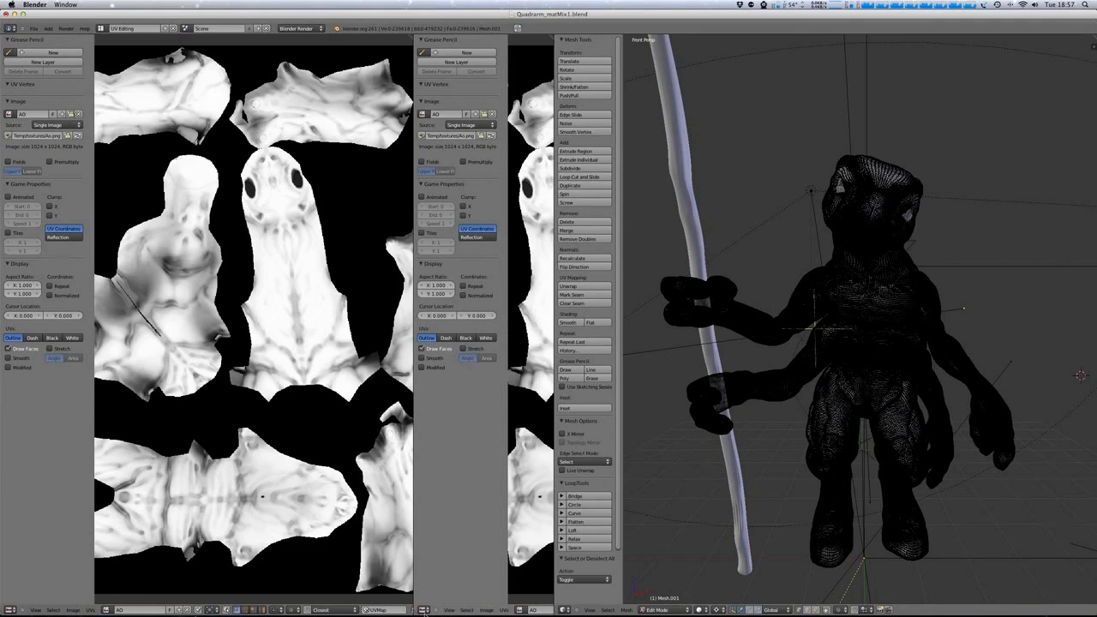
# Split the Image Editor and turn the new area into a Properties editor on the Render tab.
pyautogui.click(427, 609)
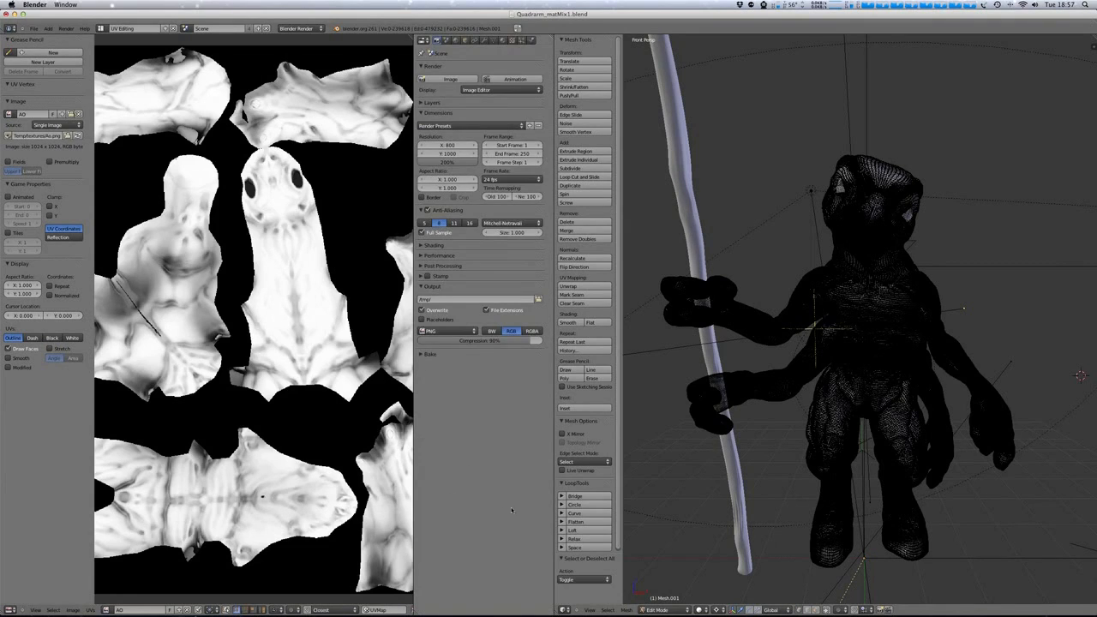
pyautogui.click(430, 354)
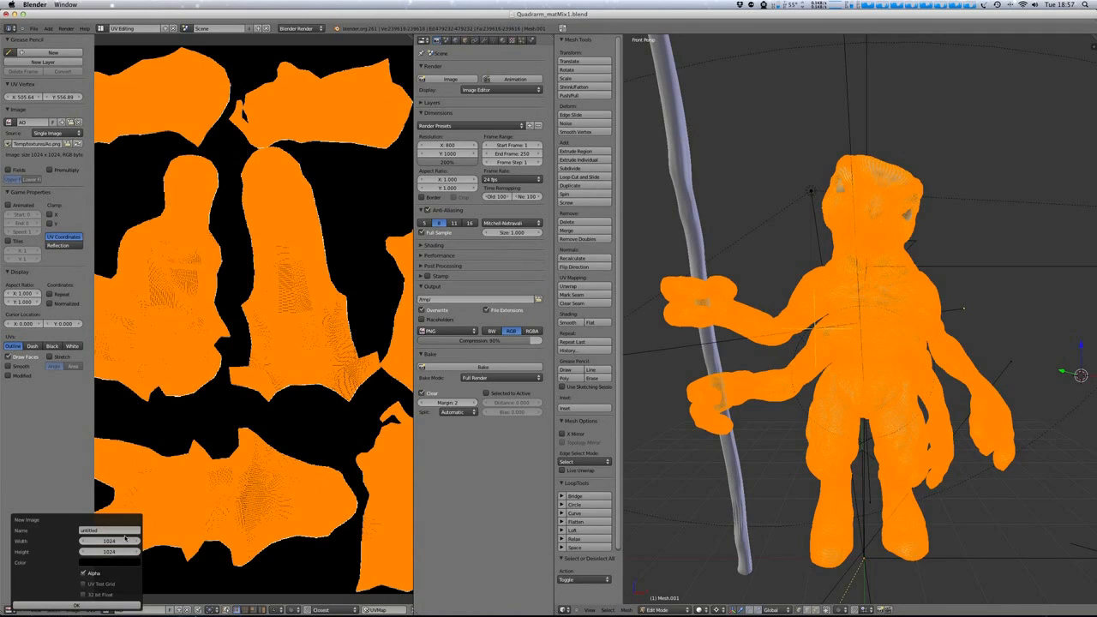
pyautogui.moveTo(109, 541)
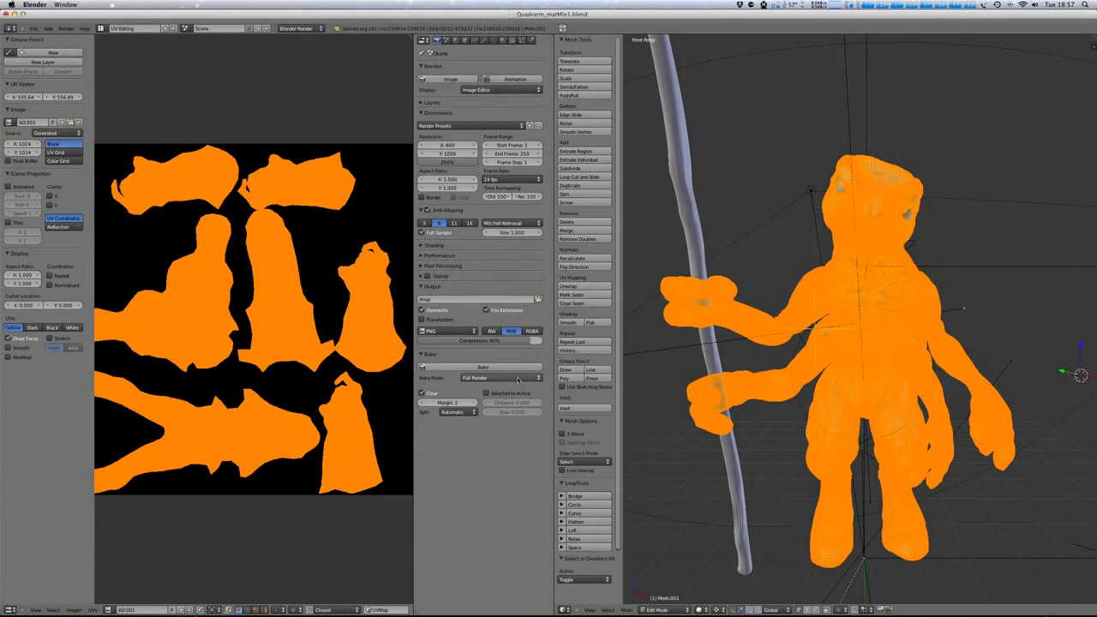
# Set Bake Mode to Ambient Occlusion and bake into the 1024×1024 AO.001 image.
pyautogui.click(501, 378)
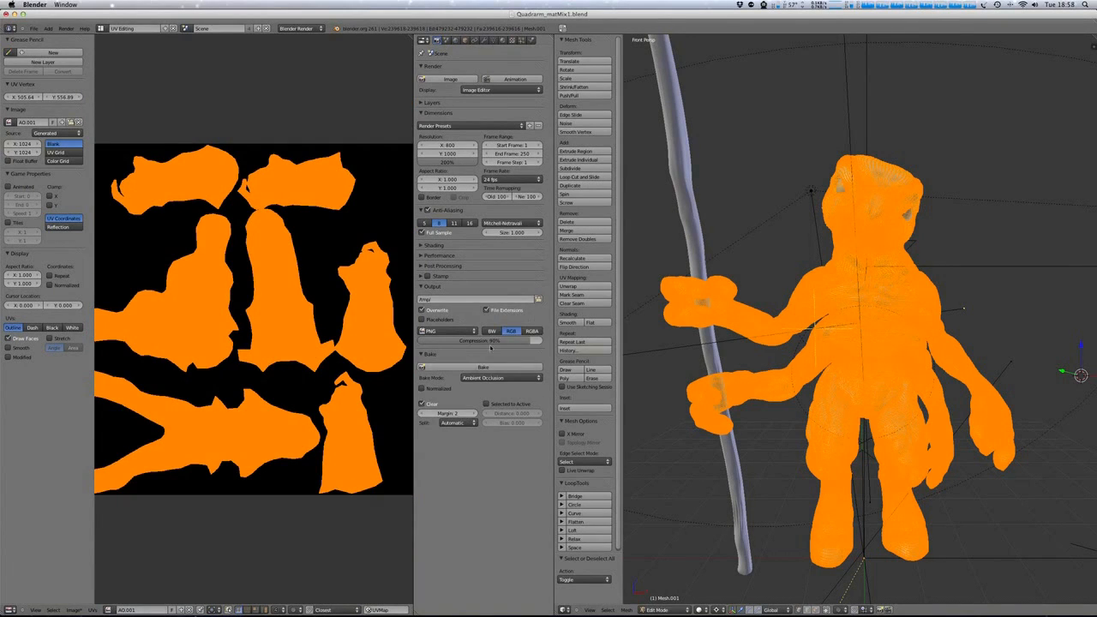
pyautogui.moveTo(484, 378)
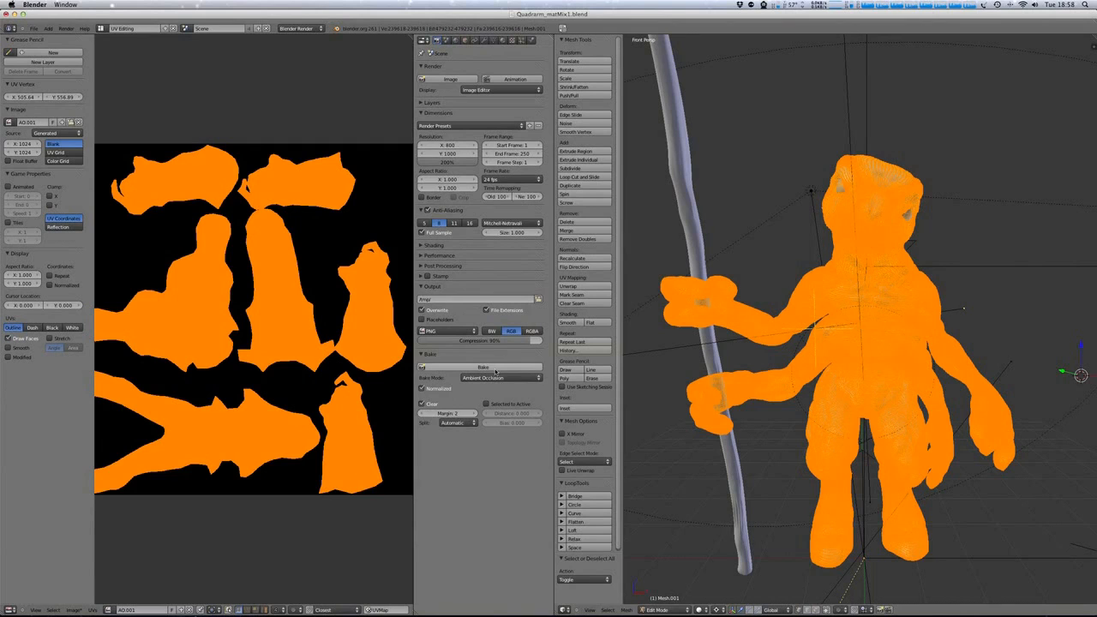
pyautogui.click(483, 367)
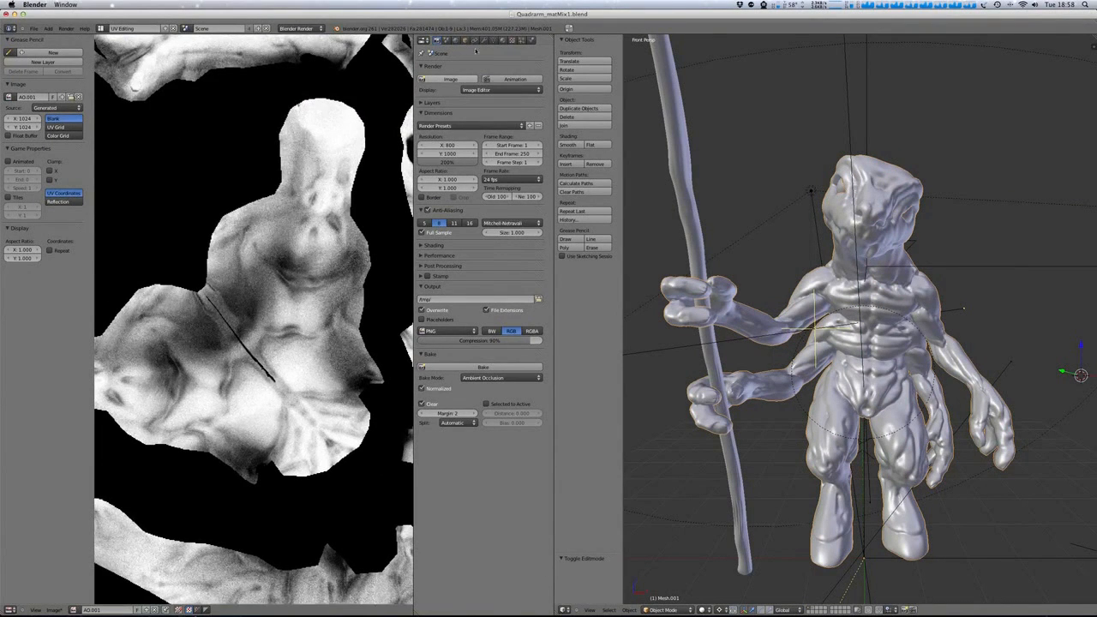
# Set world AO gathering to Adaptive QMC with 16 samples, then re-bake ambient occlusion.
pyautogui.click(454, 41)
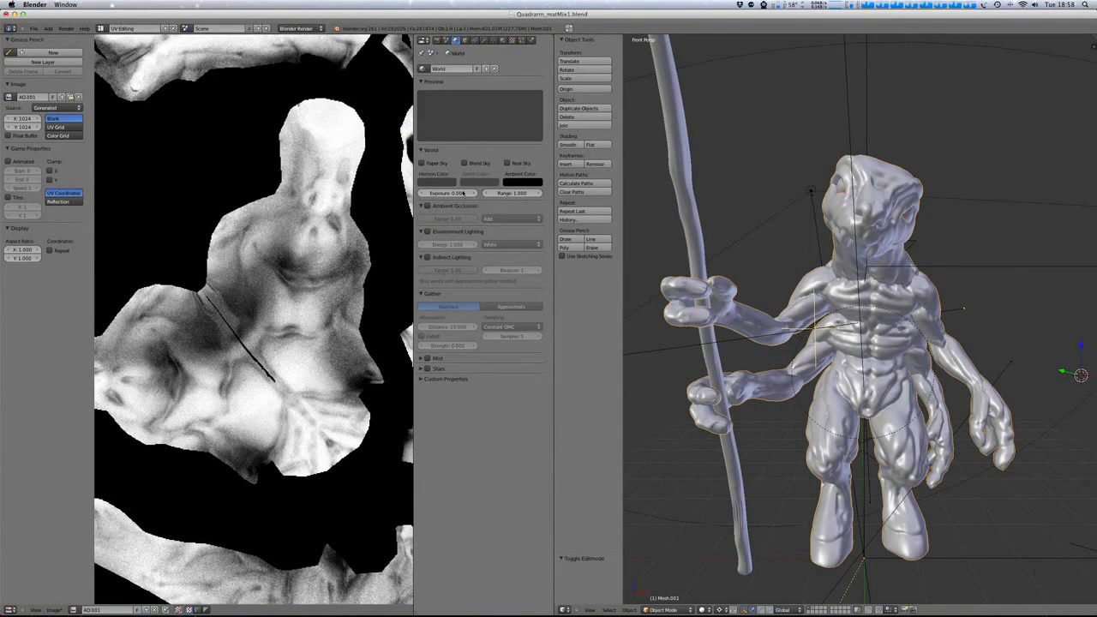
pyautogui.click(427, 206)
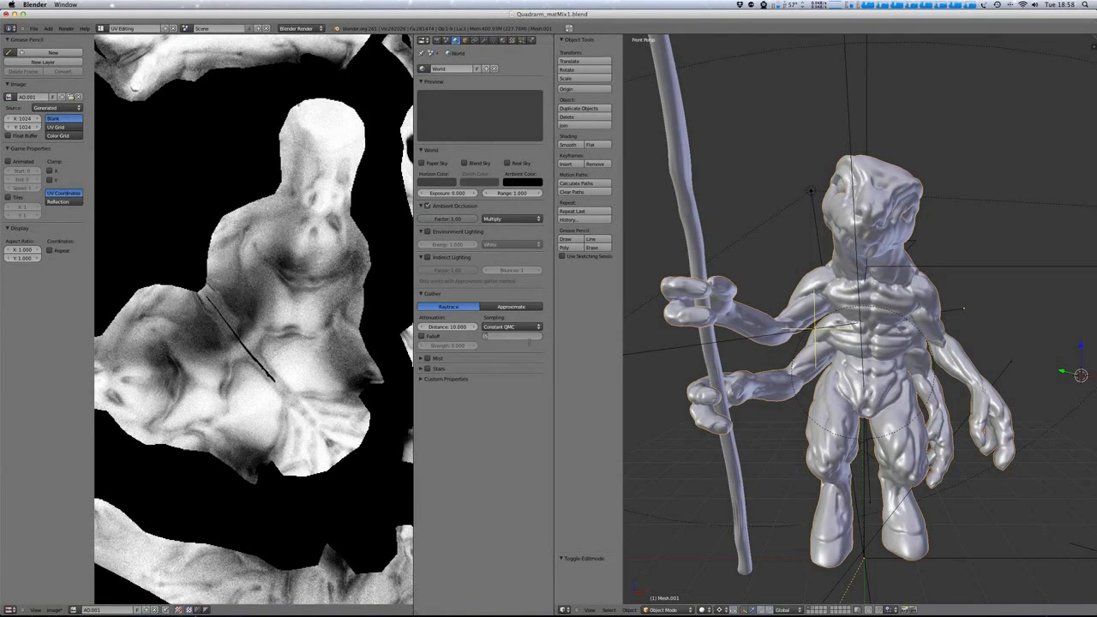
pyautogui.click(511, 336)
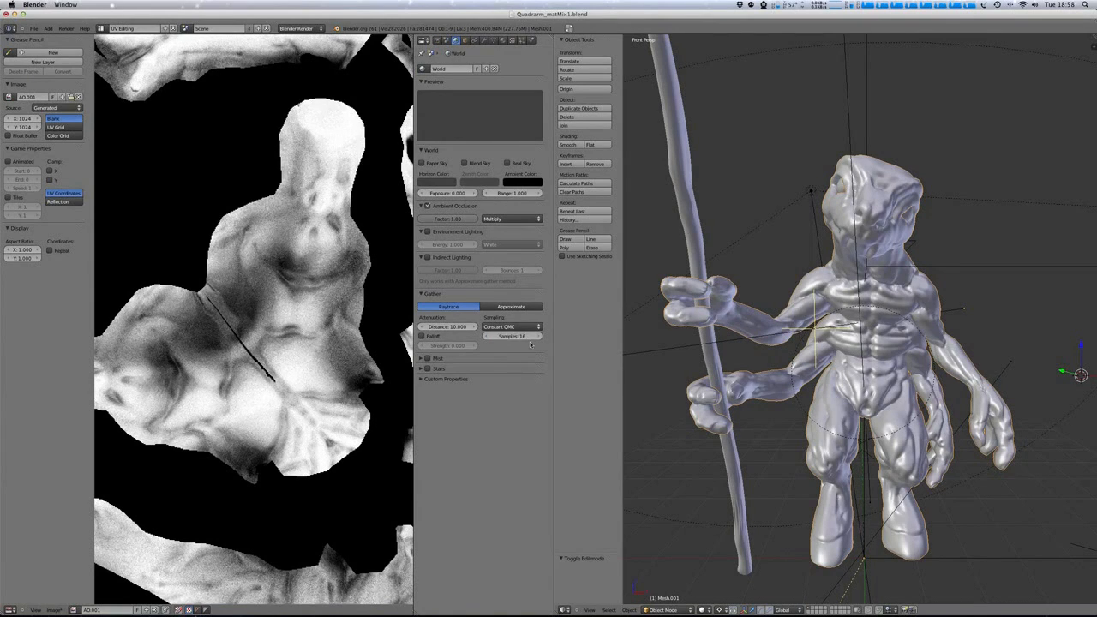
pyautogui.click(512, 326)
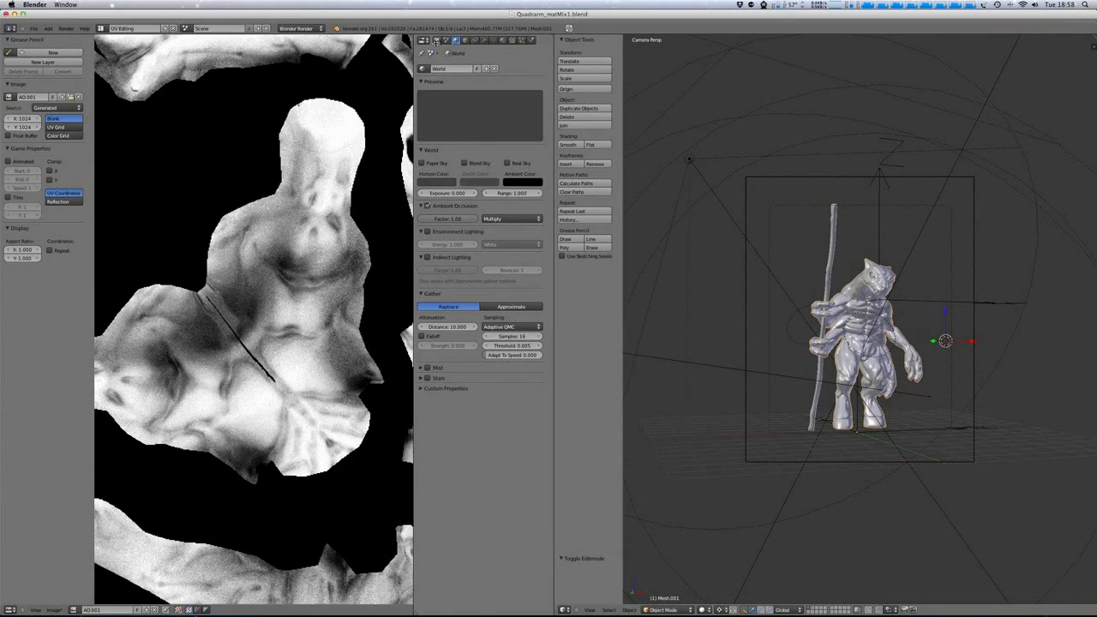
pyautogui.click(437, 42)
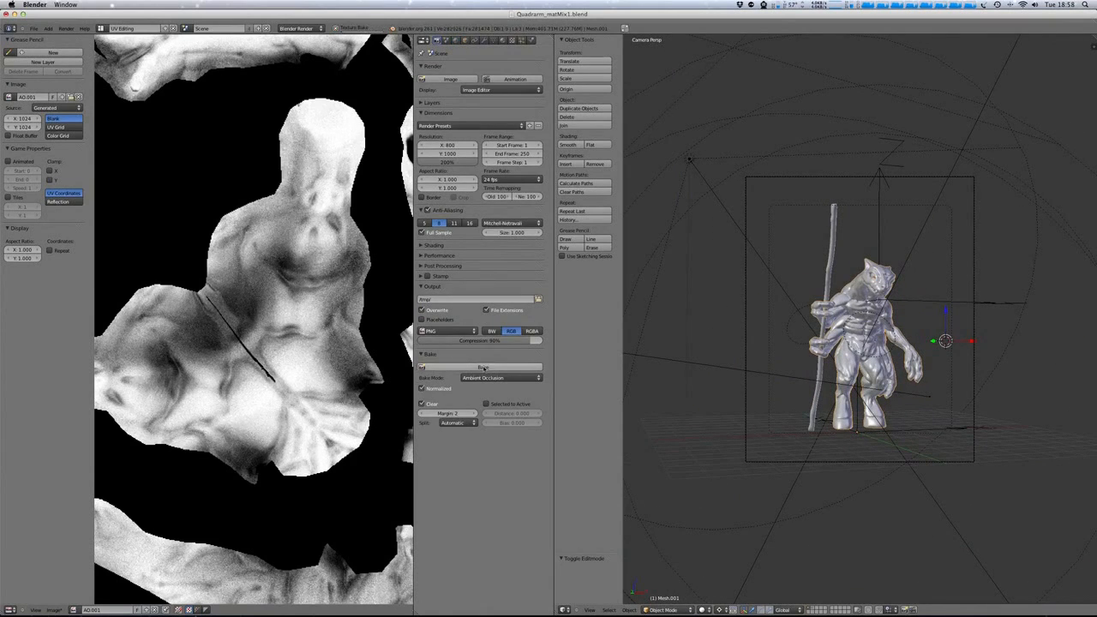
pyautogui.click(483, 367)
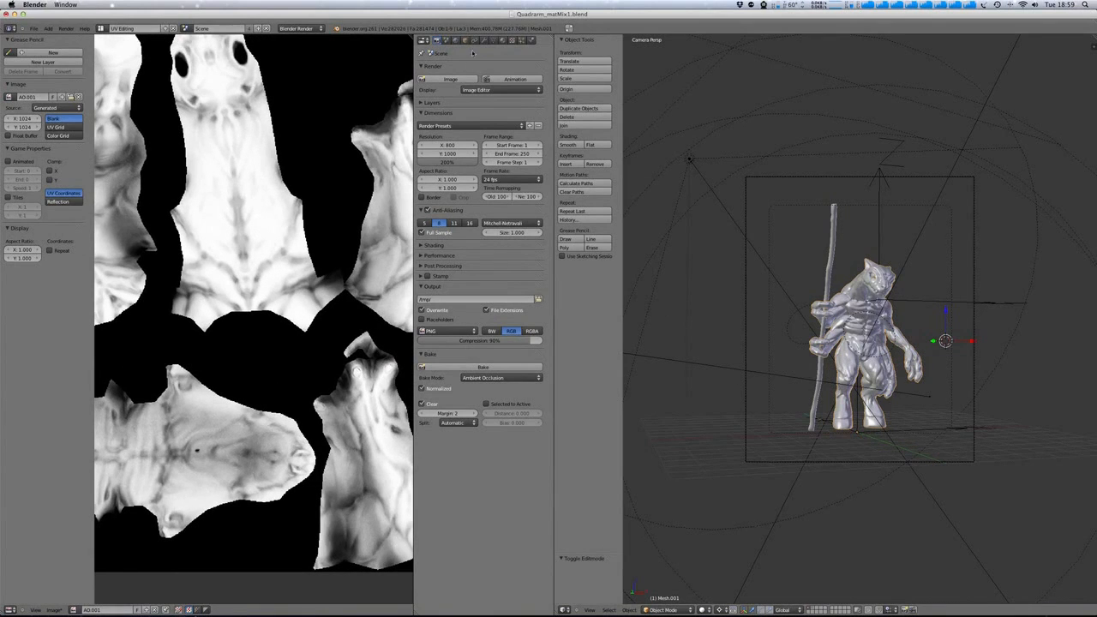
# Use Save As Image to store the baked AO texture as a PNG in textures.
pyautogui.click(55, 609)
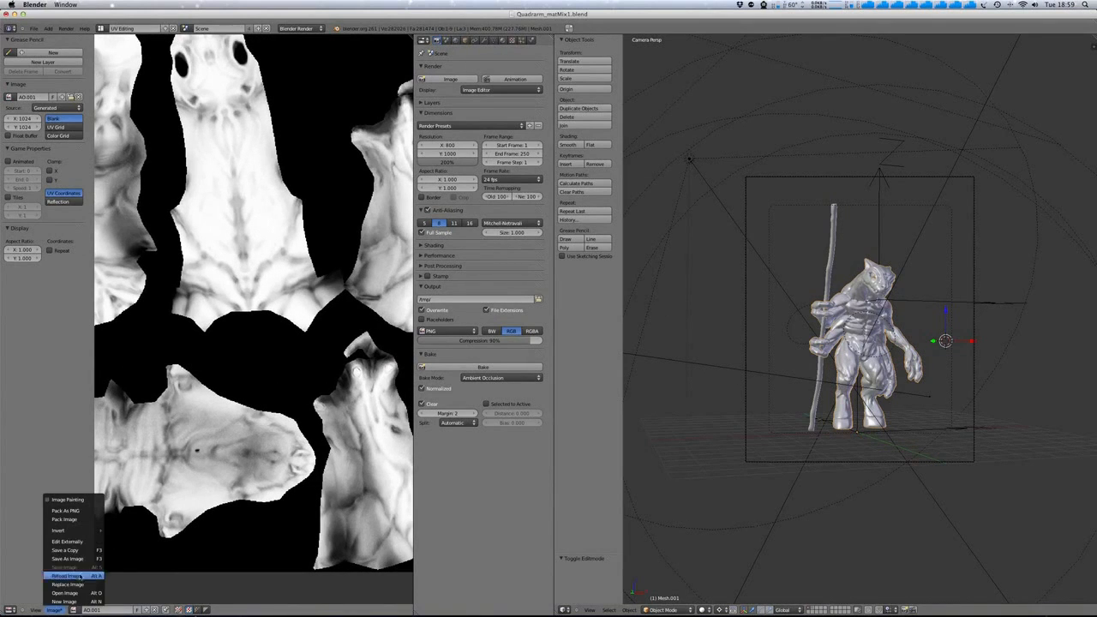
pyautogui.moveTo(67, 558)
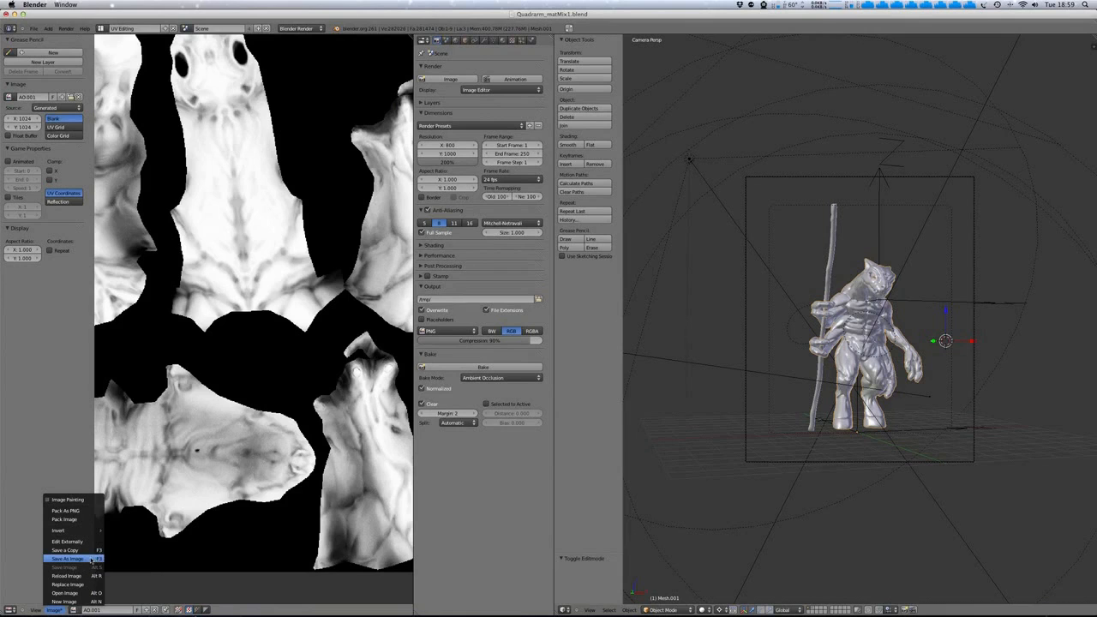
pyautogui.click(66, 559)
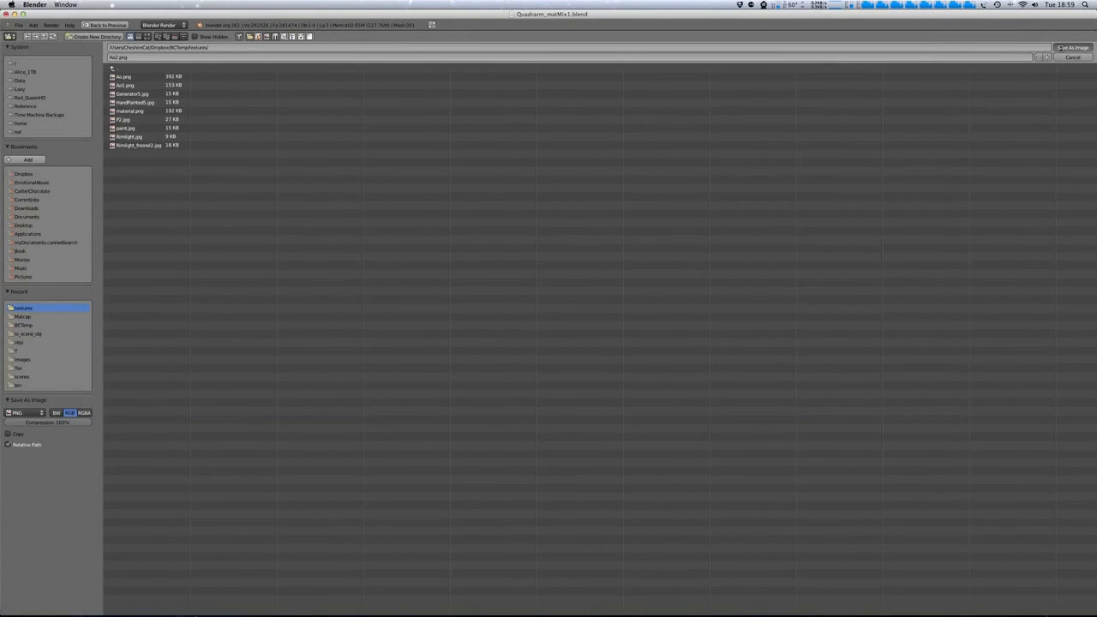
pyautogui.click(1072, 47)
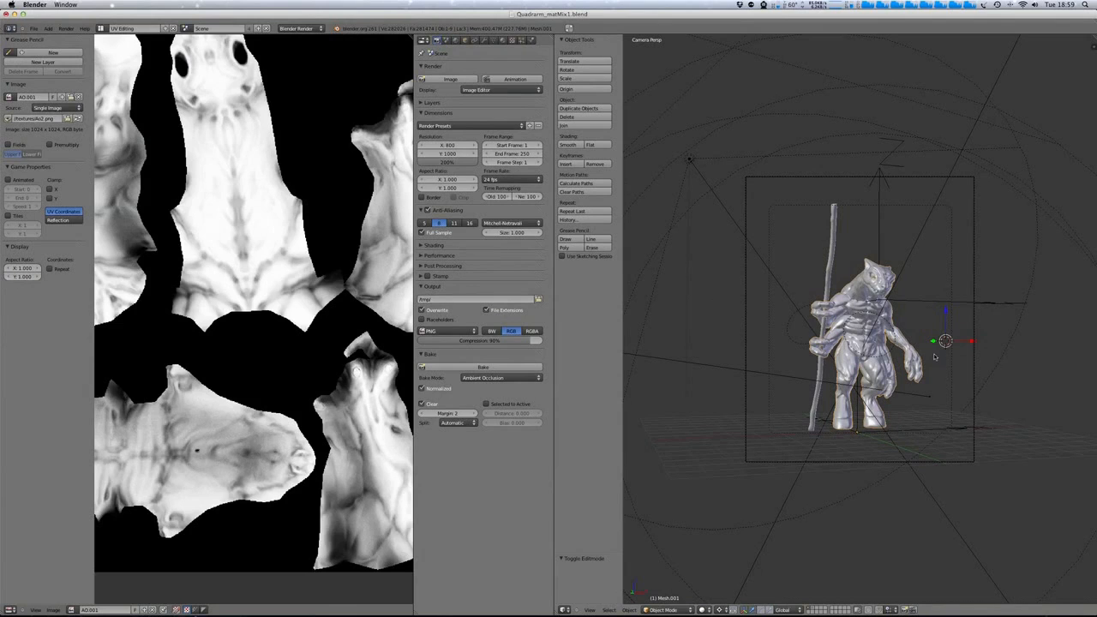
pyautogui.moveTo(979, 251)
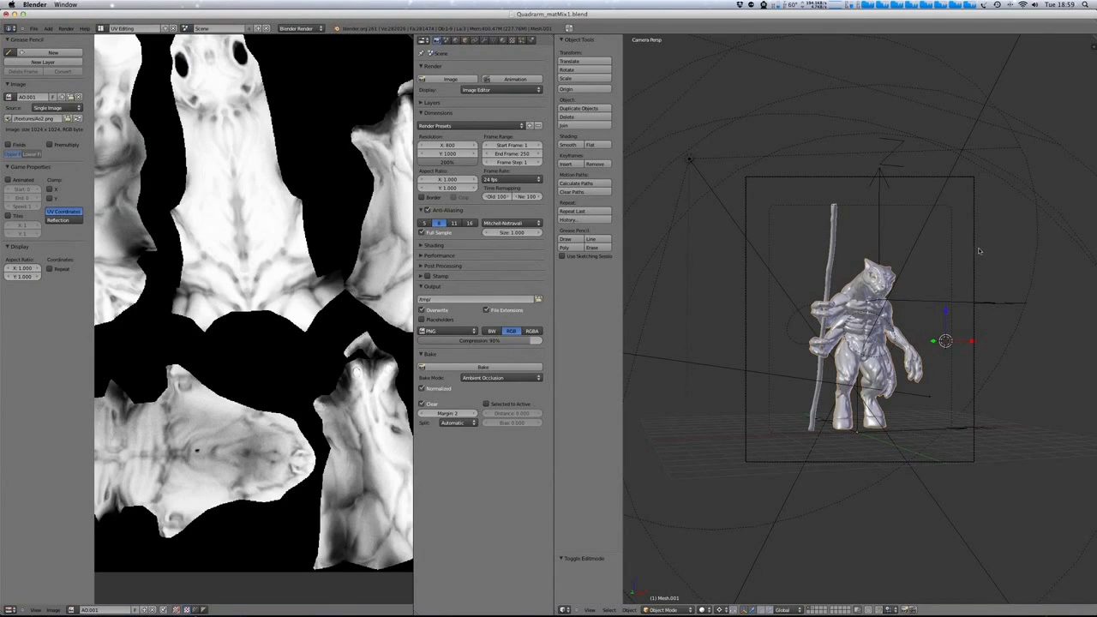
# Add a spot lamp using Buffer Shadow, Classic-Halfway and a Gauss filter.
pyautogui.moveTo(942, 343); pyautogui.dragTo(899, 385)
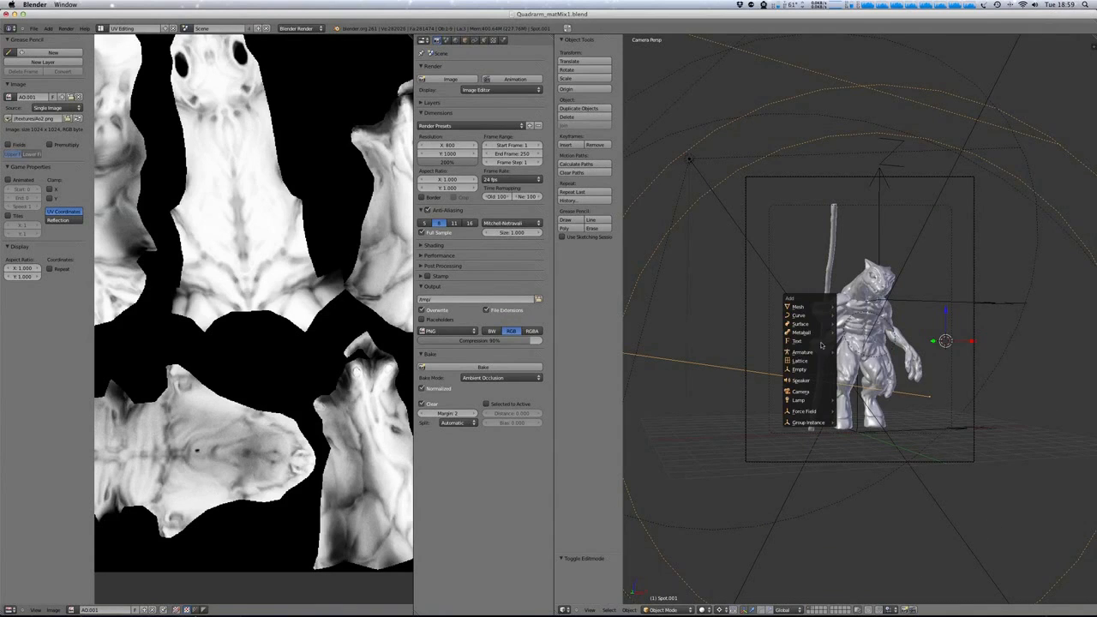
pyautogui.moveTo(798, 400)
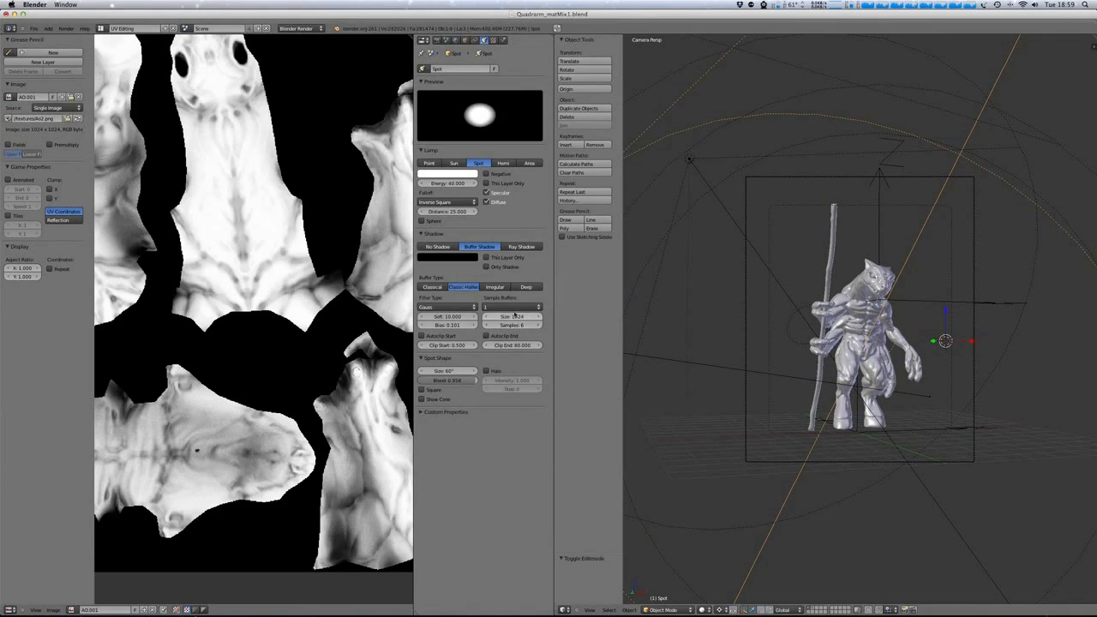
pyautogui.moveTo(512, 316)
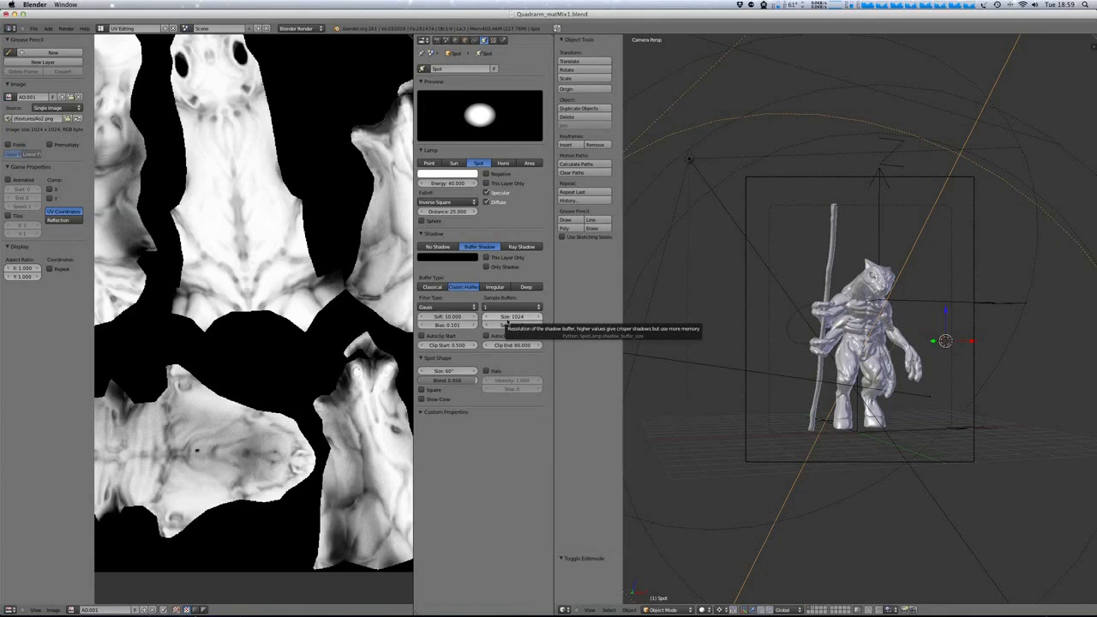
pyautogui.moveTo(538, 316)
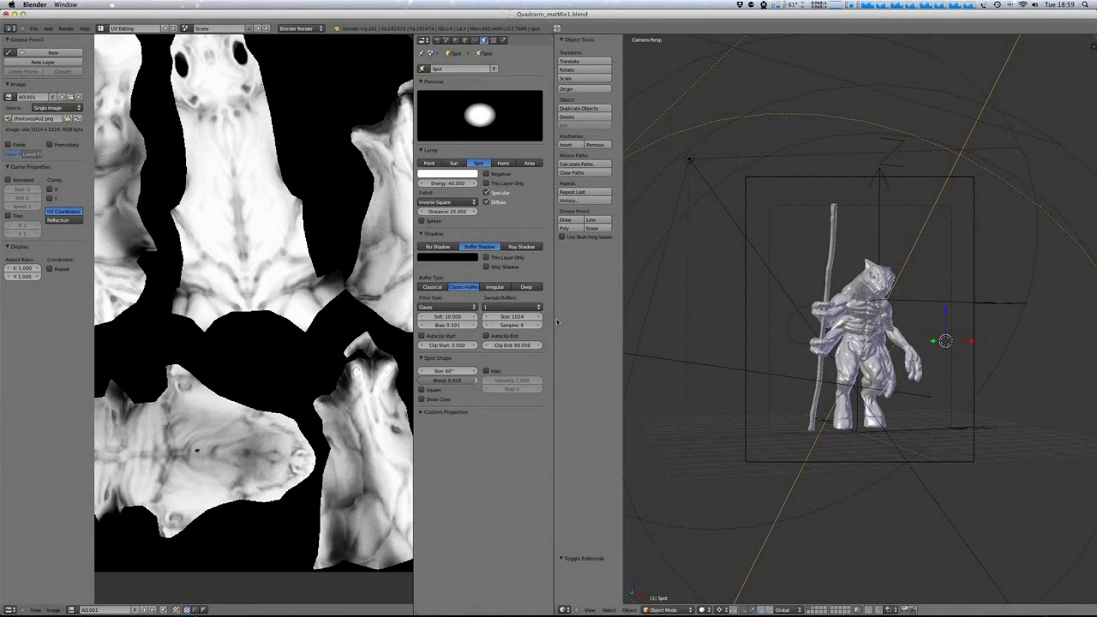
pyautogui.click(446, 306)
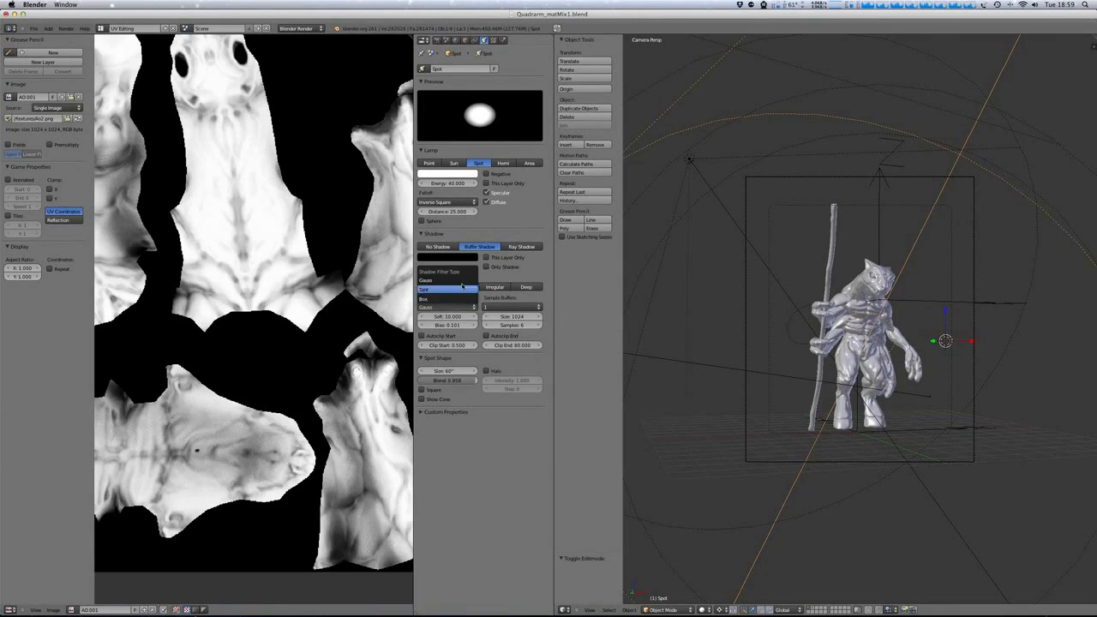
pyautogui.click(446, 279)
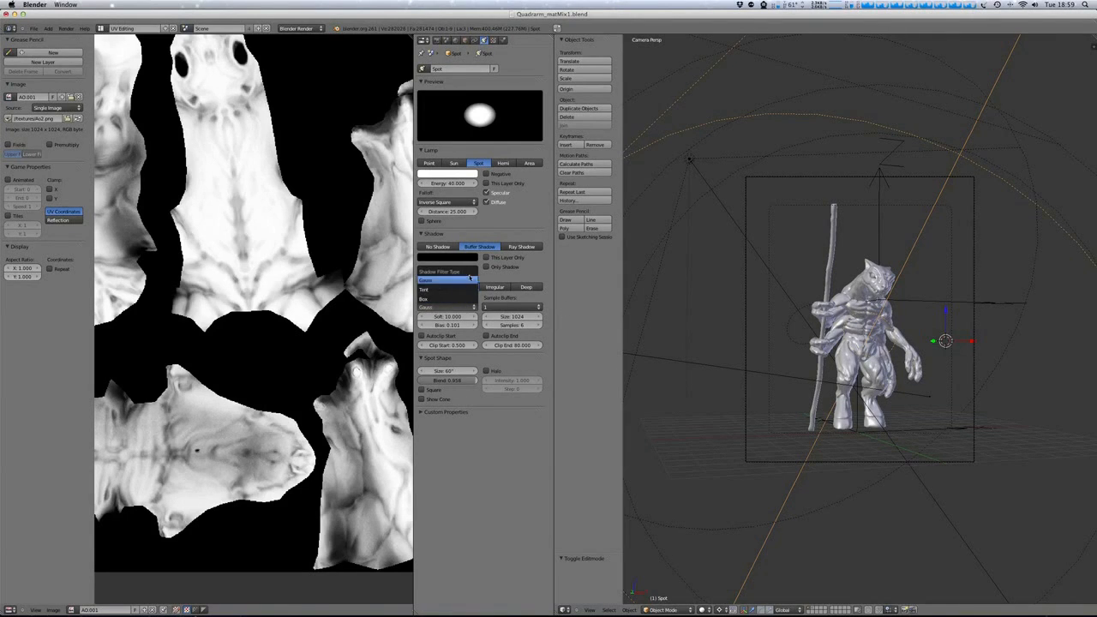
pyautogui.click(463, 286)
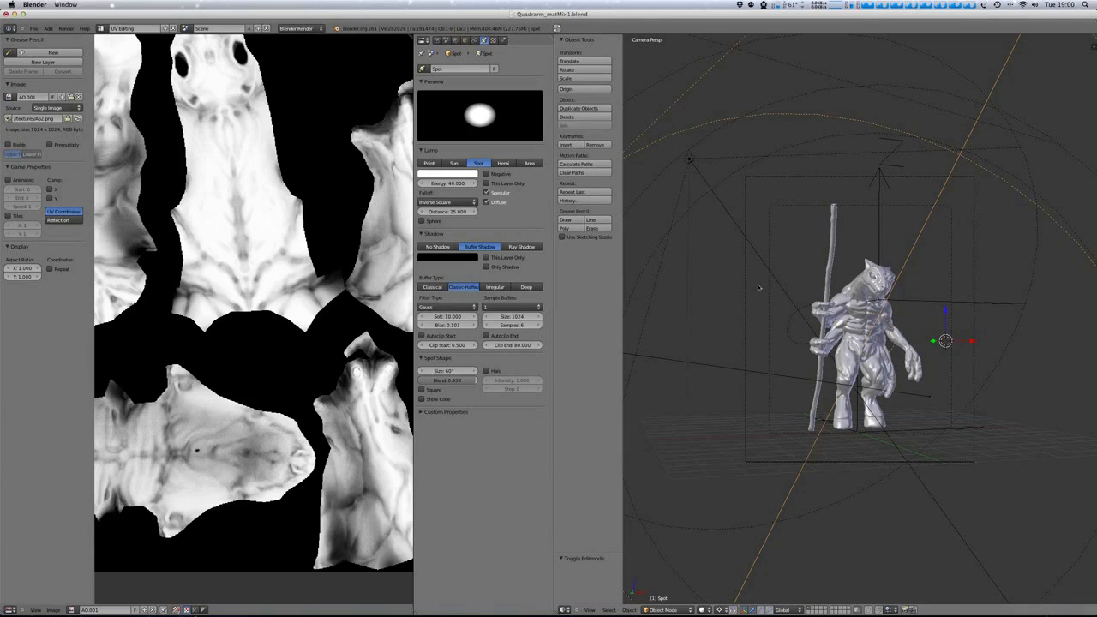
pyautogui.moveTo(647, 317)
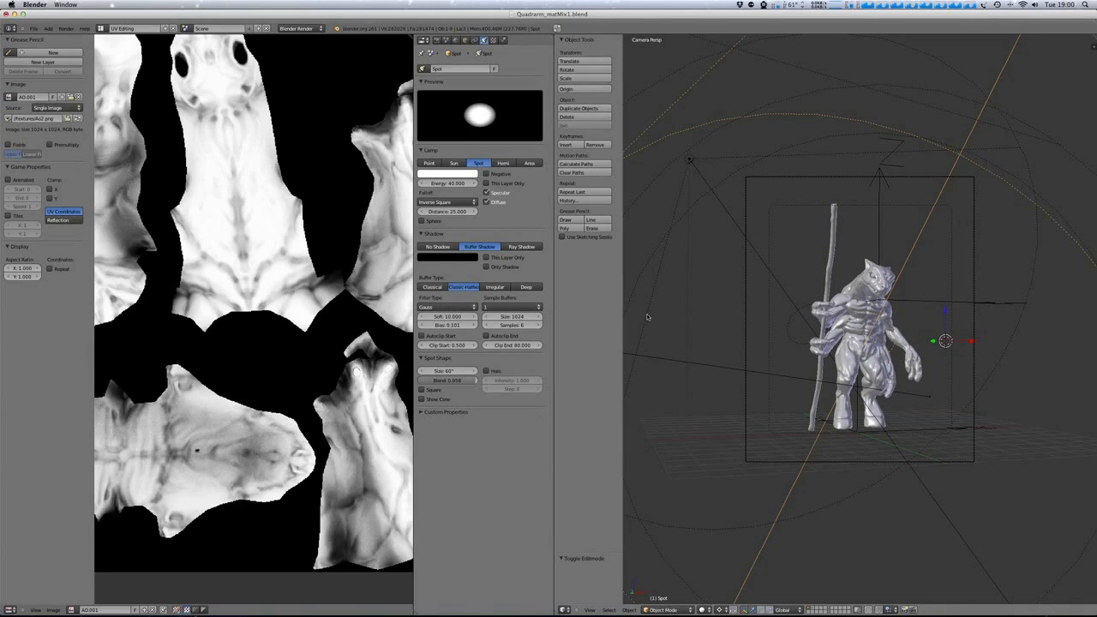
pyautogui.moveTo(641, 298)
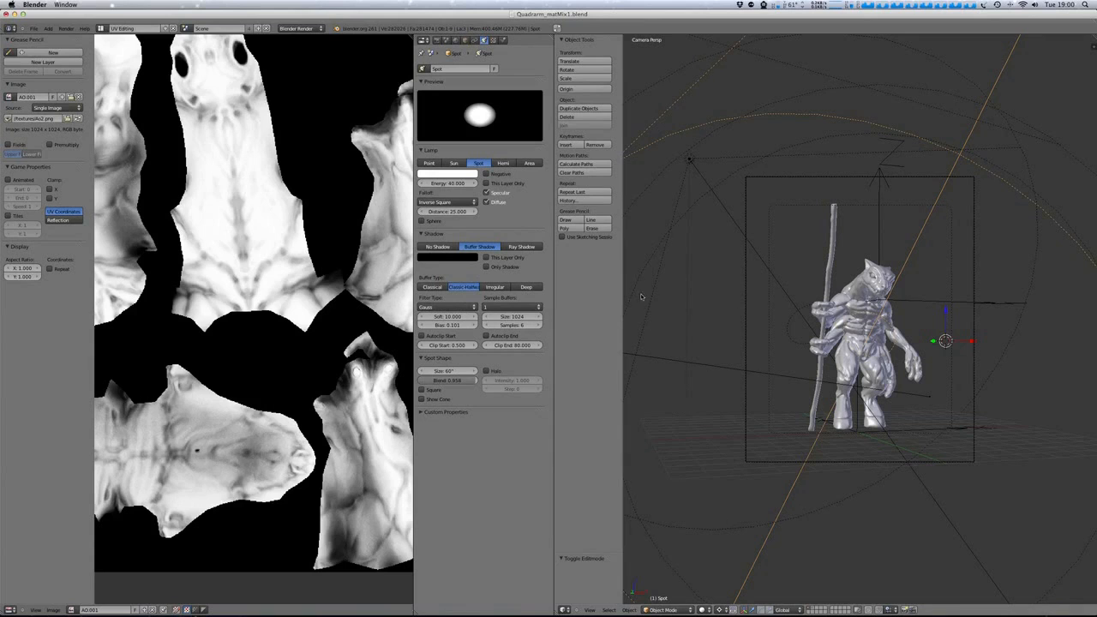
pyautogui.moveTo(723, 306)
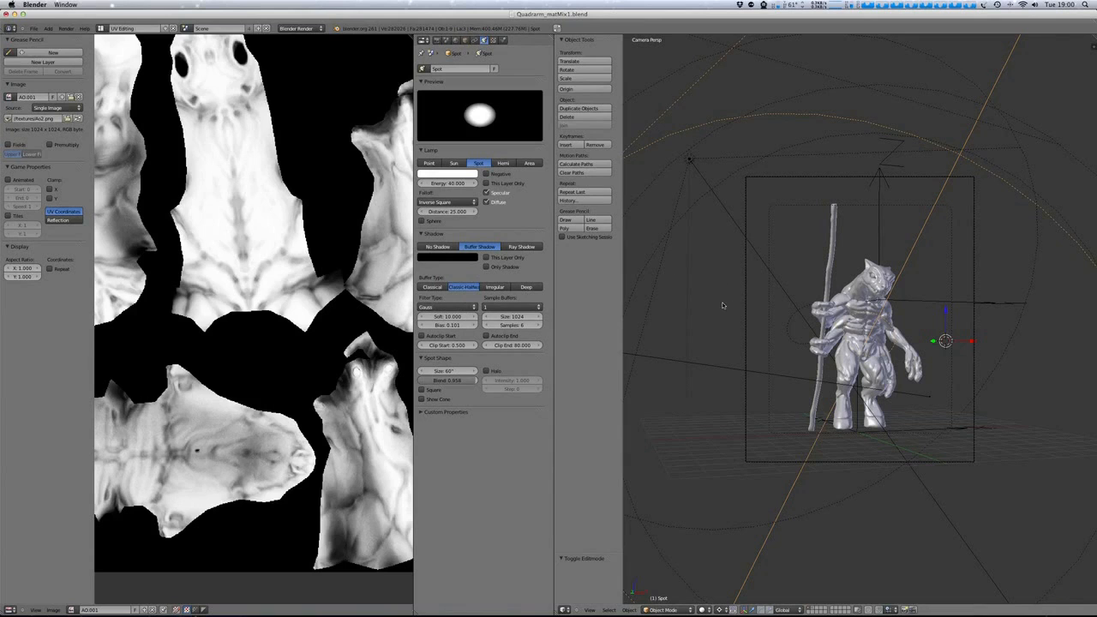
pyautogui.moveTo(514, 325)
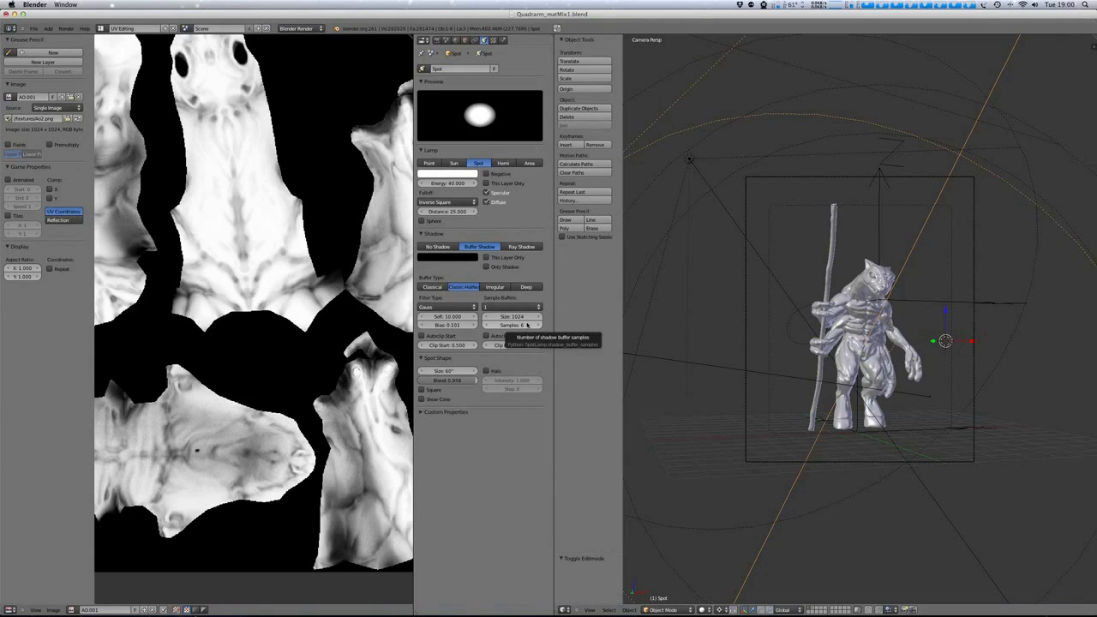
pyautogui.moveTo(680, 315)
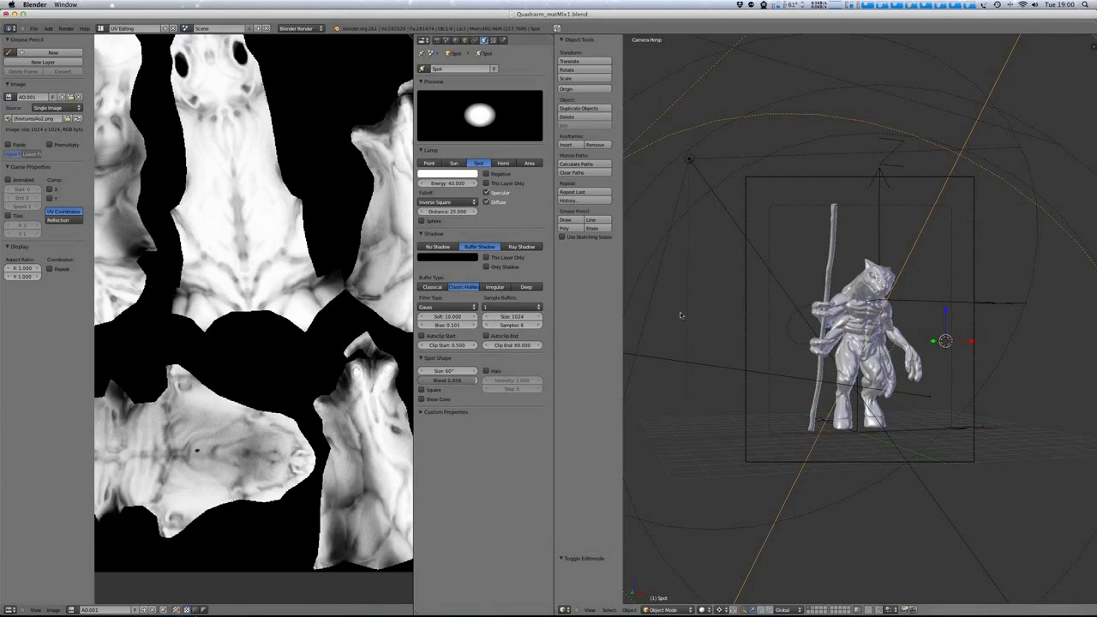
pyautogui.moveTo(756, 243)
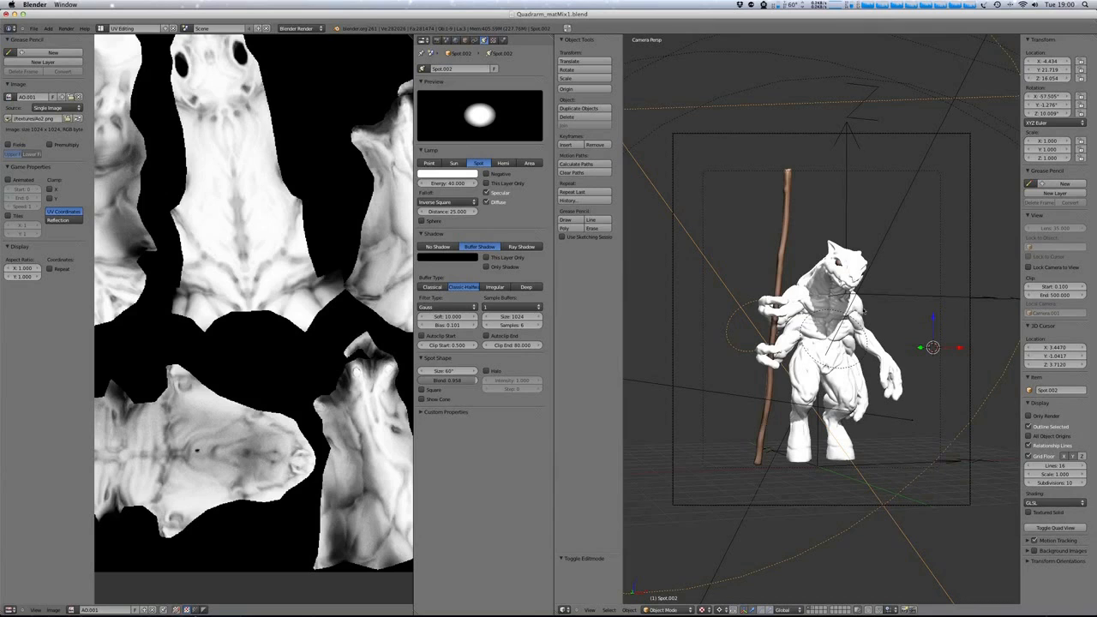
pyautogui.moveTo(877, 230)
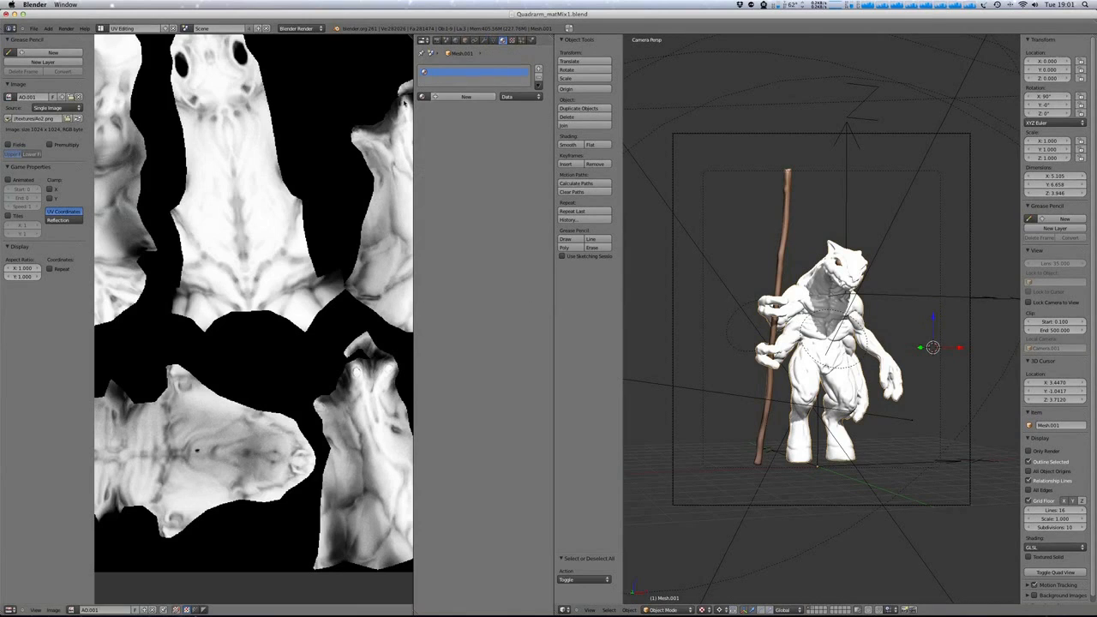
# Add a new material to the alien mesh and a new texture named Matcap7.
pyautogui.click(422, 96)
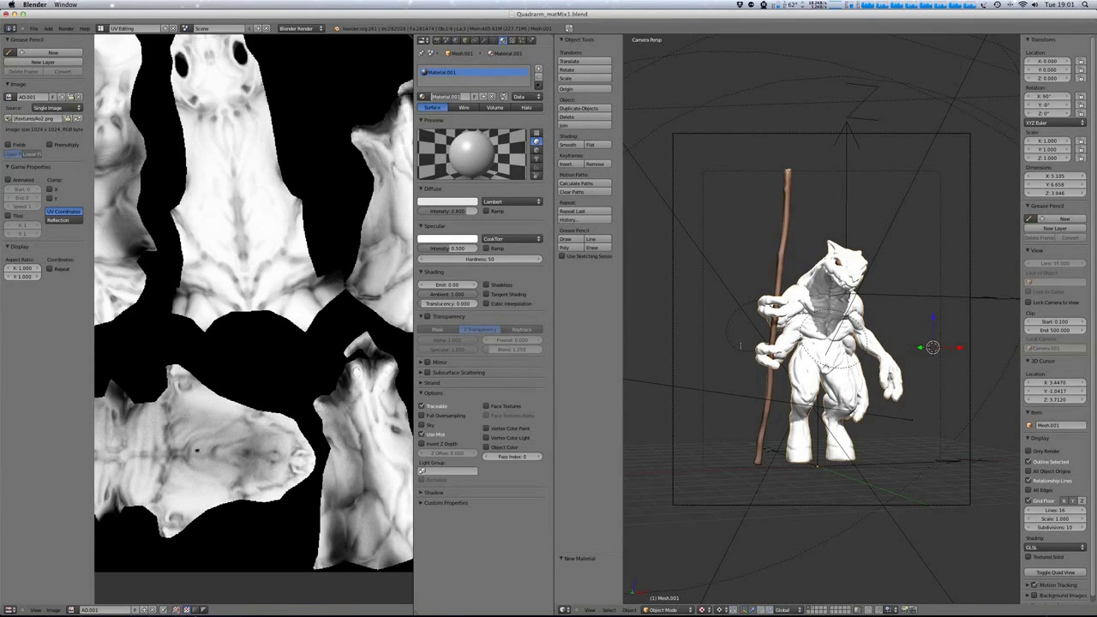
pyautogui.moveTo(741, 351)
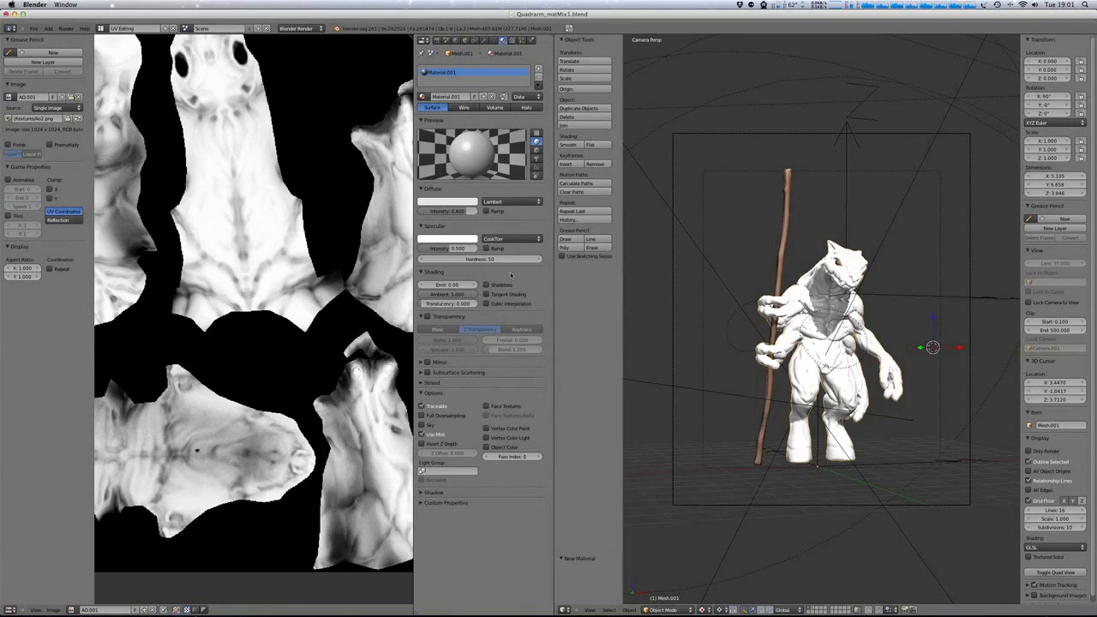
pyautogui.click(487, 285)
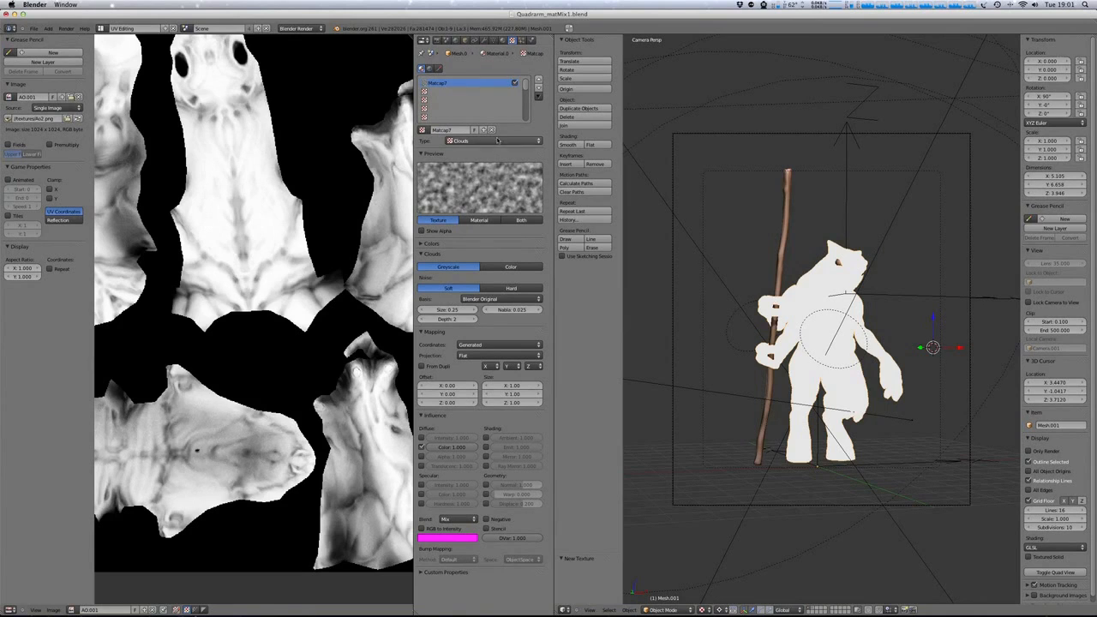
# Set the texture type to Image or Movie and open L01.jpg from the matcap thumbnails.
pyautogui.click(493, 141)
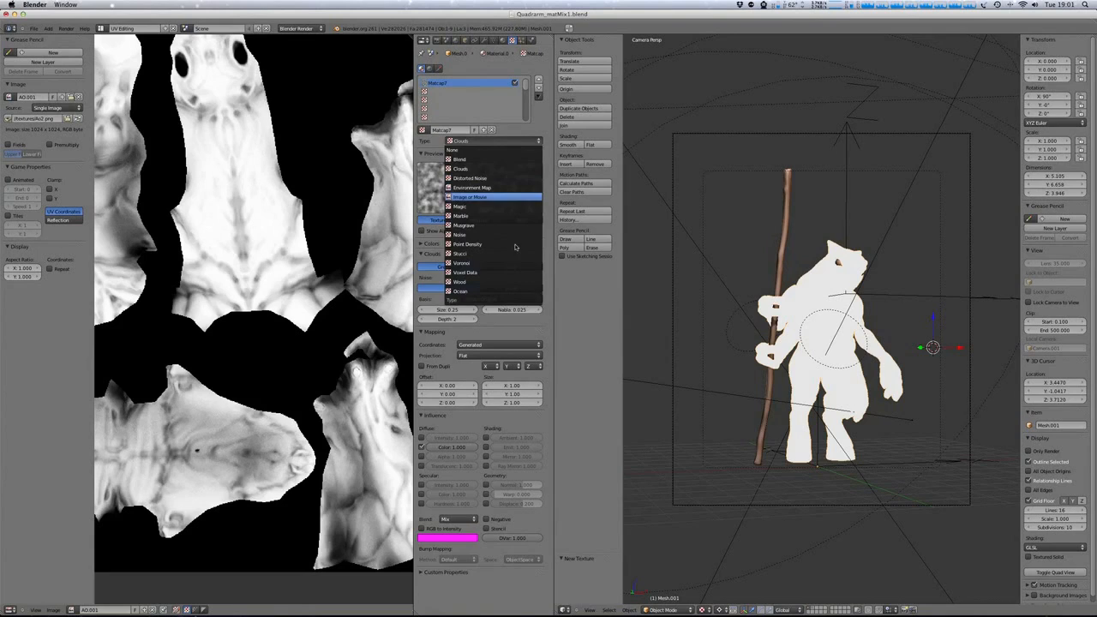
pyautogui.click(468, 196)
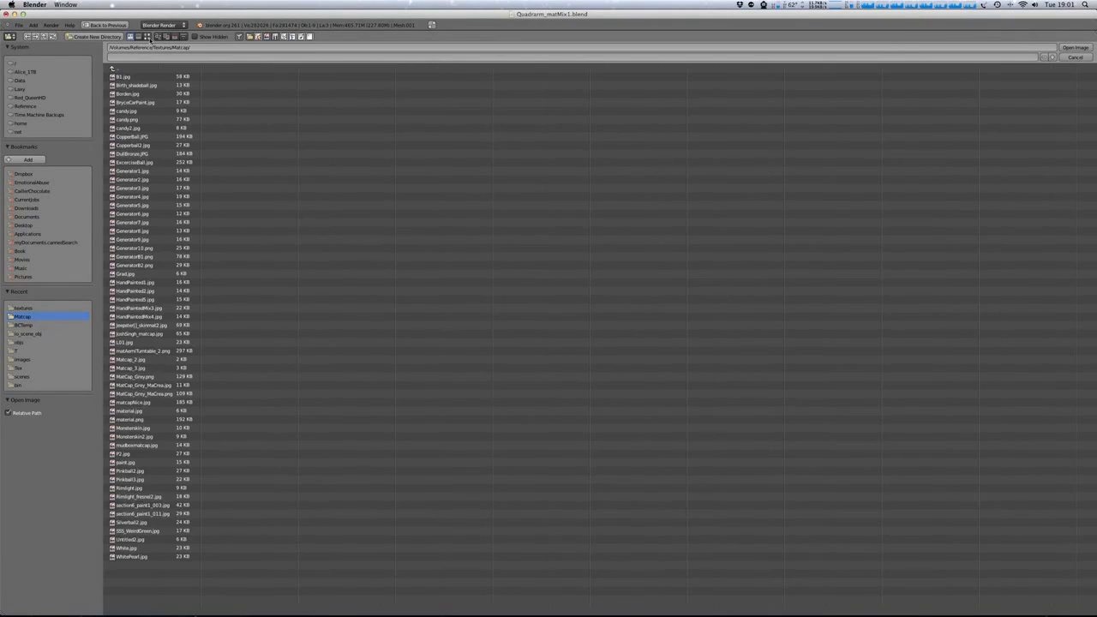
pyautogui.click(137, 37)
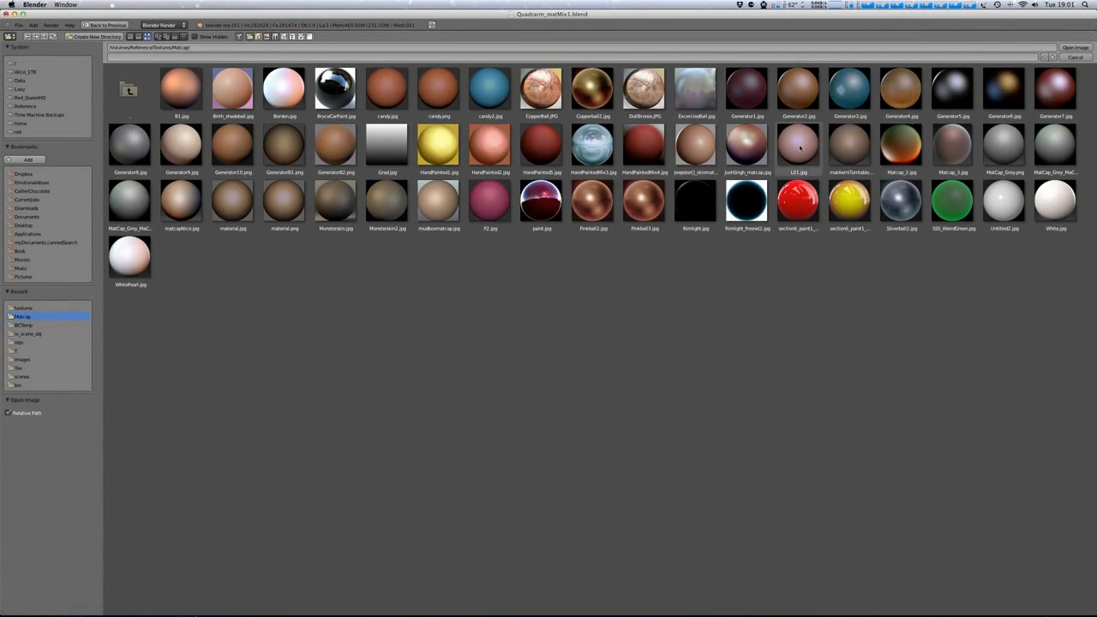
pyautogui.click(797, 146)
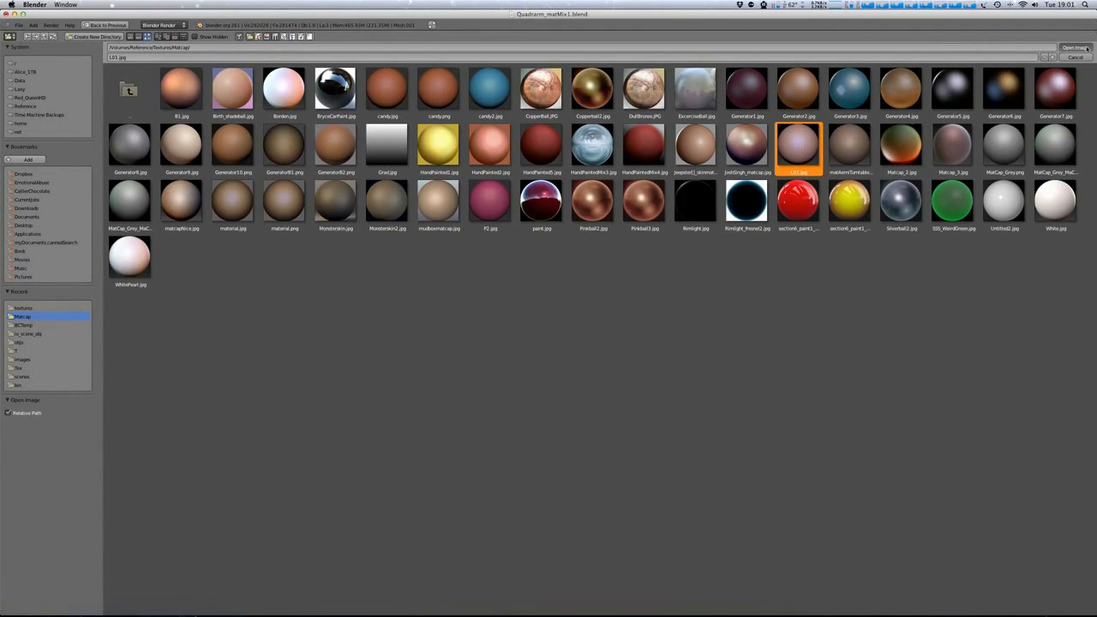
pyautogui.click(1073, 47)
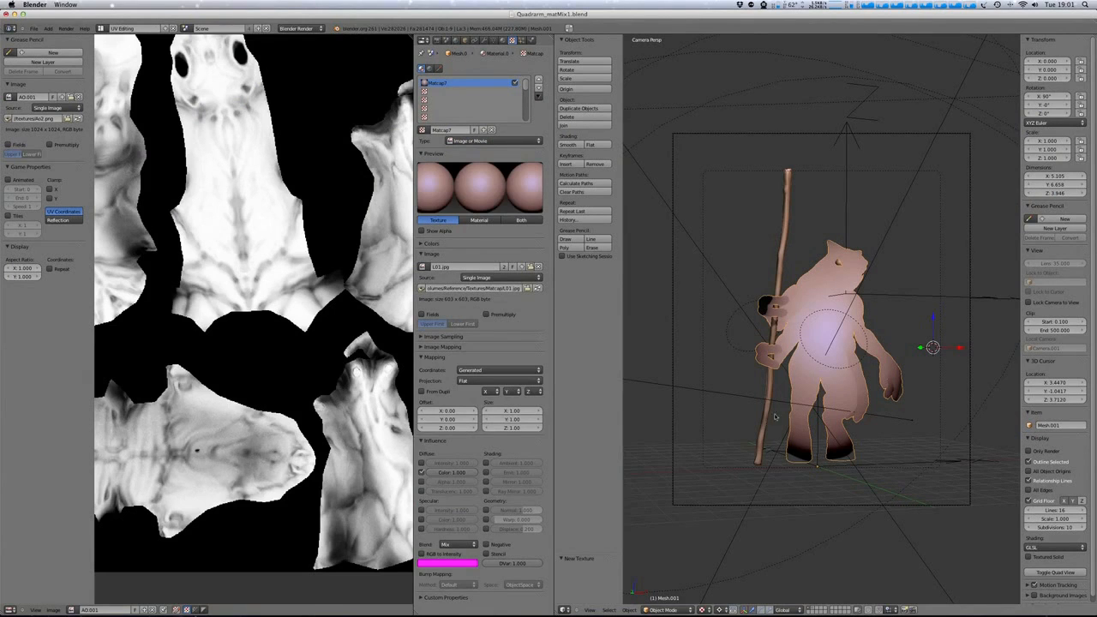
pyautogui.moveTo(910, 377)
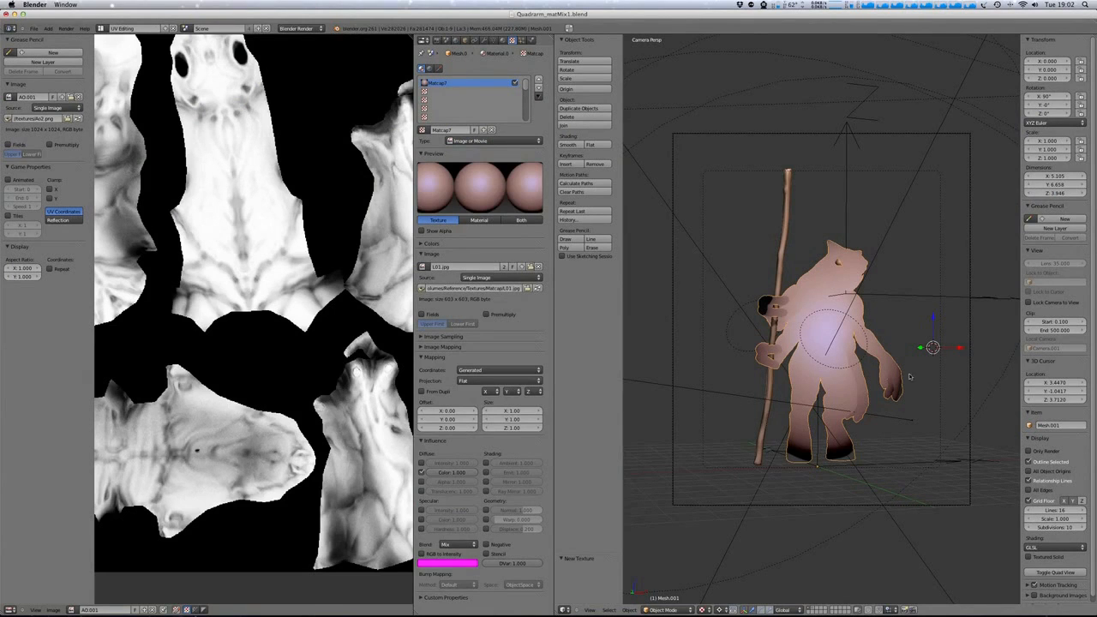
pyautogui.moveTo(804, 422)
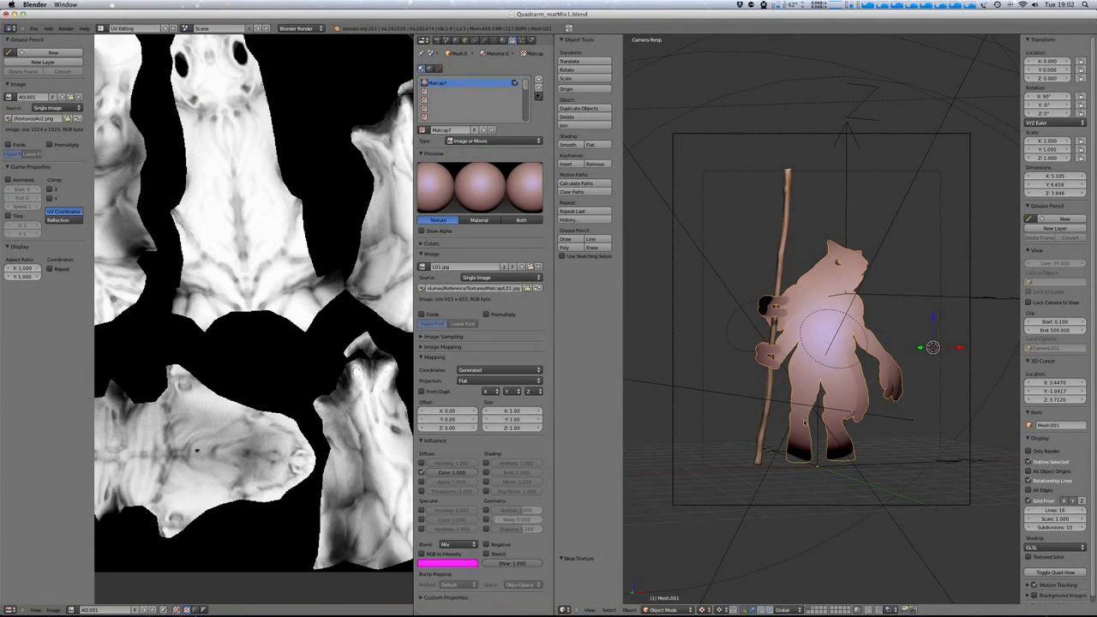
# Change the L01 texture's mapping coordinates from Generated to Normal.
pyautogui.click(497, 369)
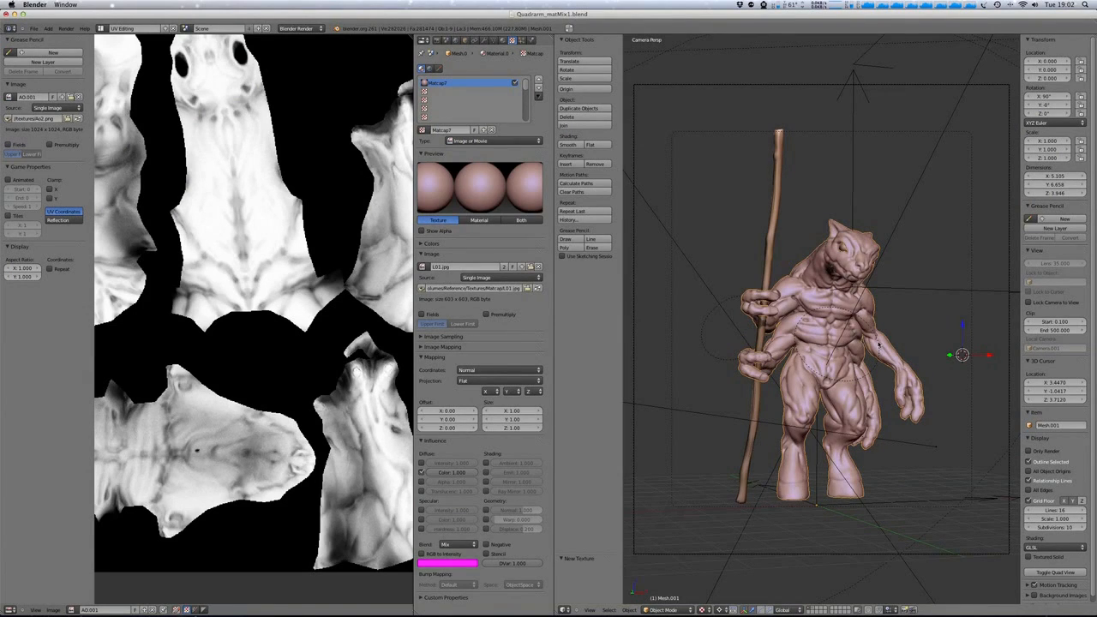
pyautogui.moveTo(897, 334)
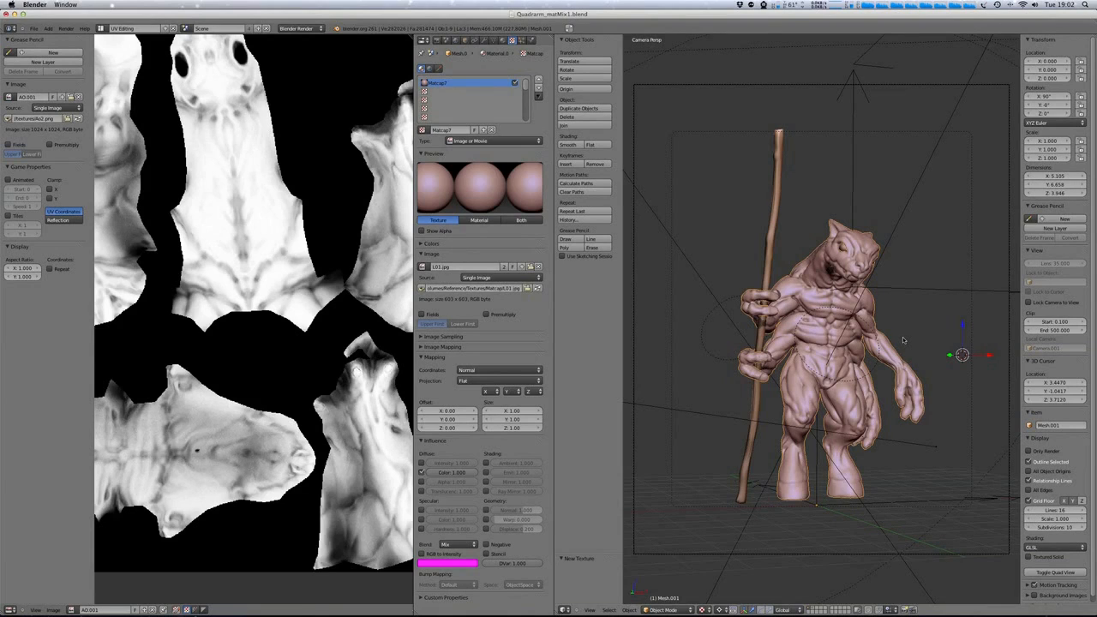
pyautogui.moveTo(636, 413)
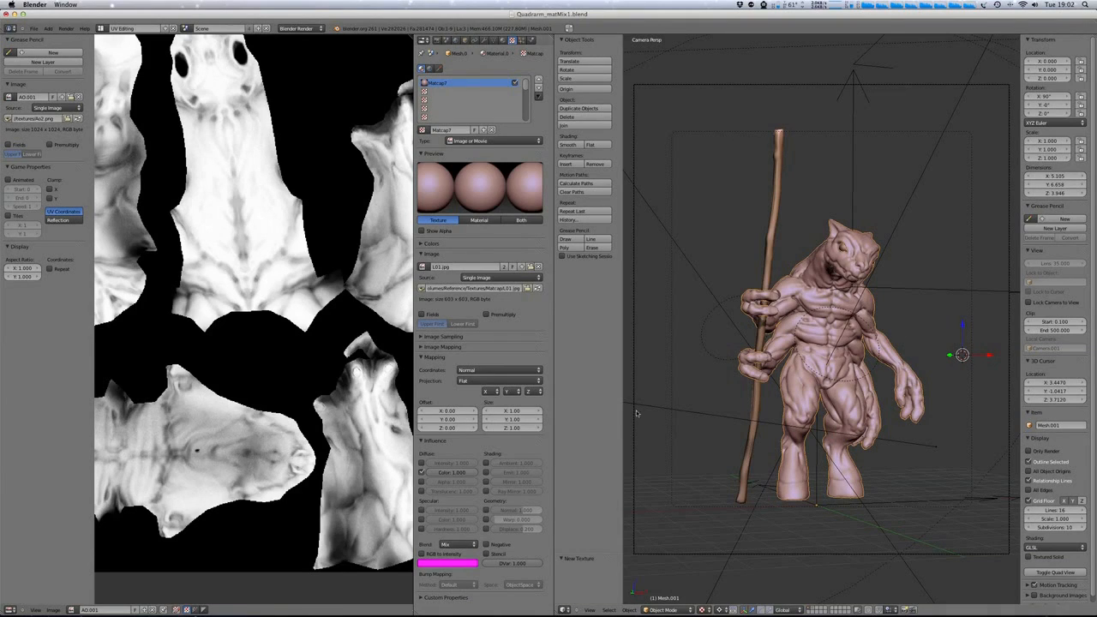
pyautogui.moveTo(843, 465)
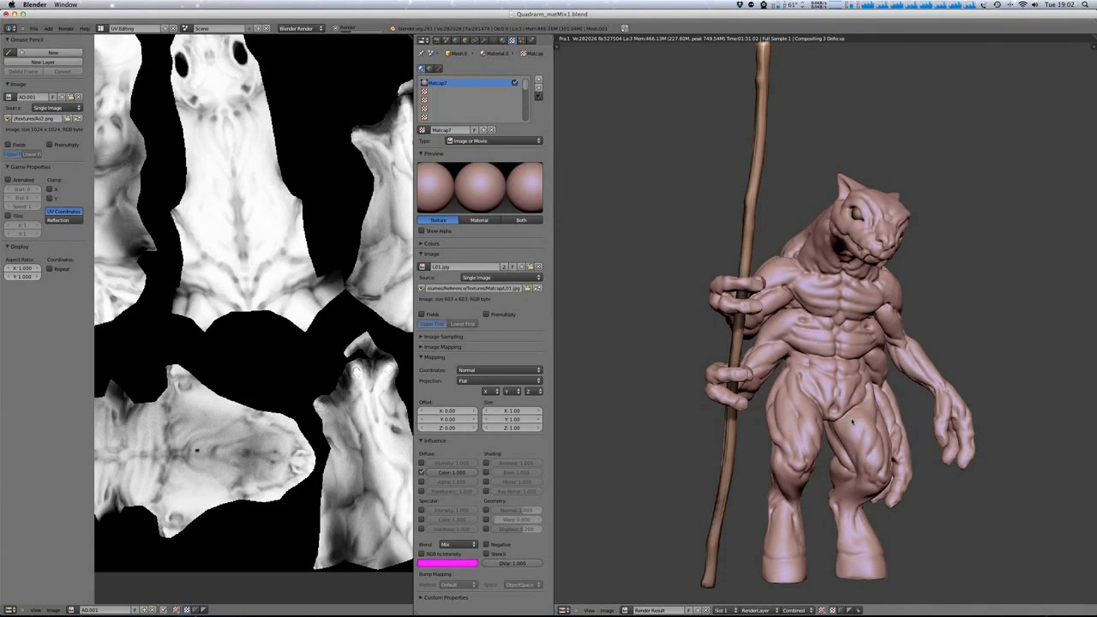
pyautogui.moveTo(892, 417)
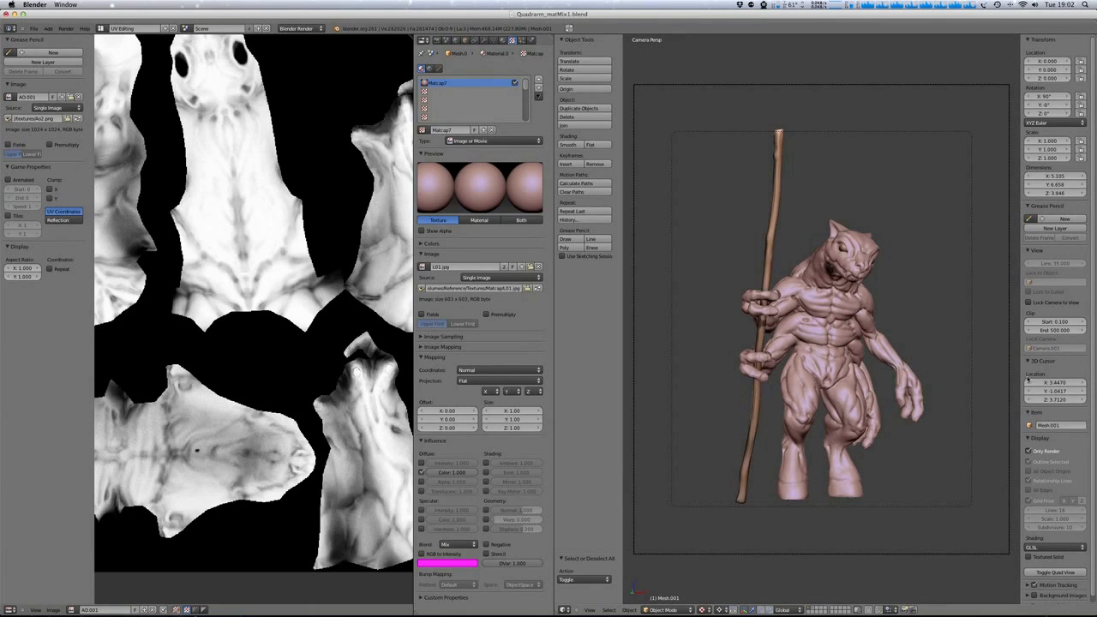
pyautogui.moveTo(968, 409)
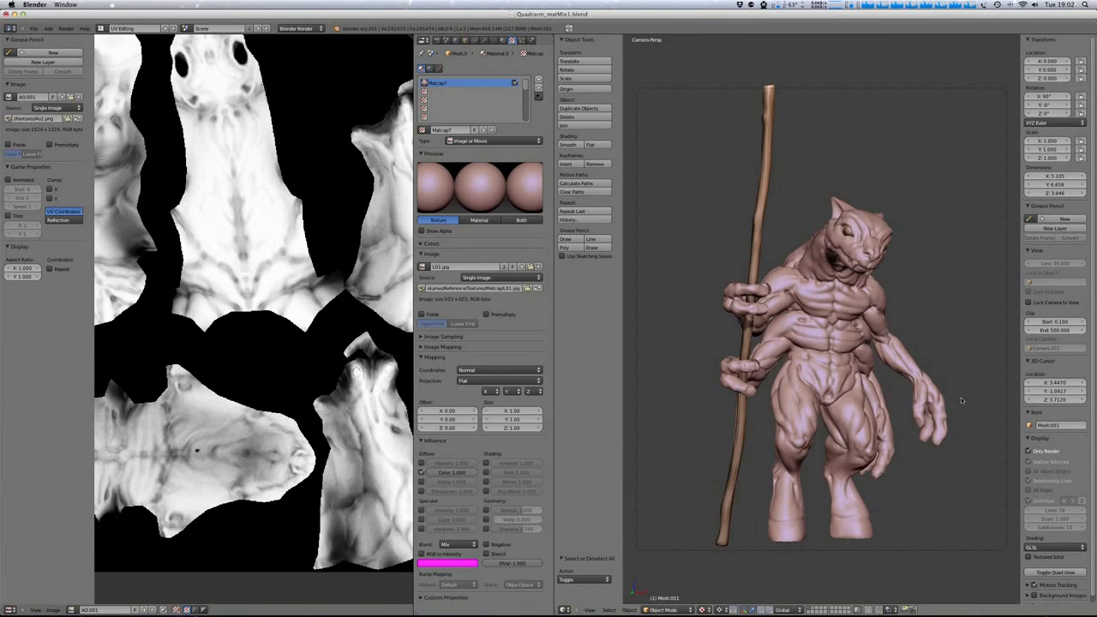
pyautogui.moveTo(970, 403)
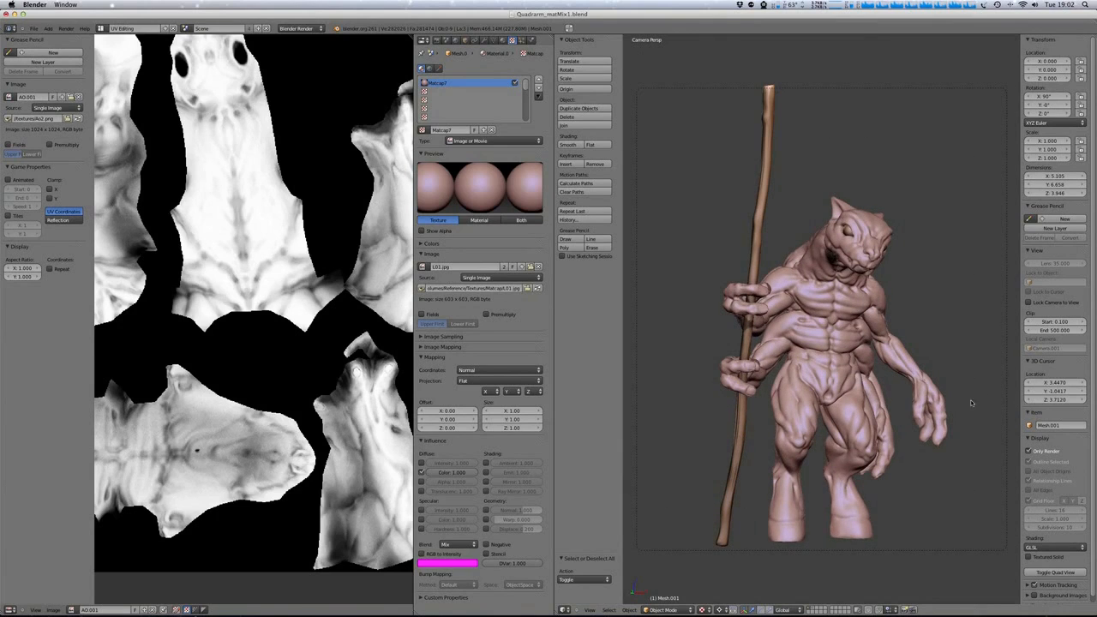
pyautogui.moveTo(956, 419)
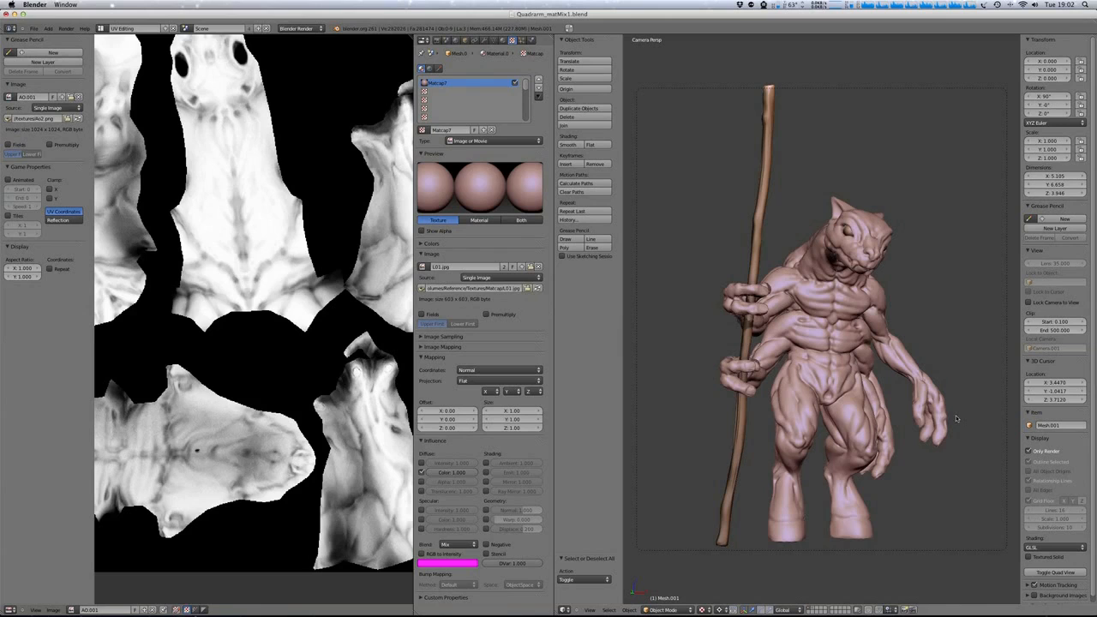
pyautogui.moveTo(962, 431)
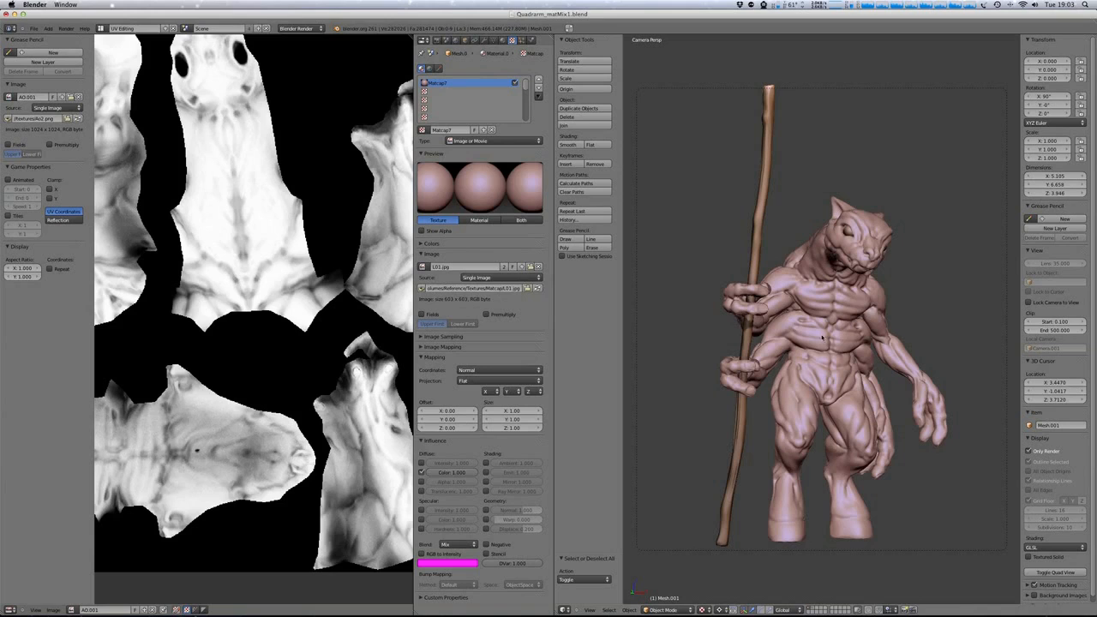
pyautogui.moveTo(846, 345)
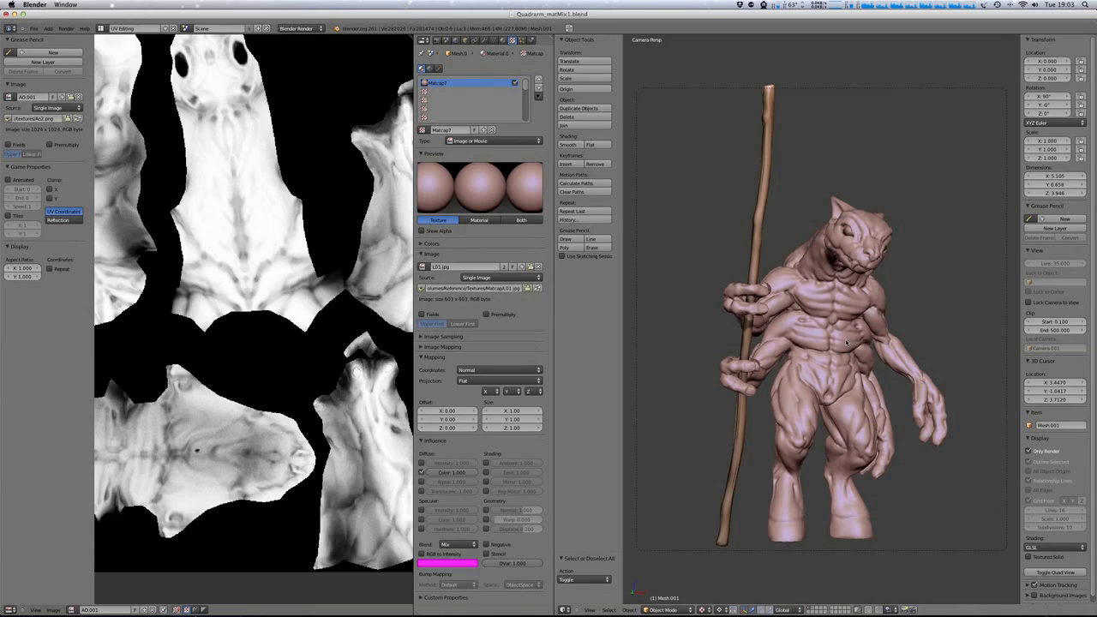
pyautogui.moveTo(851, 342)
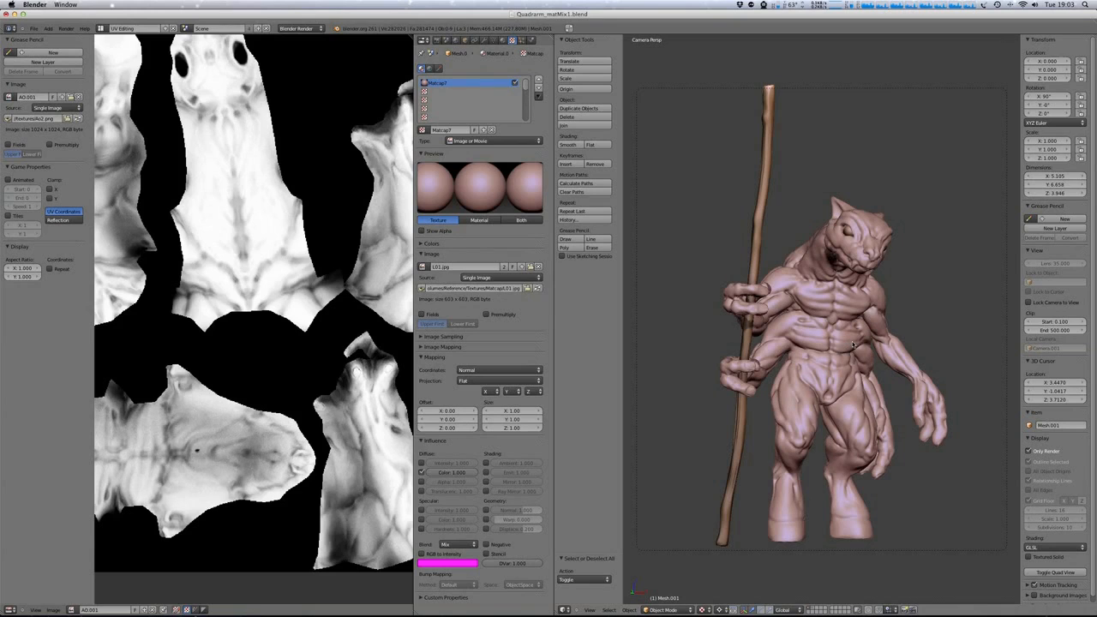
pyautogui.moveTo(853, 343)
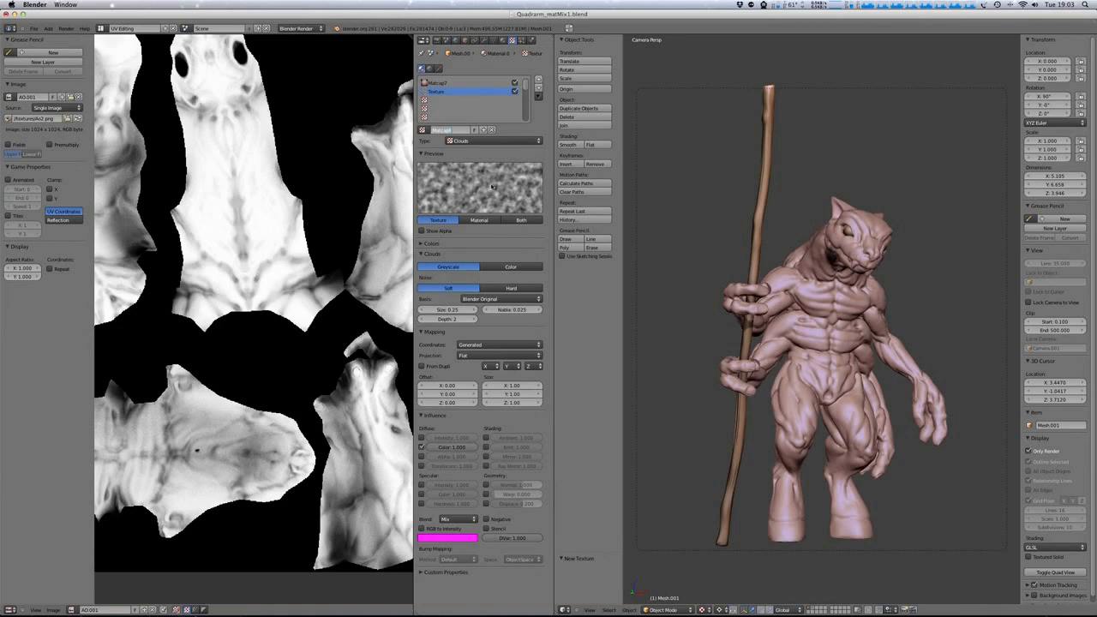
# Make the new texture slot an Image or Movie and load P2.jpg from the Matcap folder.
pyautogui.click(480, 141)
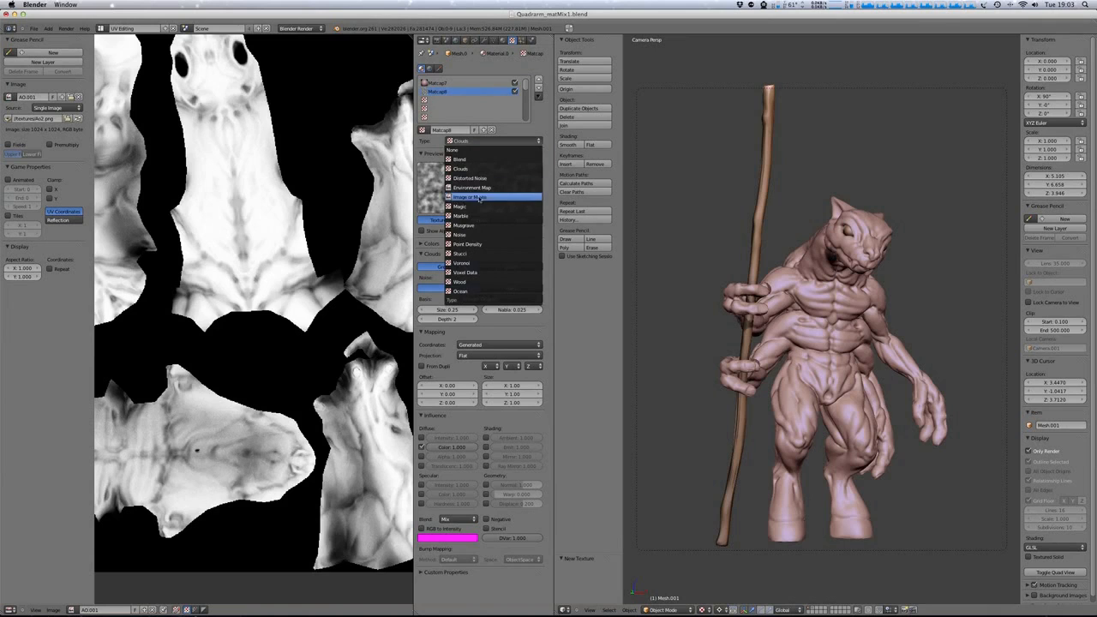
pyautogui.click(468, 196)
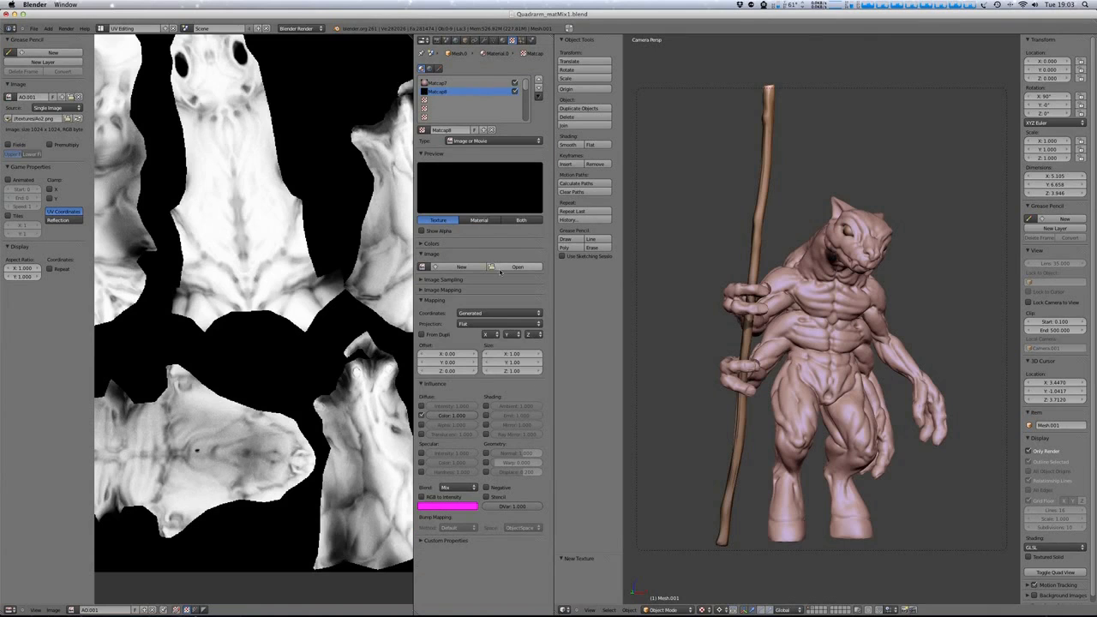
pyautogui.click(517, 266)
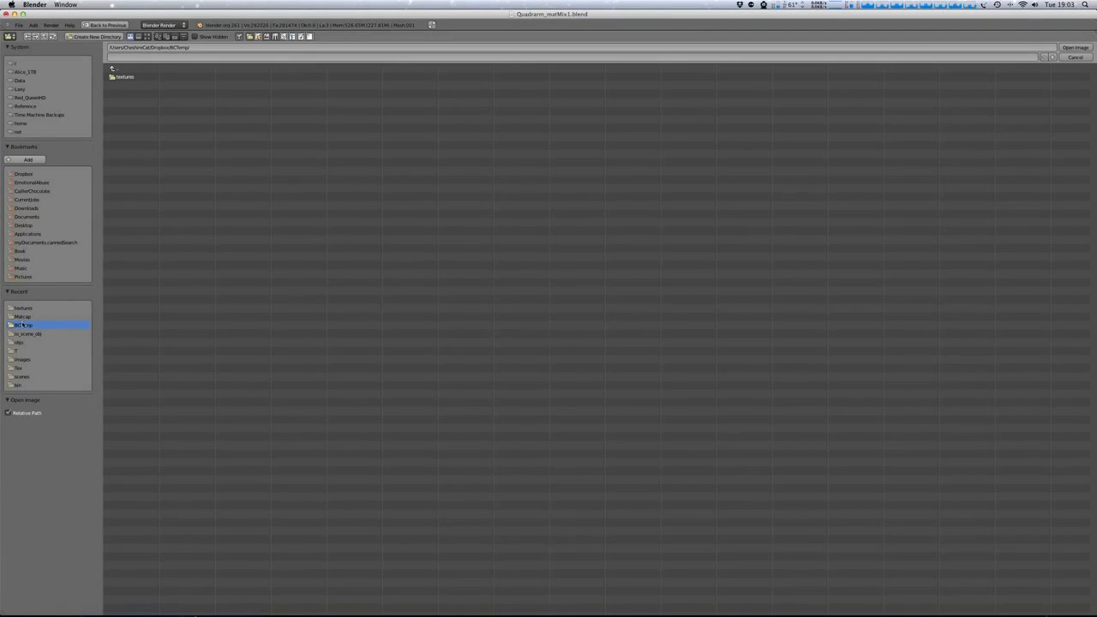
pyautogui.doubleClick(22, 317)
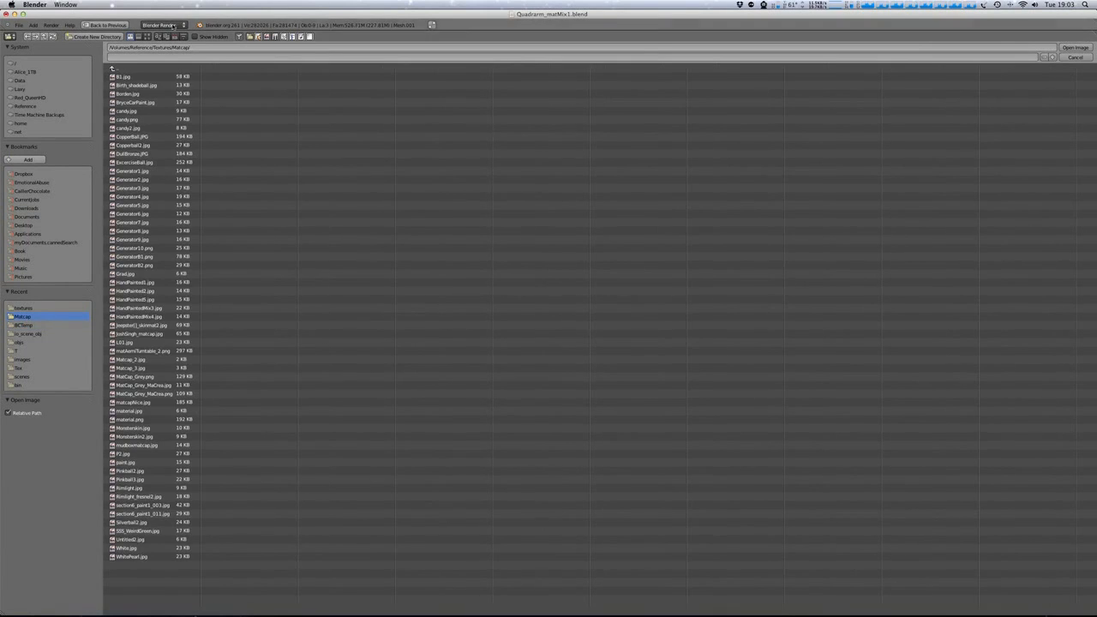
pyautogui.click(155, 37)
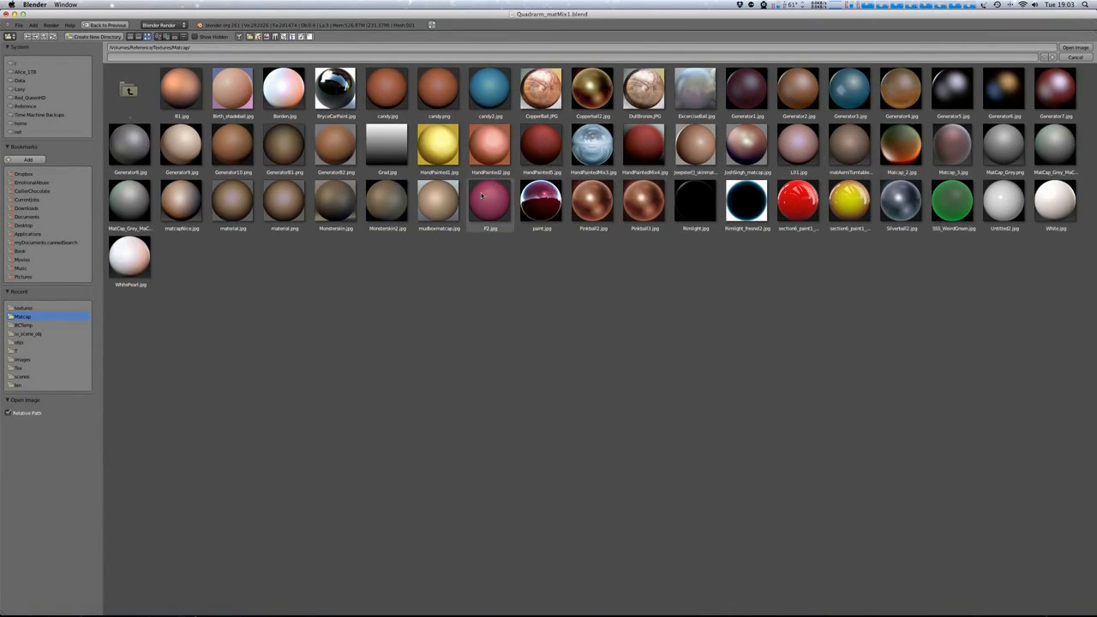
pyautogui.click(490, 203)
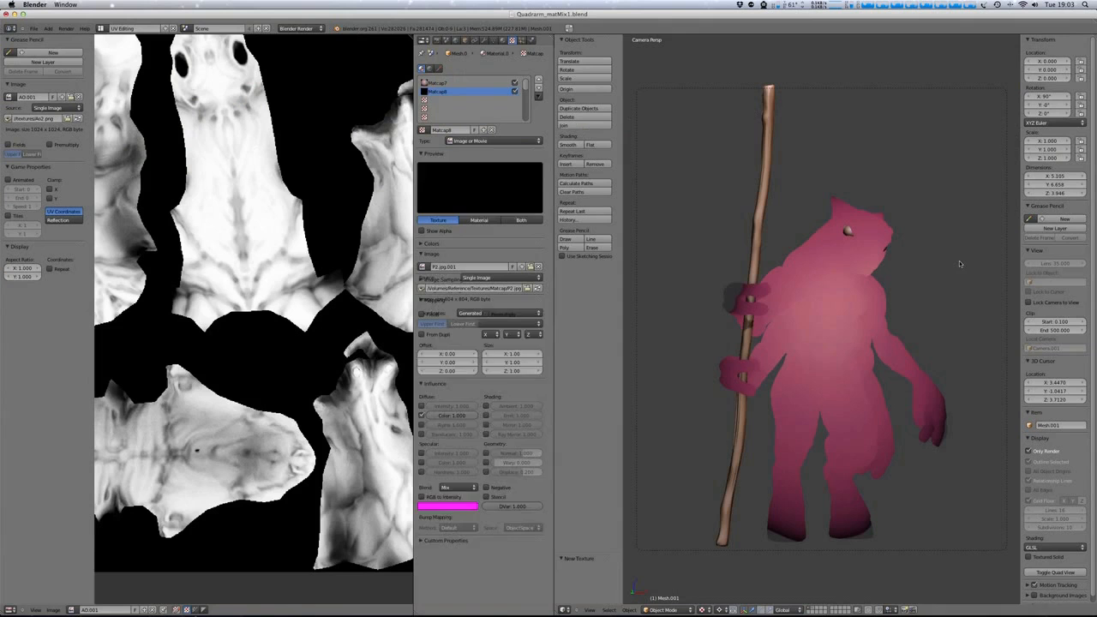
# Map the P2 matcap by Normal coordinates, lower its colour influence, and set Blend to Overlay.
pyautogui.click(495, 370)
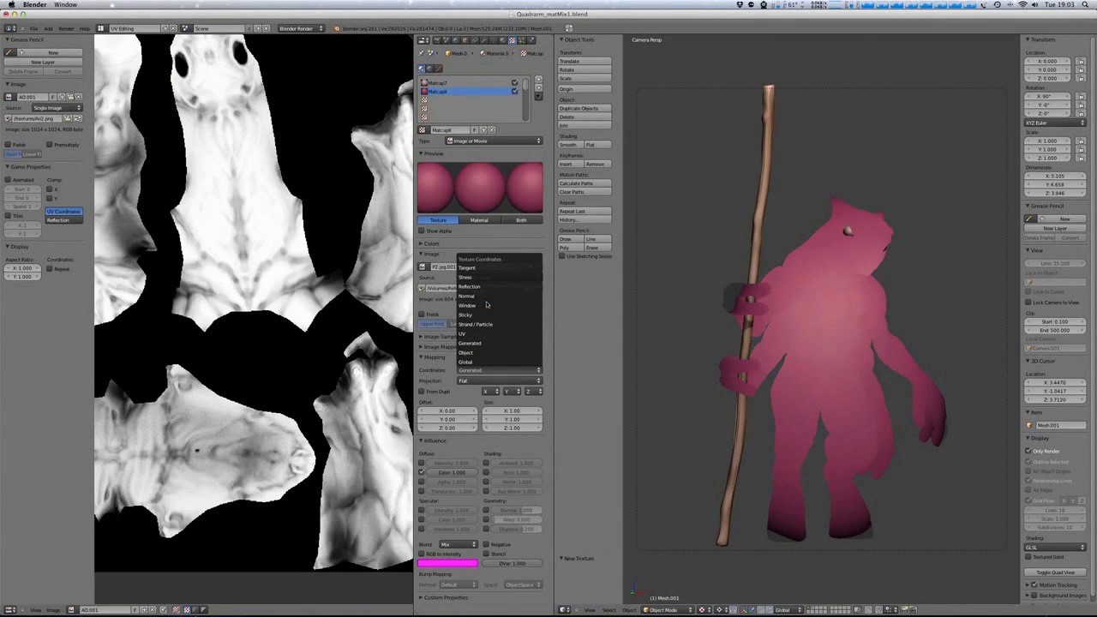
pyautogui.click(466, 296)
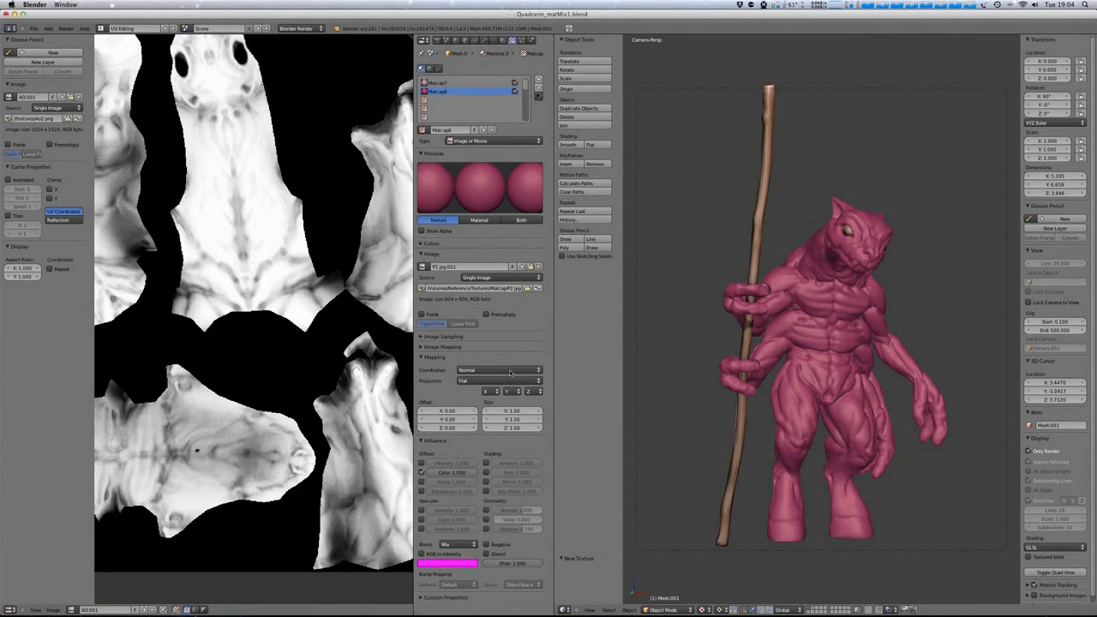
pyautogui.moveTo(844, 336)
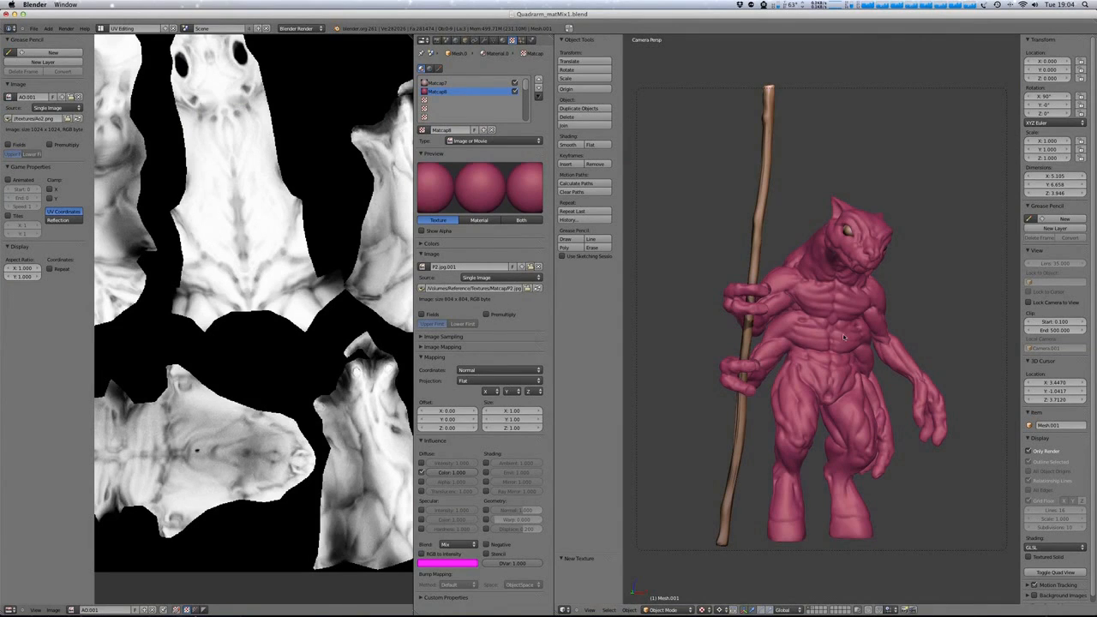
pyautogui.moveTo(956, 426)
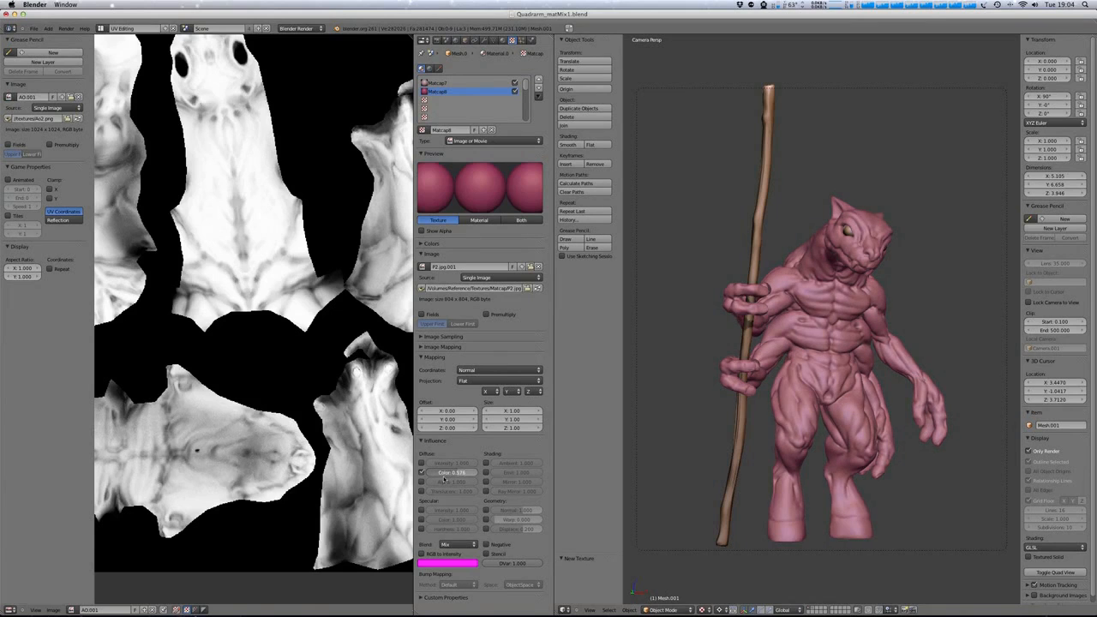
pyautogui.moveTo(454, 472); pyautogui.dragTo(449, 472)
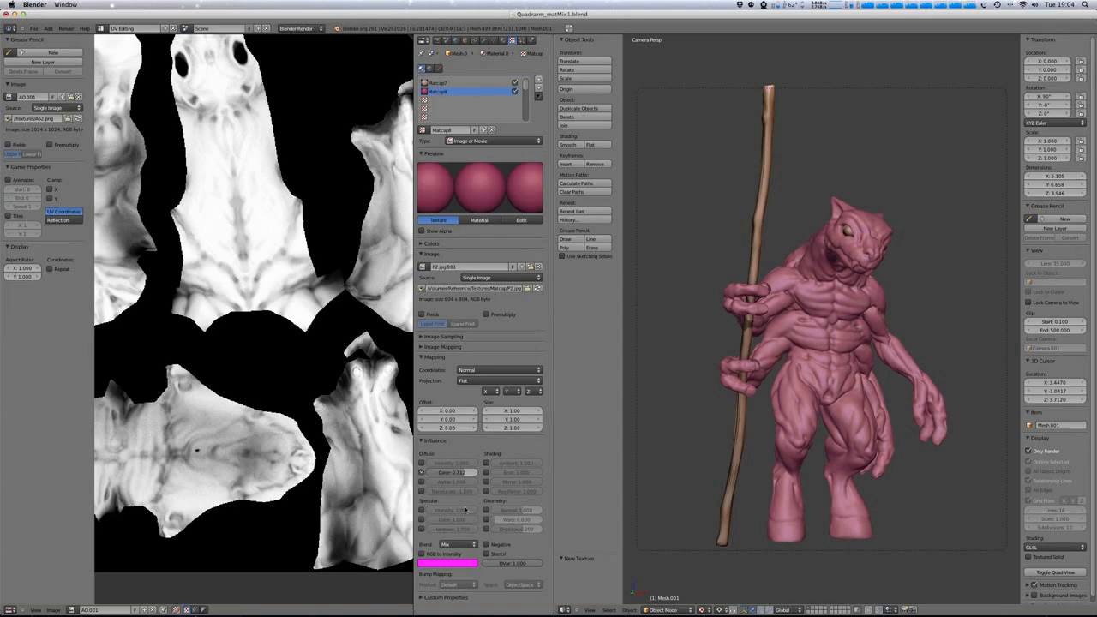
pyautogui.click(454, 545)
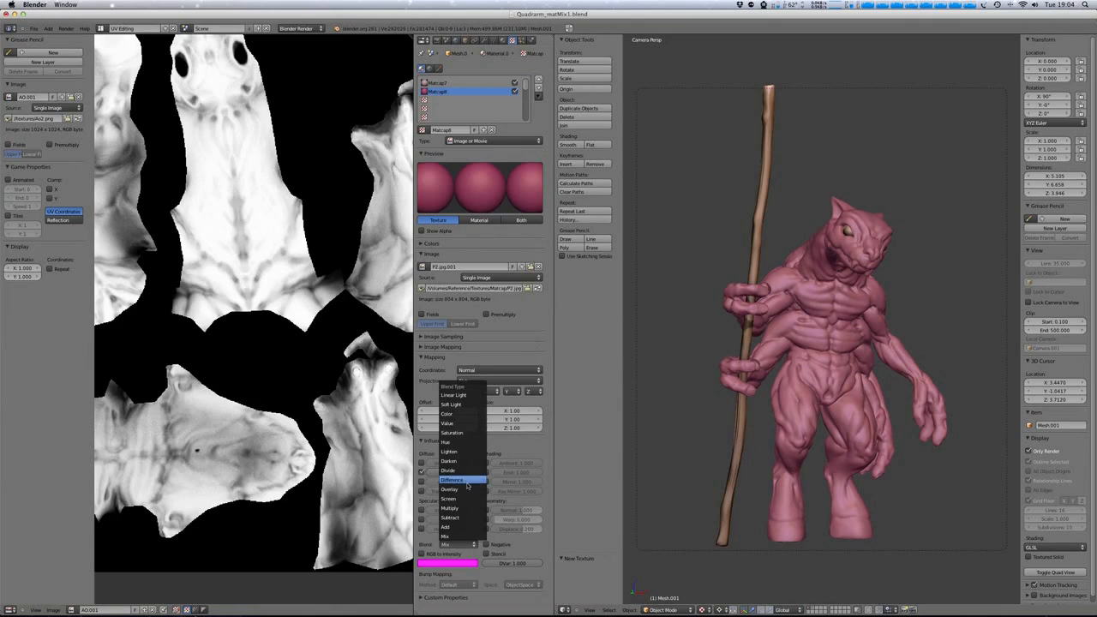
pyautogui.click(449, 489)
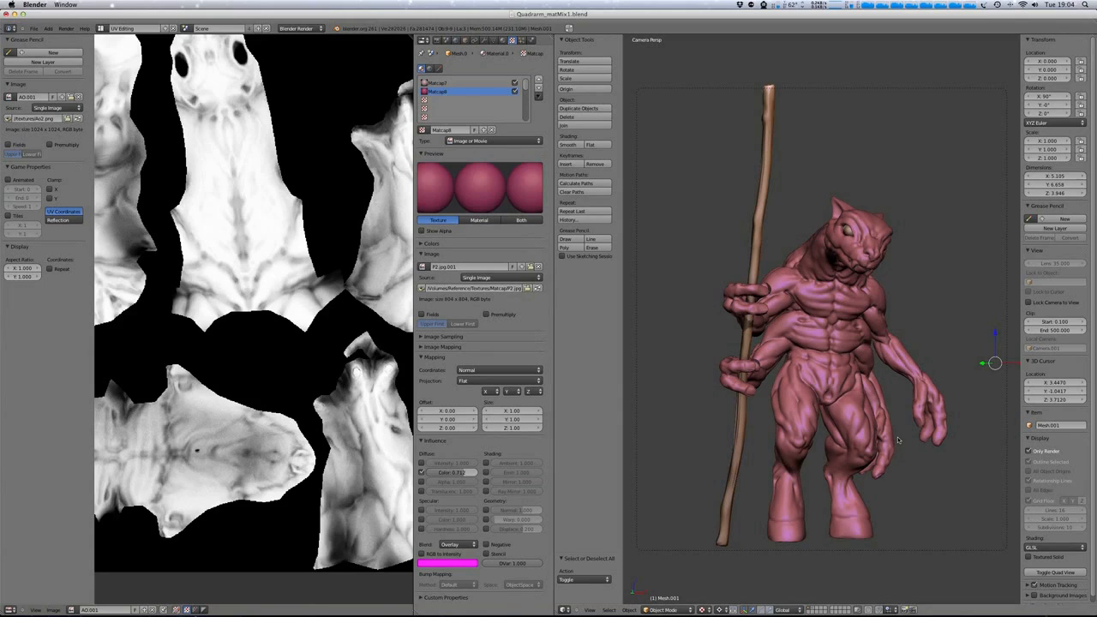
pyautogui.moveTo(847, 397)
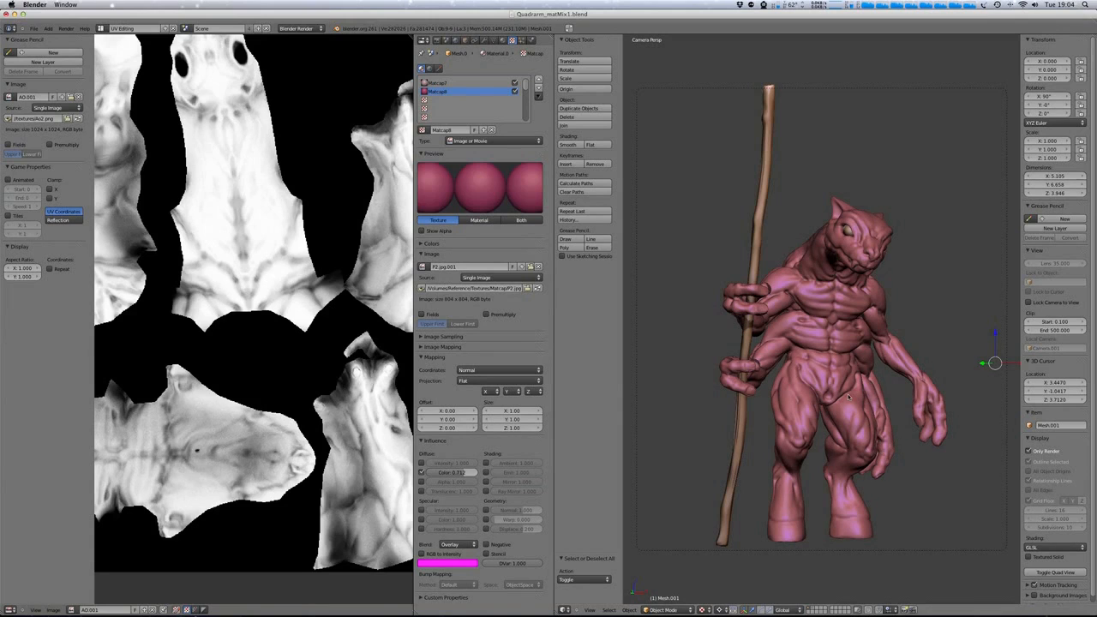
pyautogui.moveTo(848, 373)
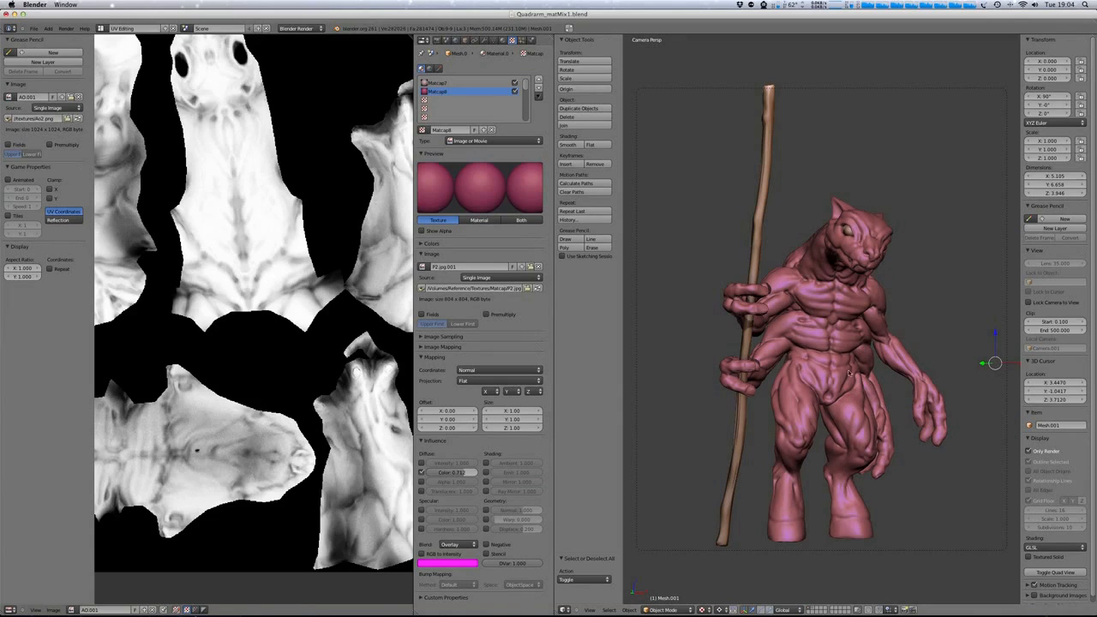
pyautogui.moveTo(848, 413)
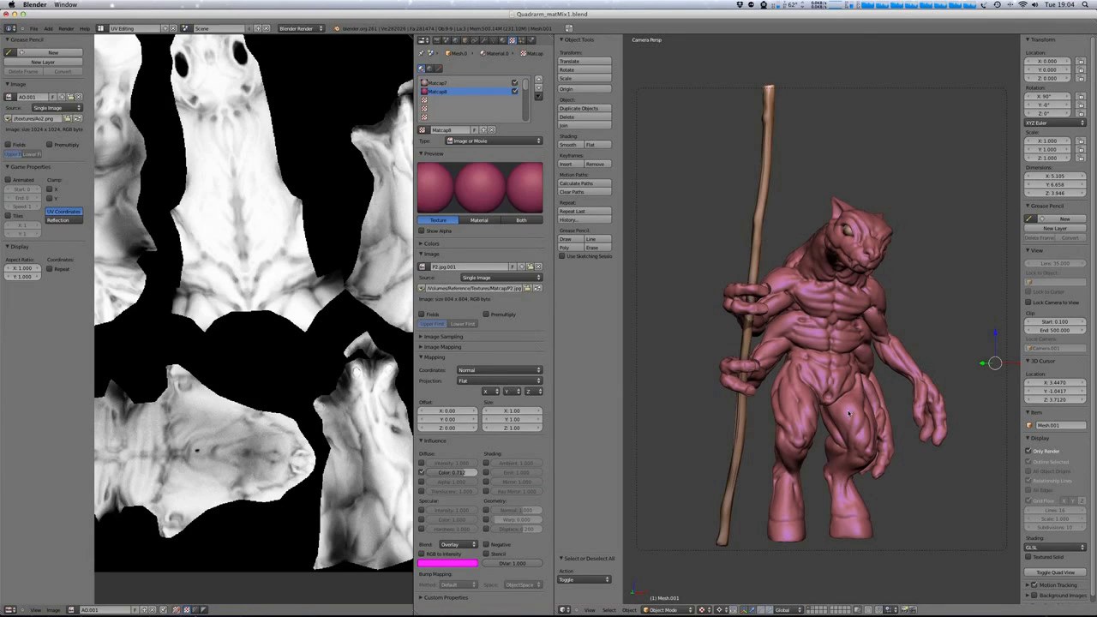
pyautogui.moveTo(809, 534)
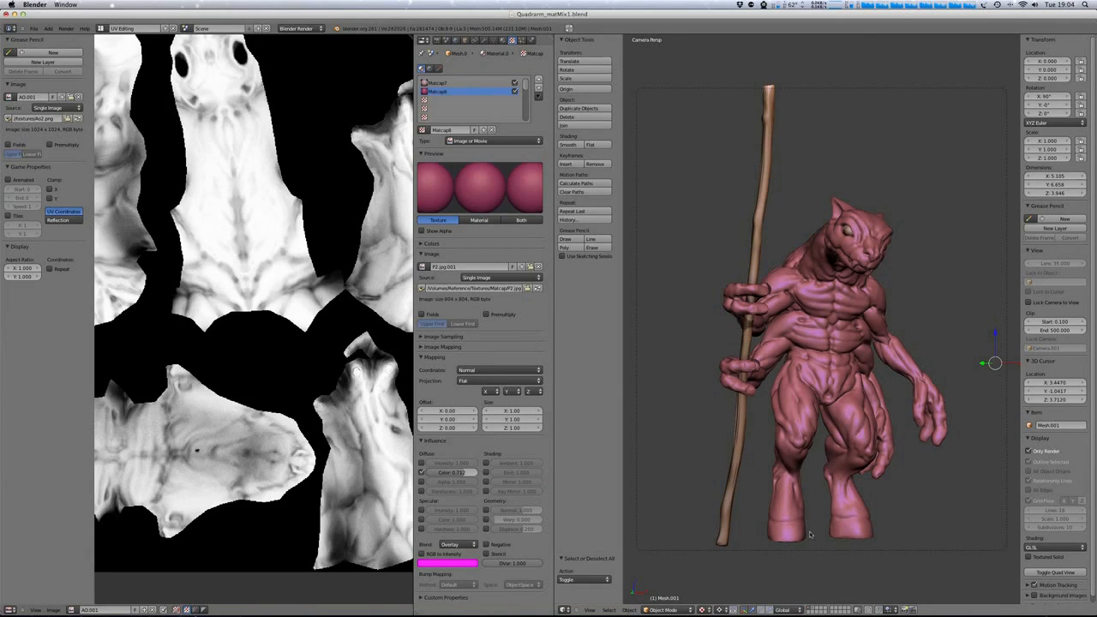
pyautogui.moveTo(562, 371)
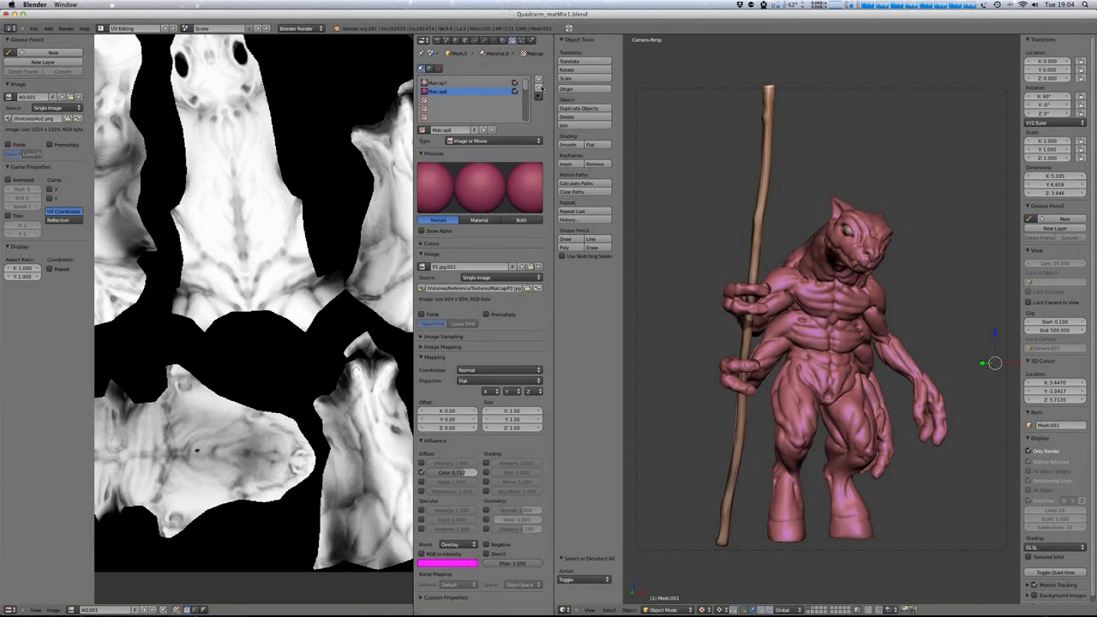
pyautogui.moveTo(538, 88)
pyautogui.write('AOMask')
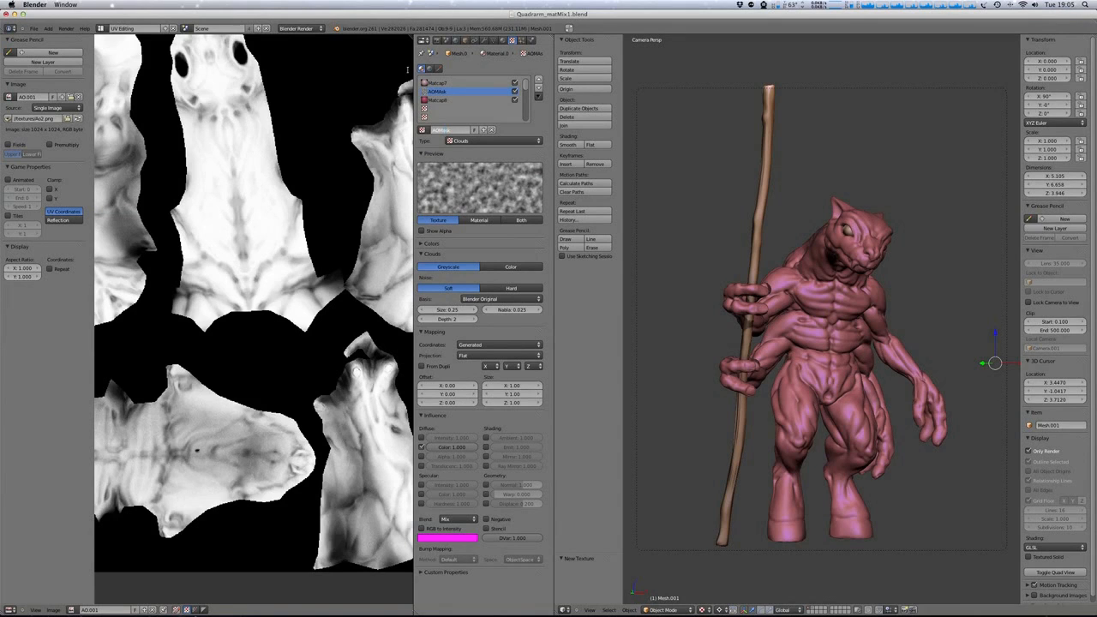
# Make the new AOMask an Image texture loading AO.001, mapped by UV coordinates.
pyautogui.click(492, 140)
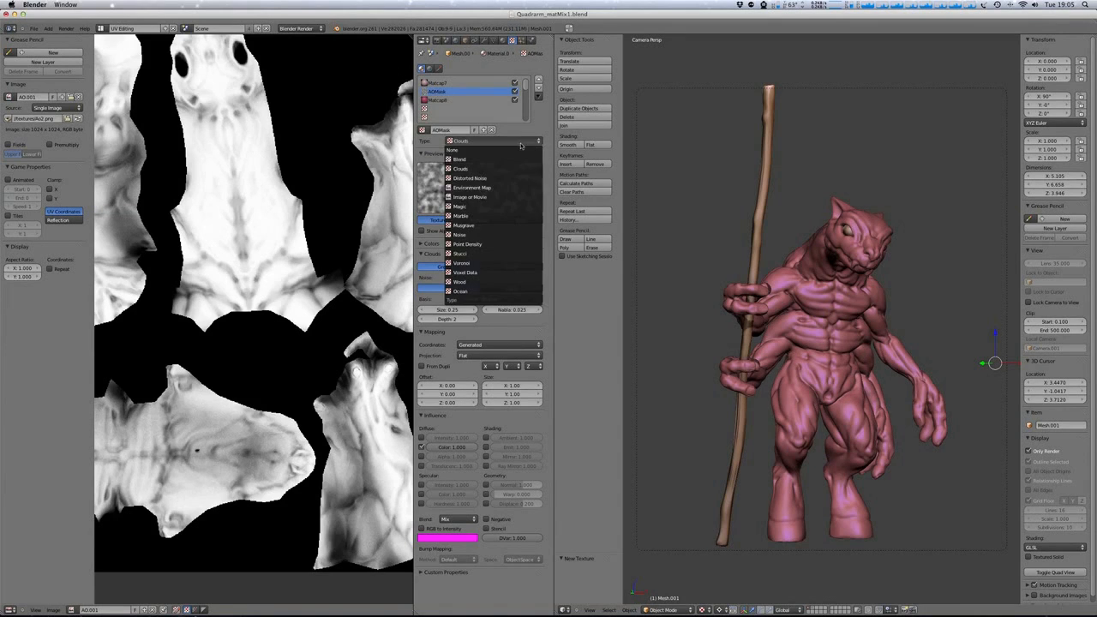
pyautogui.click(470, 197)
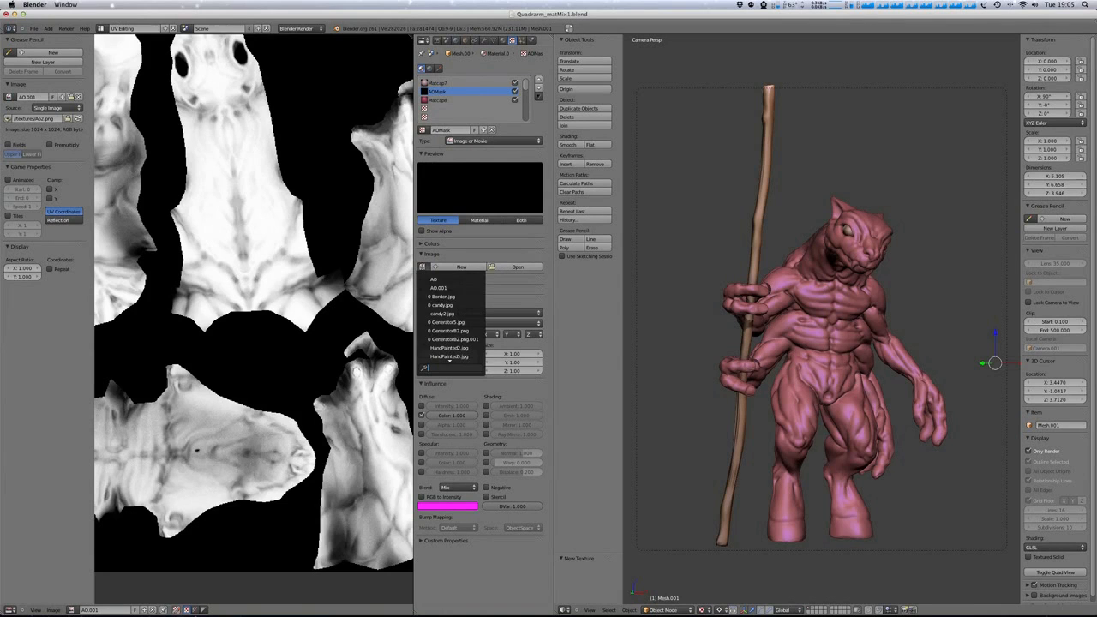
pyautogui.click(449, 287)
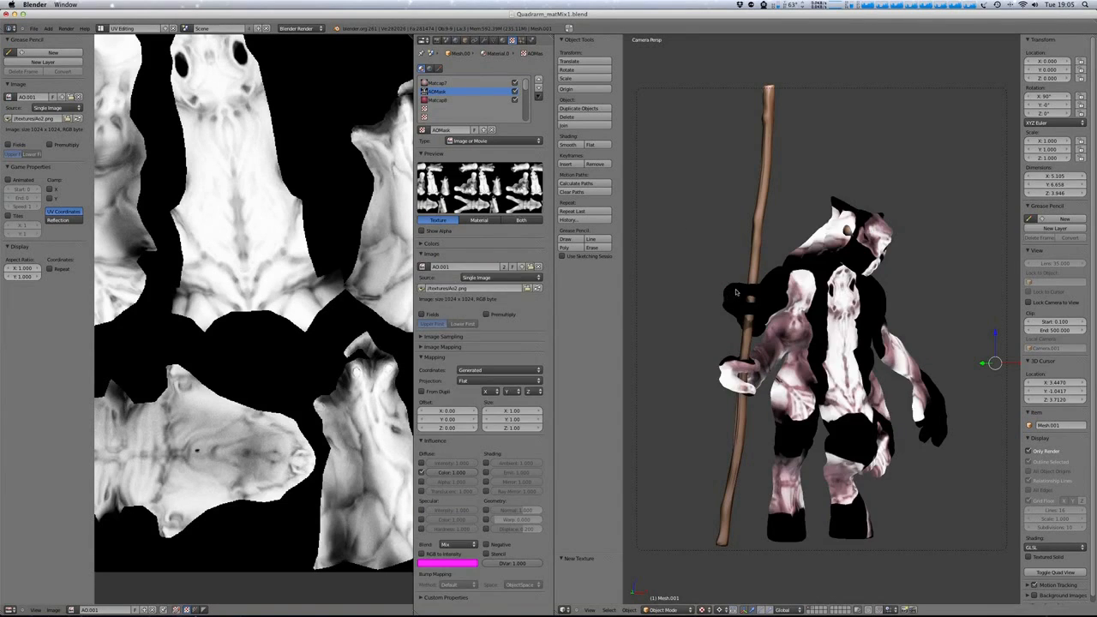
pyautogui.click(500, 369)
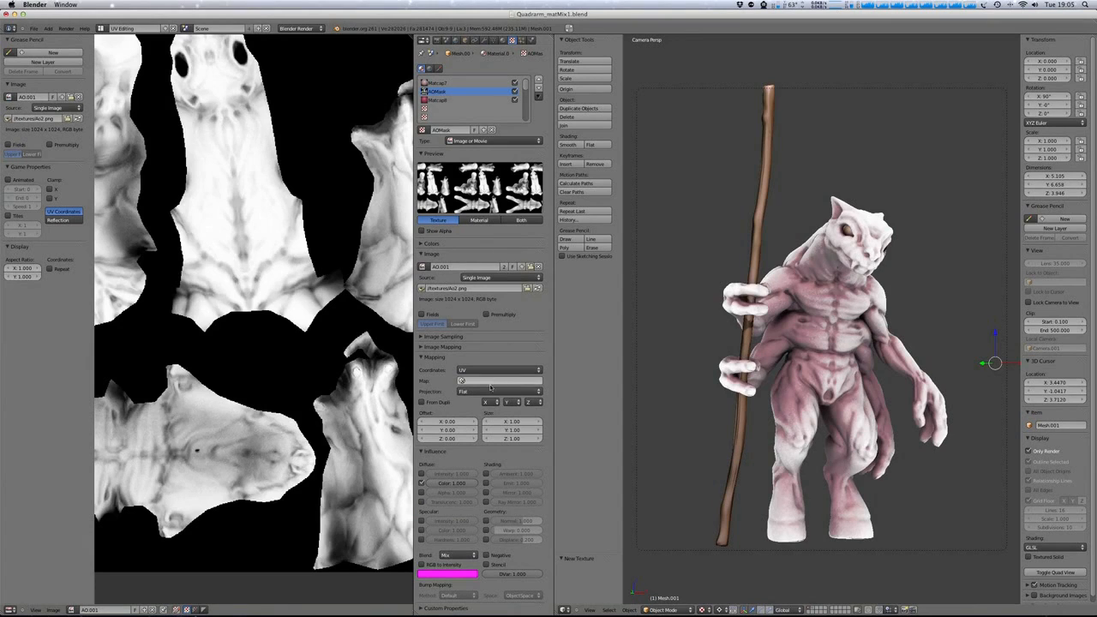
# Set AOMask's map to UVMap and return the P2 matcap's blend to Mix.
pyautogui.click(497, 380)
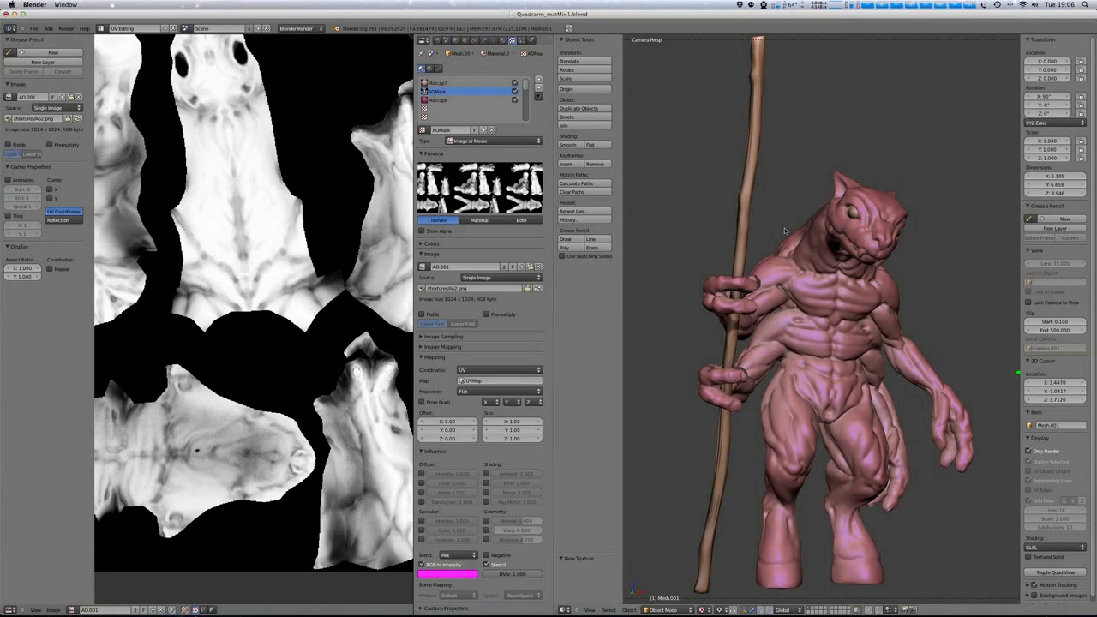
pyautogui.moveTo(687, 234)
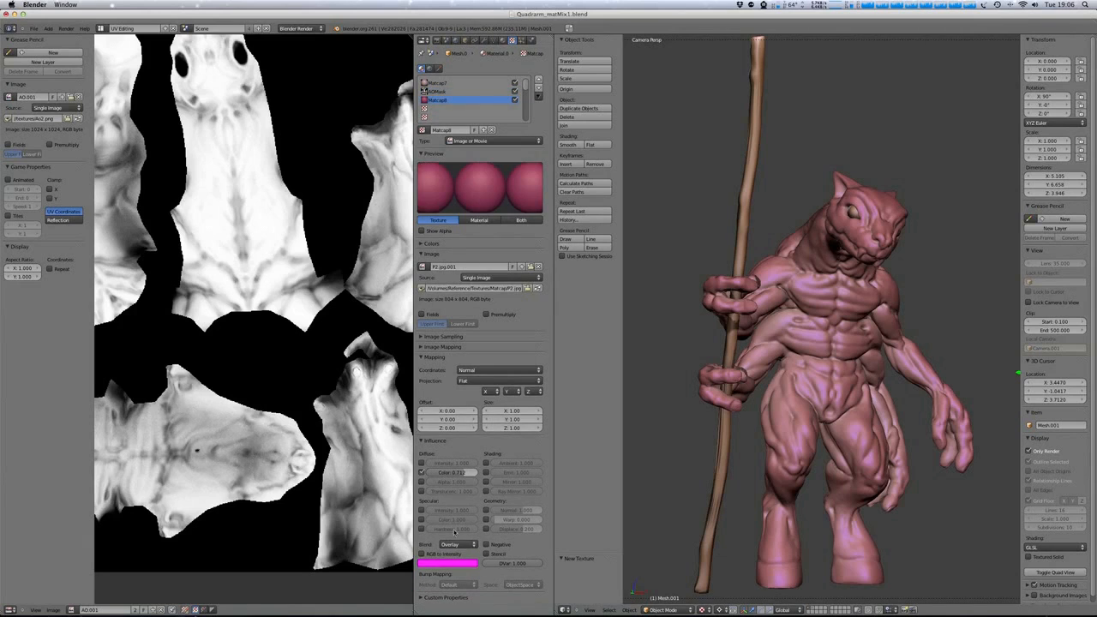
pyautogui.click(458, 544)
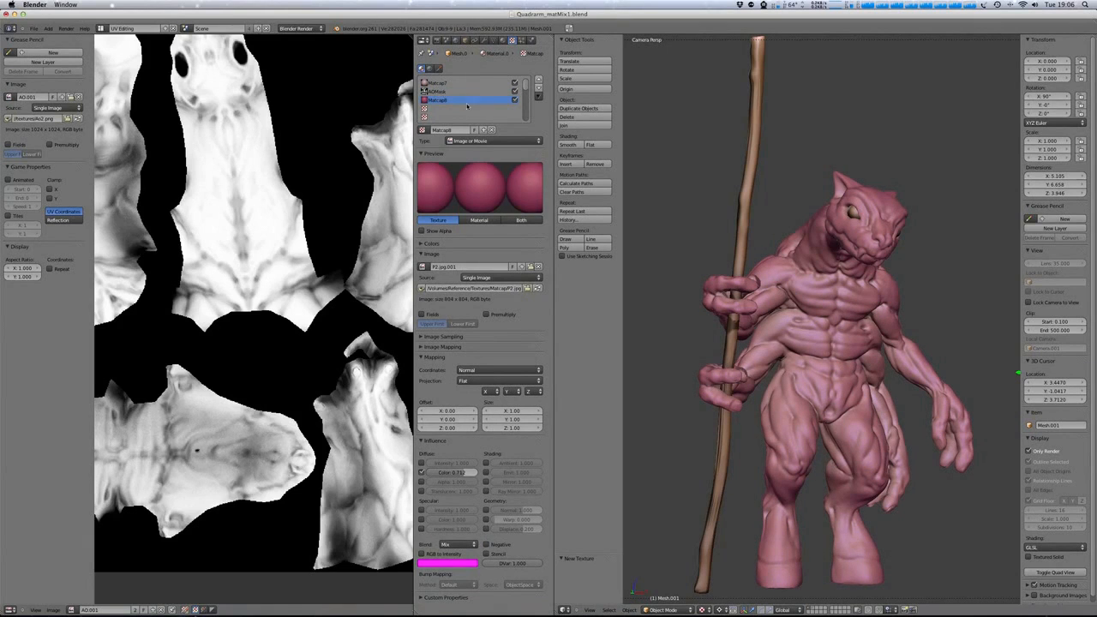
pyautogui.click(467, 92)
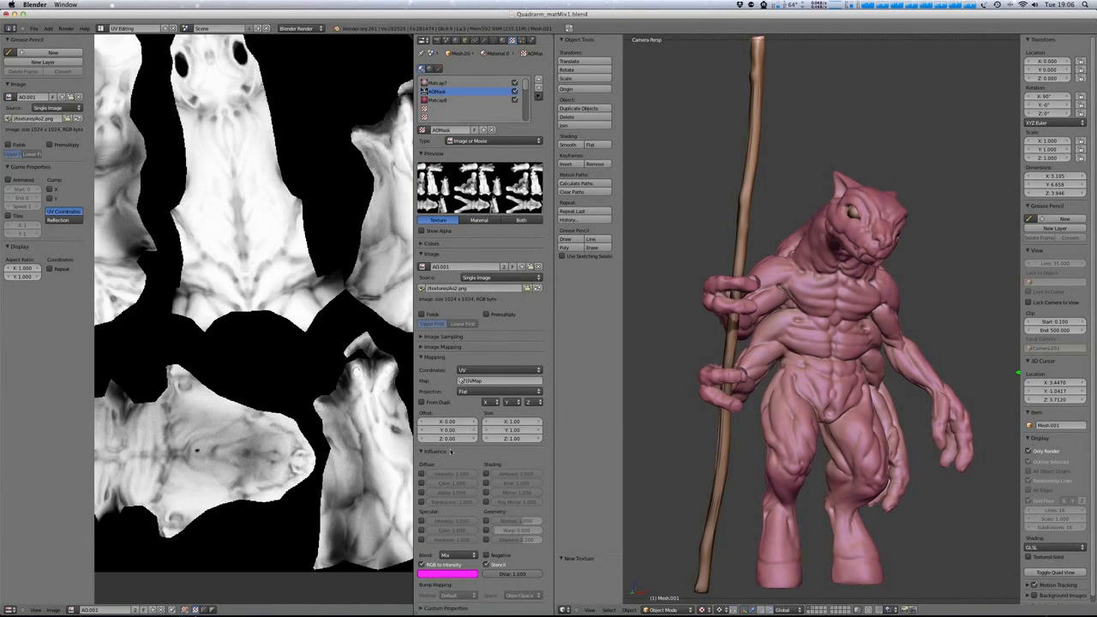
pyautogui.click(467, 99)
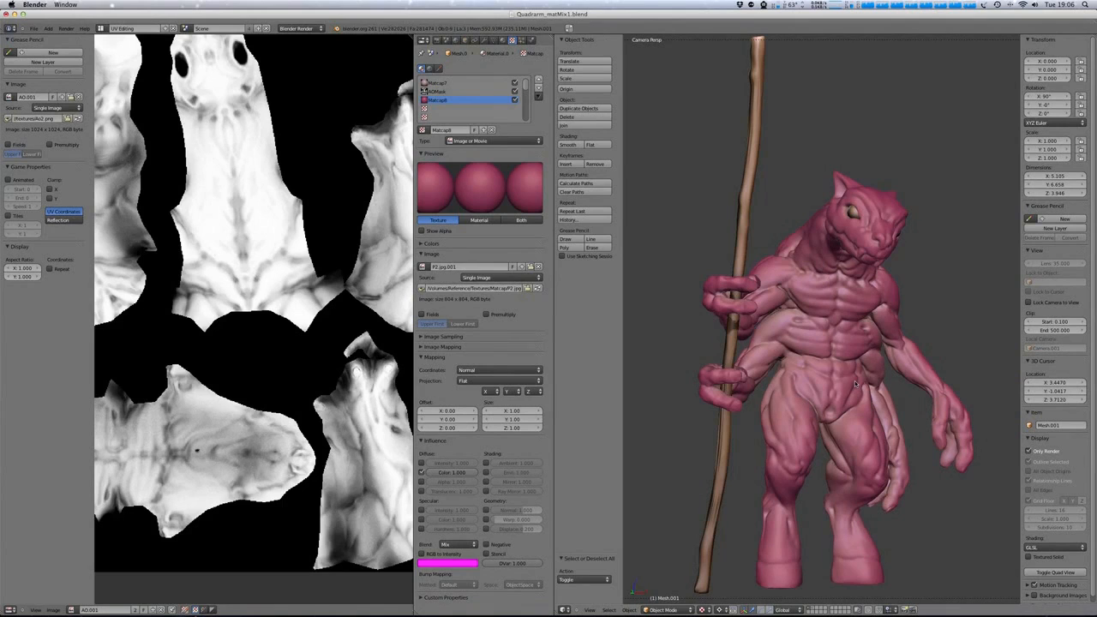
pyautogui.moveTo(838, 383)
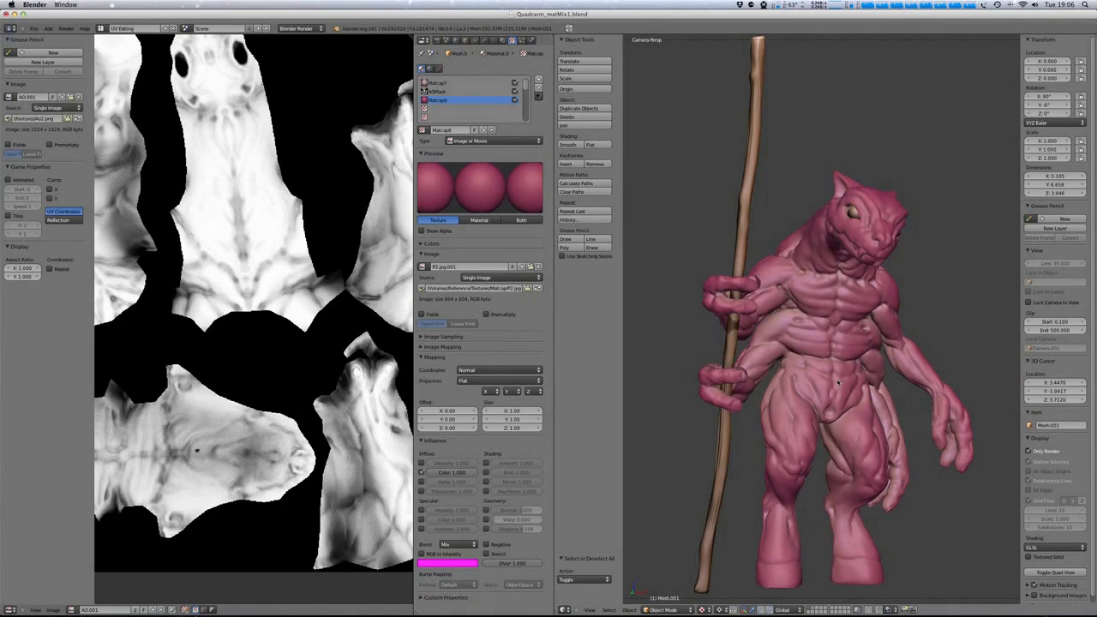
pyautogui.moveTo(558, 183)
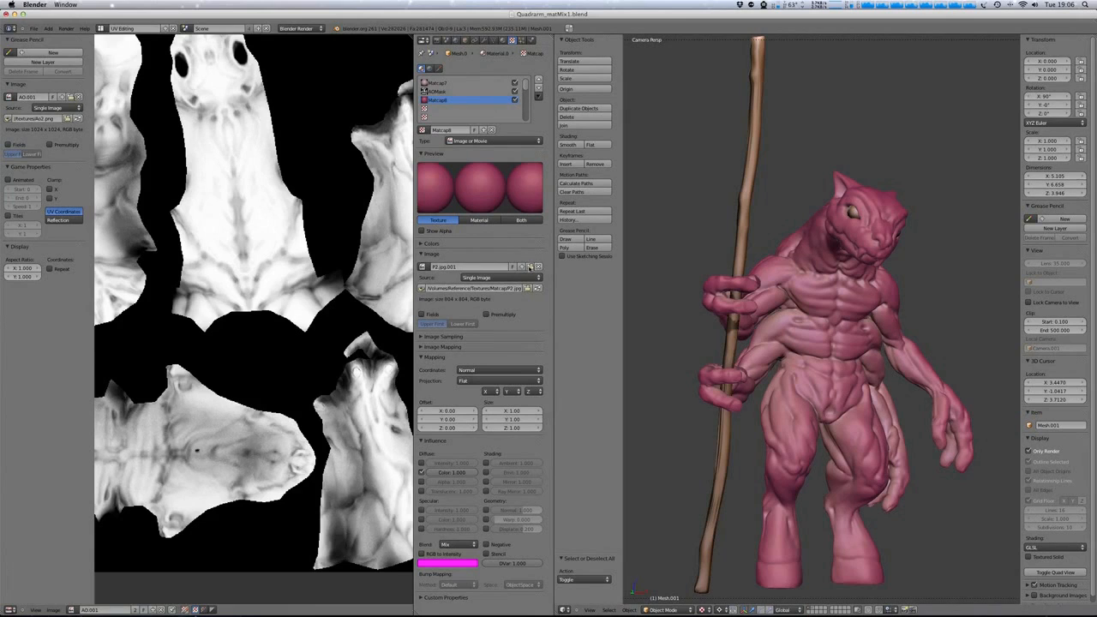
# Load the HandPainted5 matcap image into the first matcap texture.
pyautogui.click(462, 83)
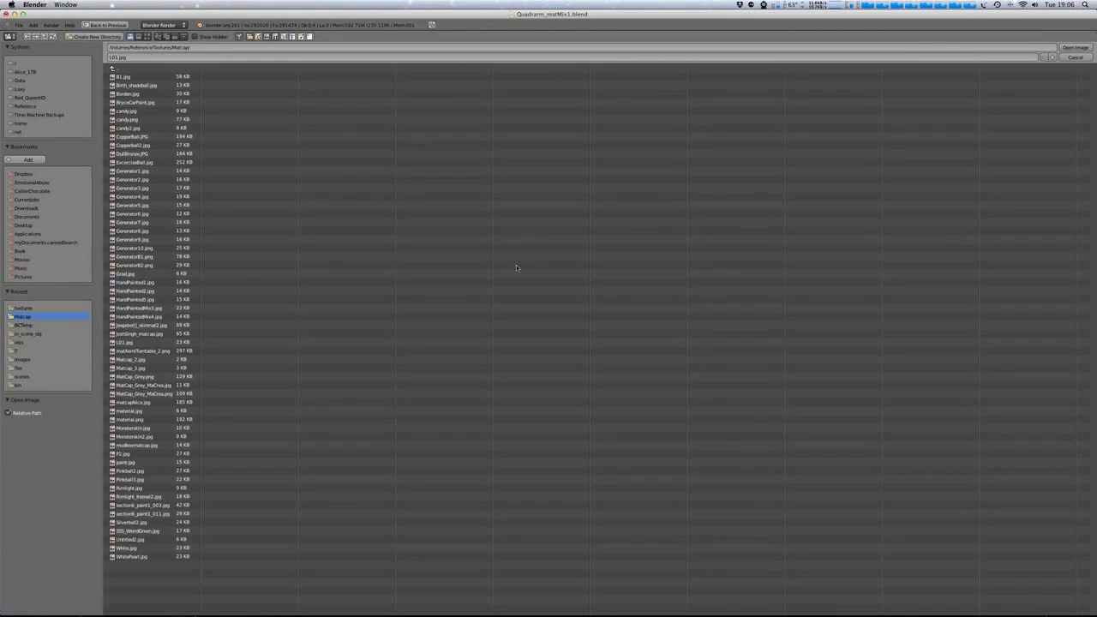
pyautogui.moveTo(147, 36)
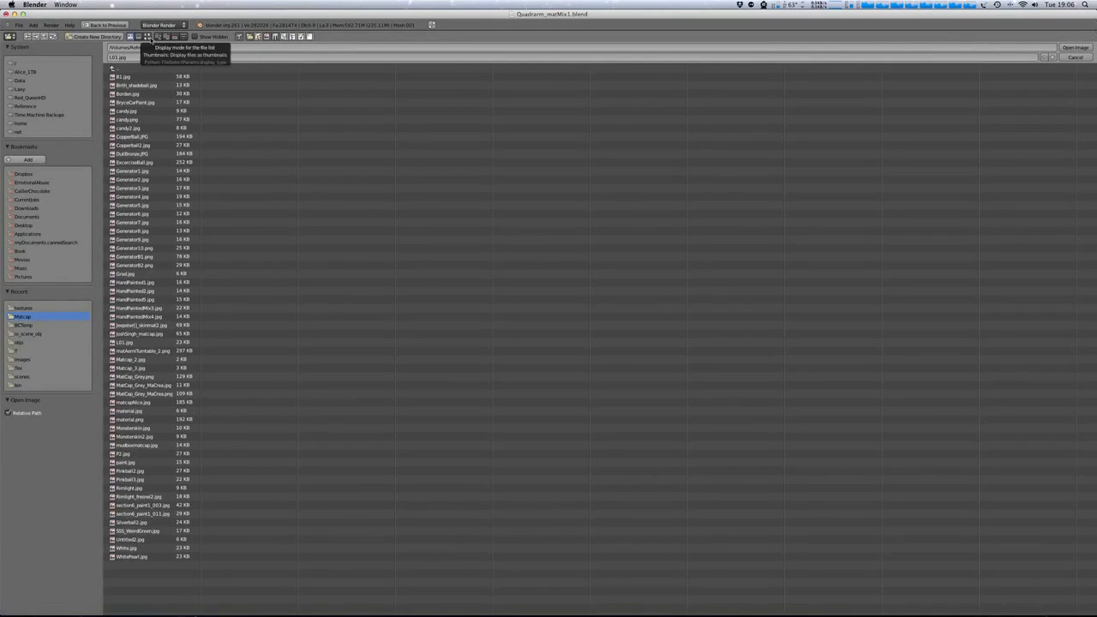
pyautogui.click(156, 37)
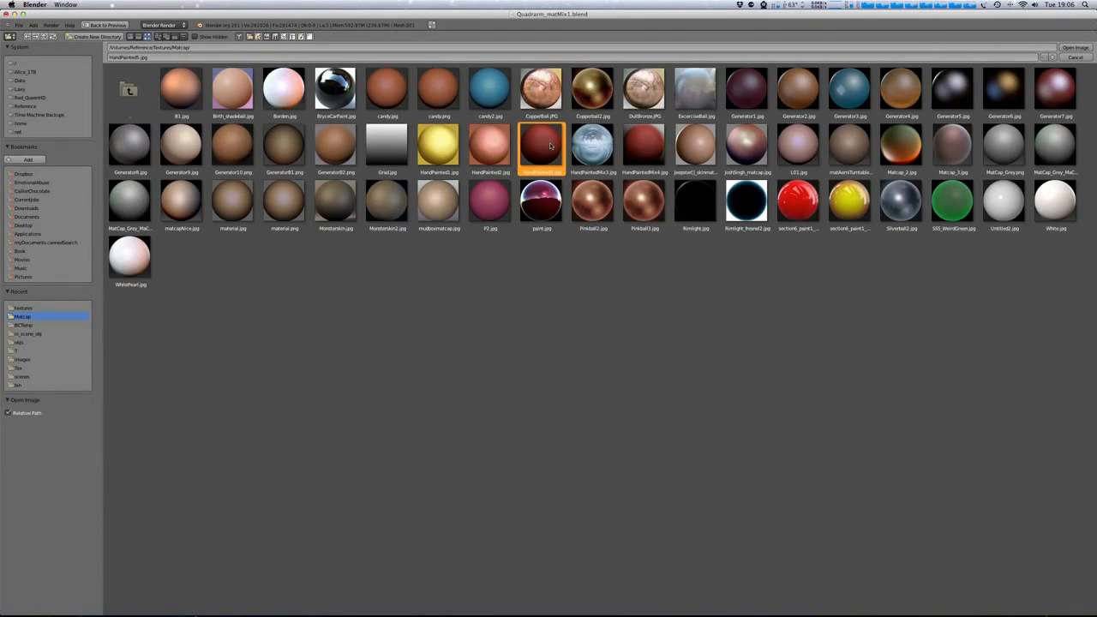
pyautogui.click(541, 146)
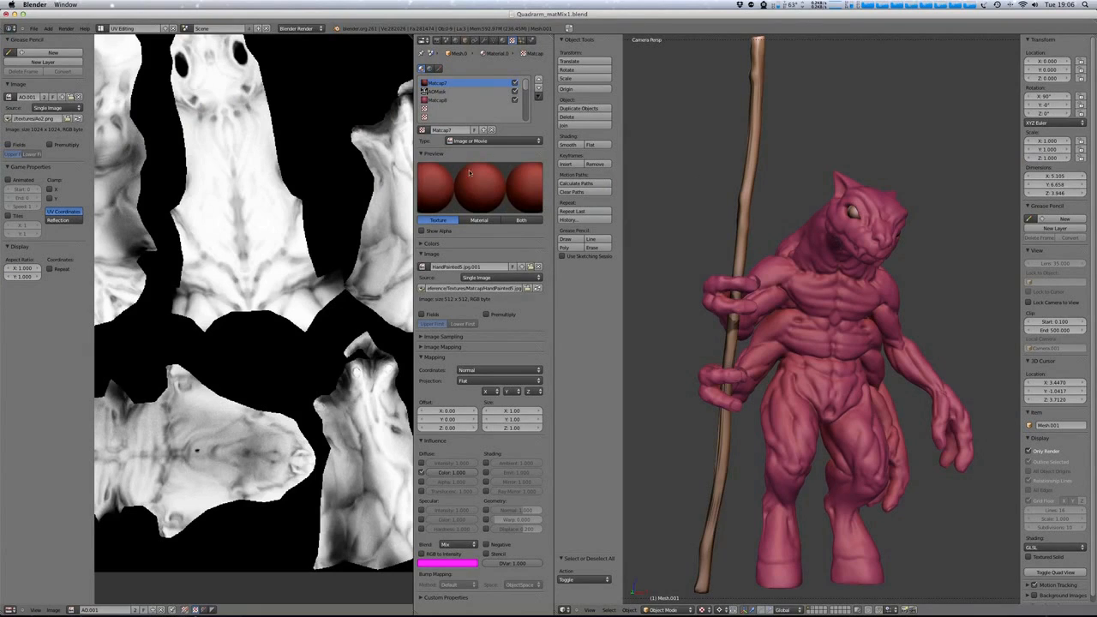
# Replace the second matcap texture's image with MatCap_Grey.png after previewing a lilac matcap.
pyautogui.click(463, 100)
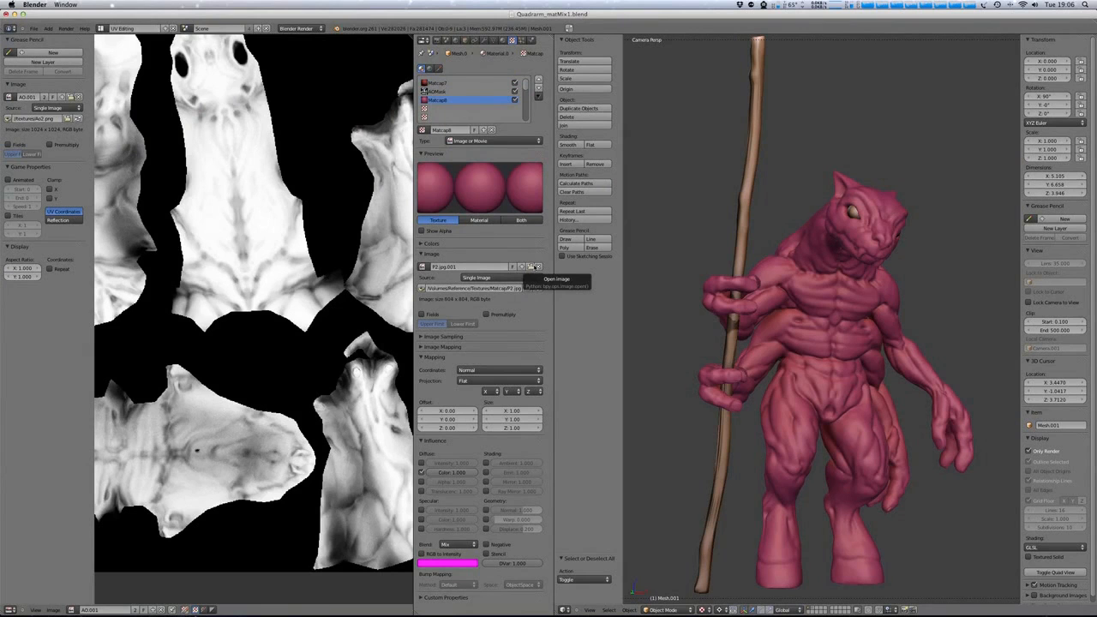
pyautogui.click(535, 265)
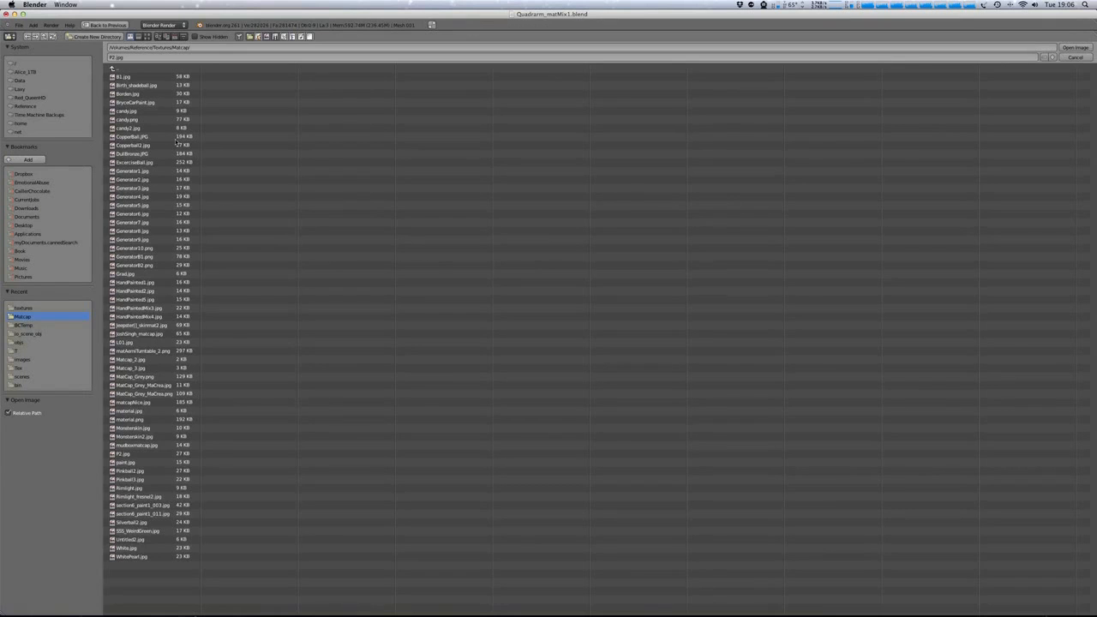
pyautogui.click(167, 36)
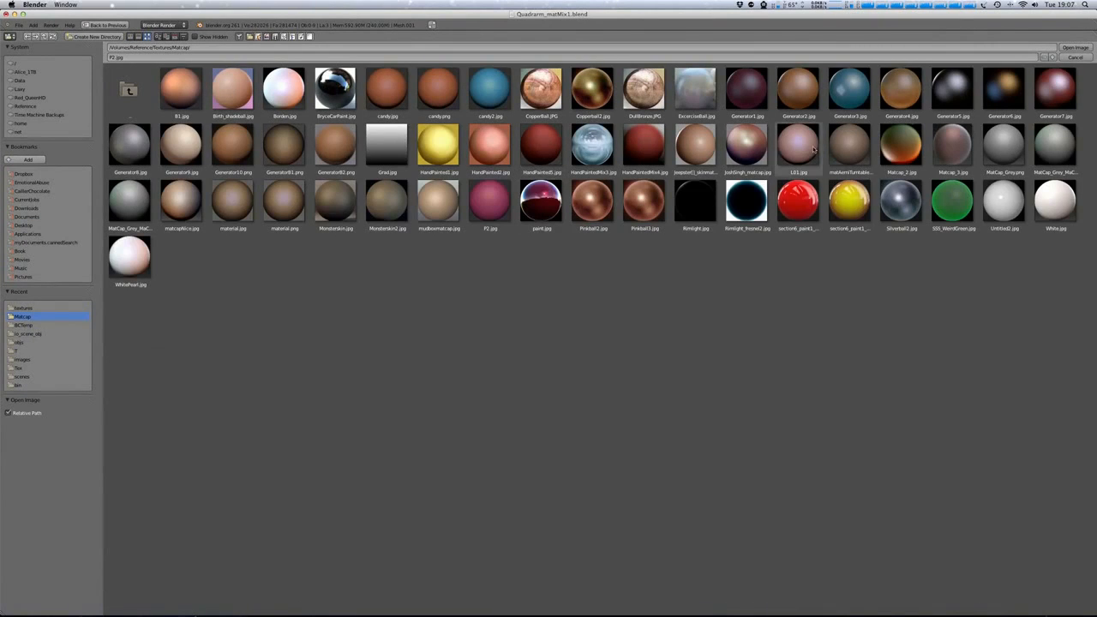
pyautogui.click(798, 146)
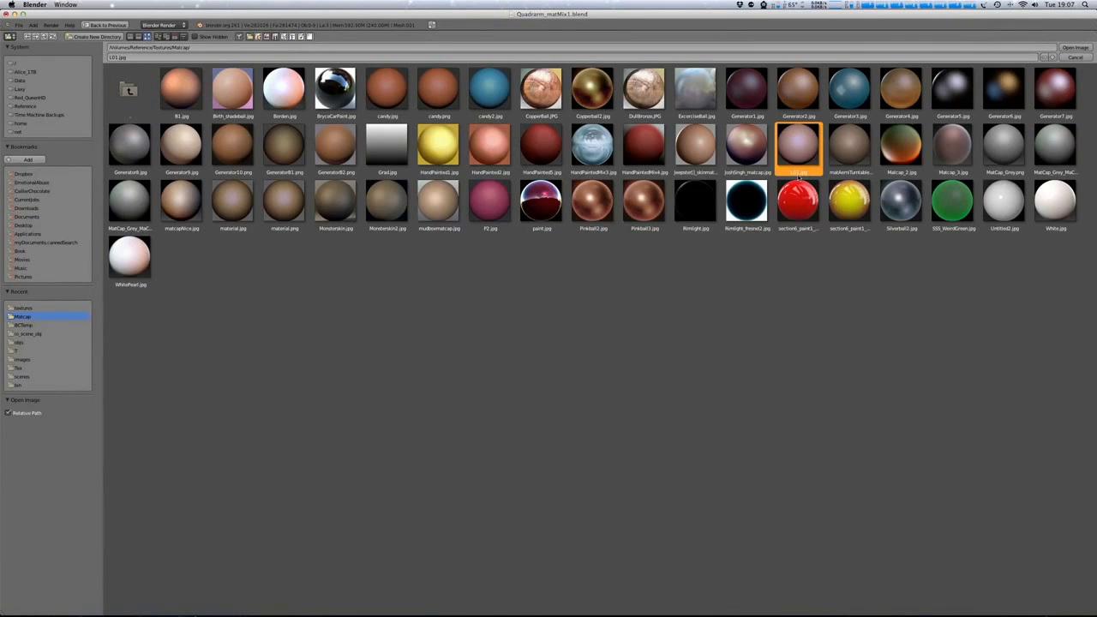
pyautogui.moveTo(835, 169)
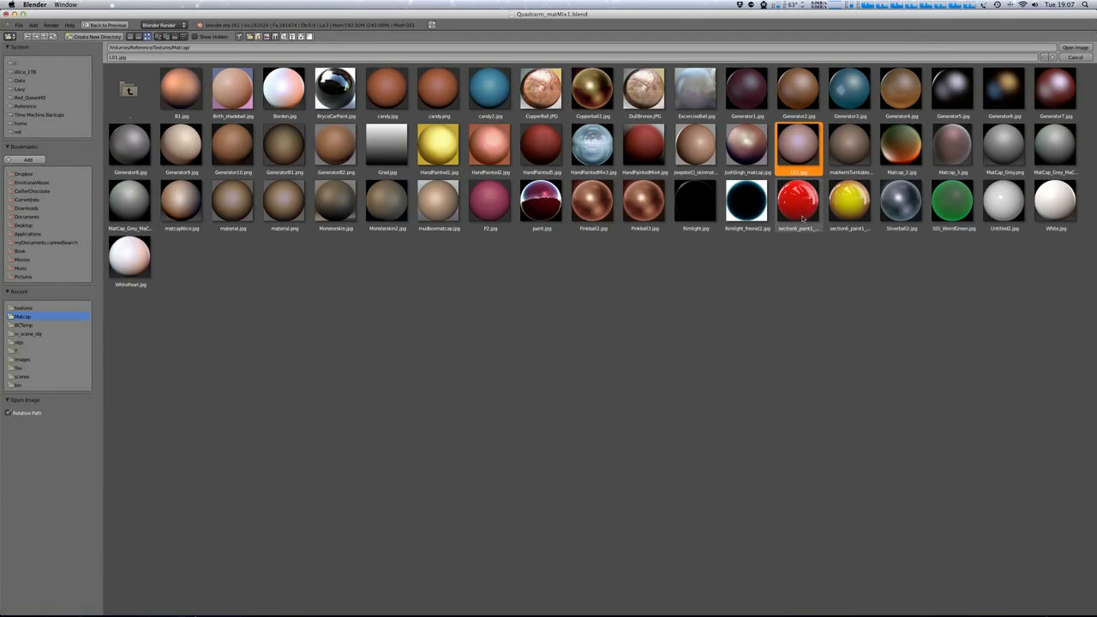
pyautogui.moveTo(835, 271)
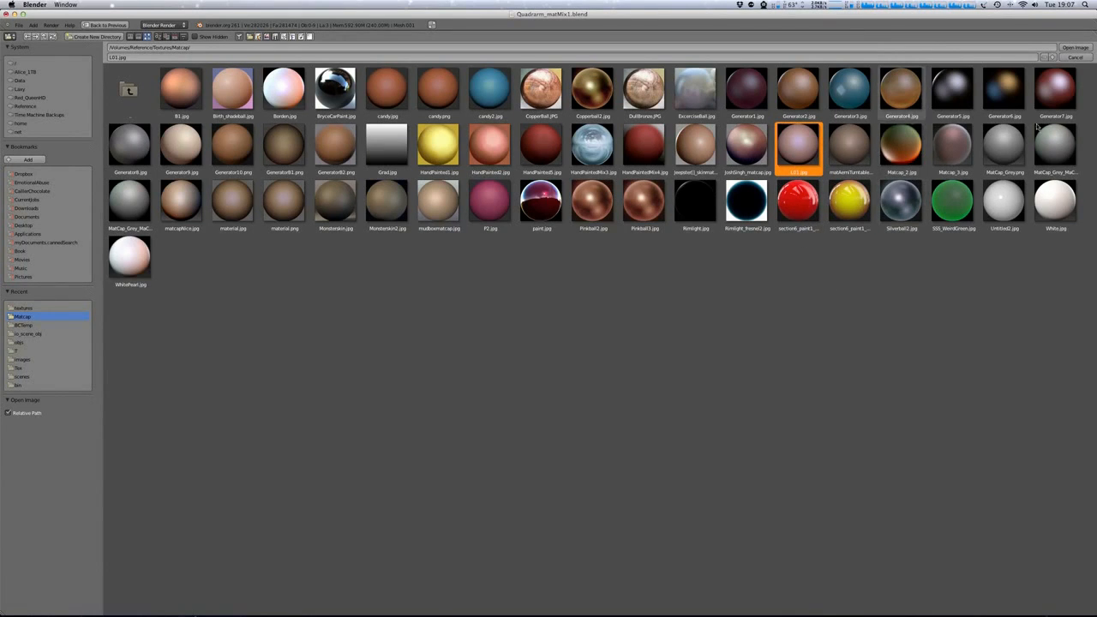
pyautogui.click(1002, 146)
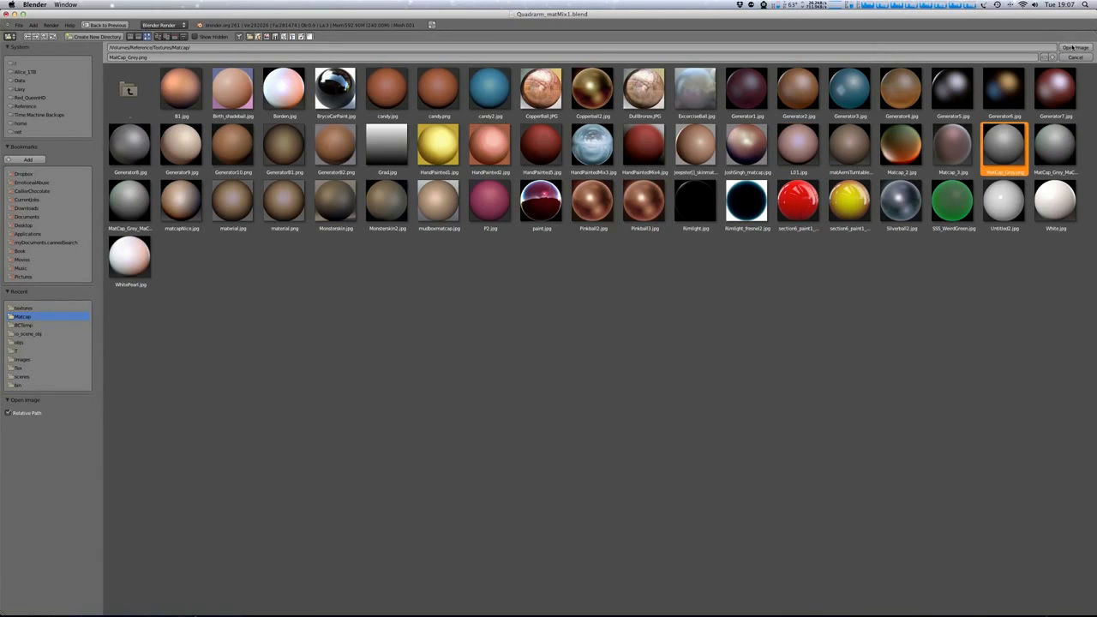
pyautogui.click(1074, 47)
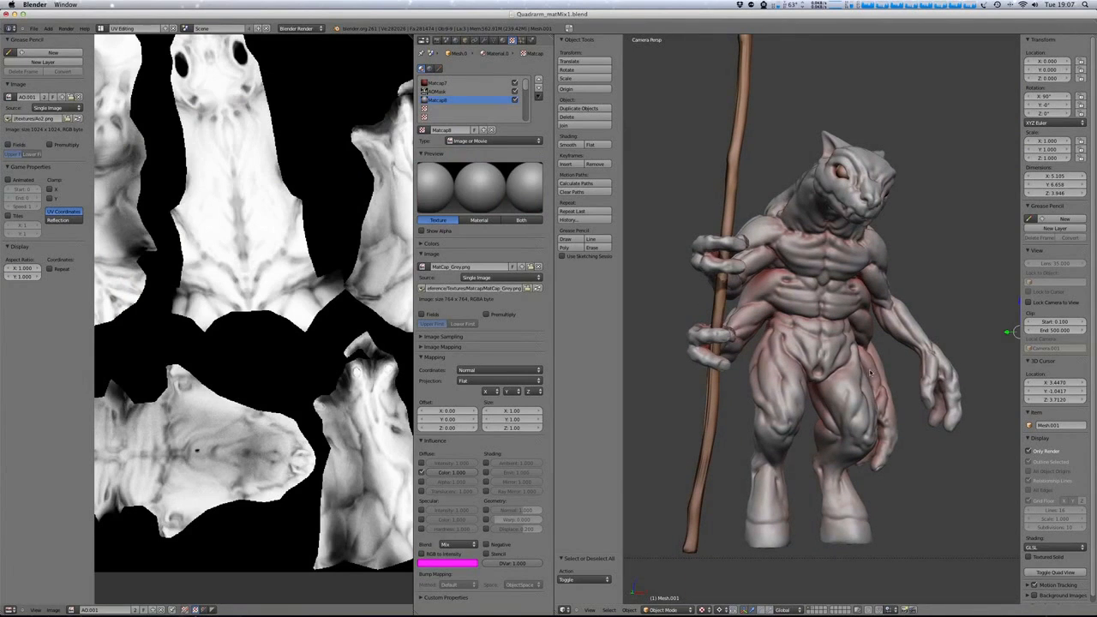
pyautogui.moveTo(788, 371)
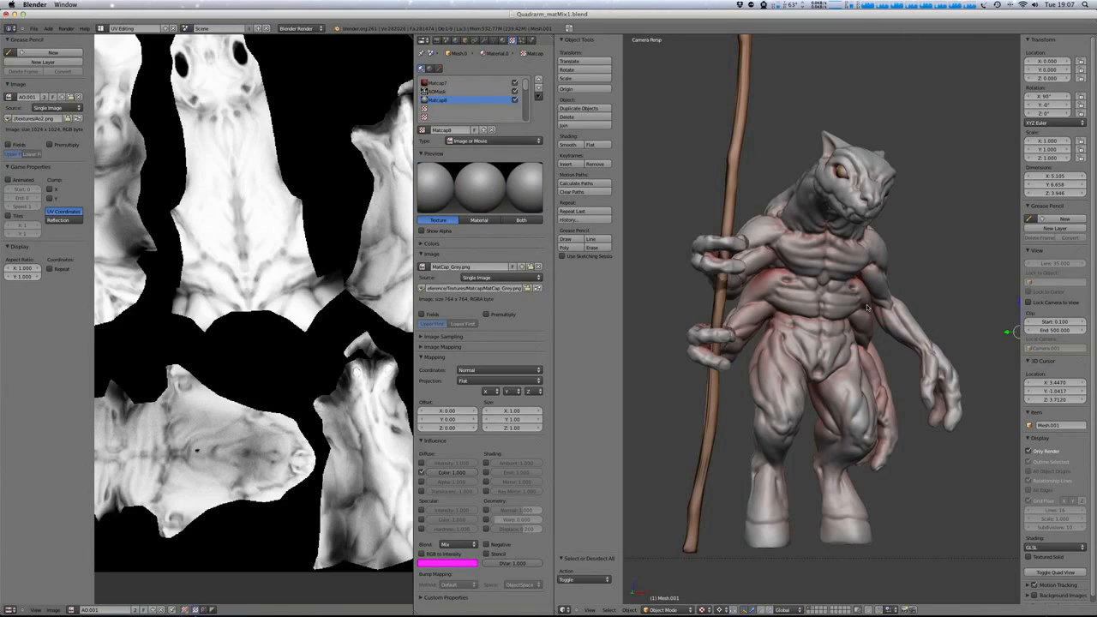
pyautogui.moveTo(826, 329)
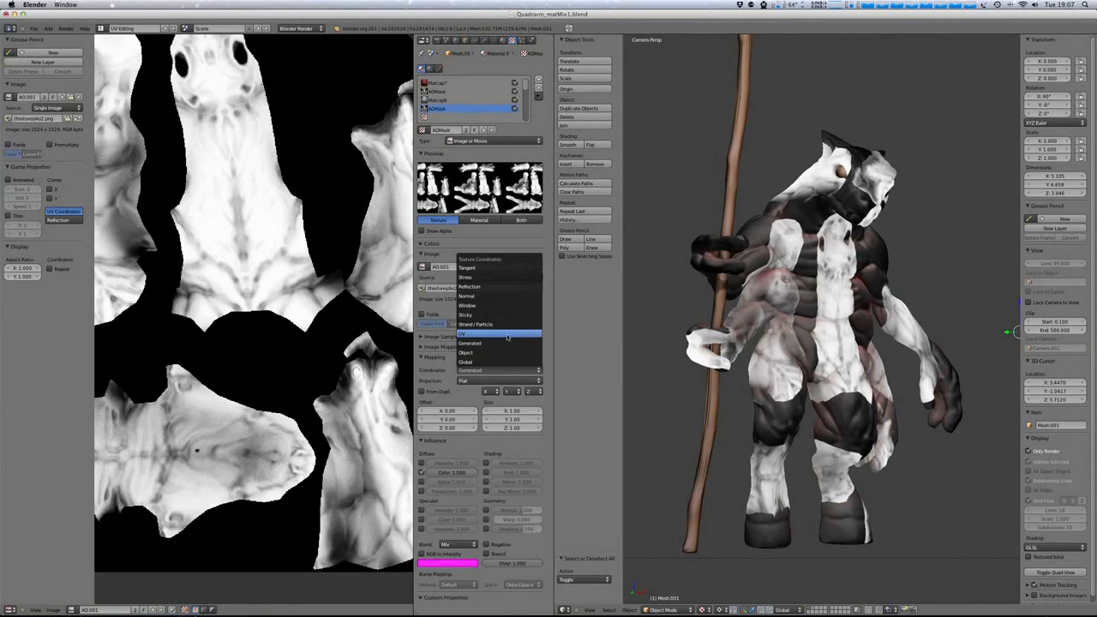
# Map AOMask by UV coordinates and set its blend to Multiply.
pyautogui.click(507, 334)
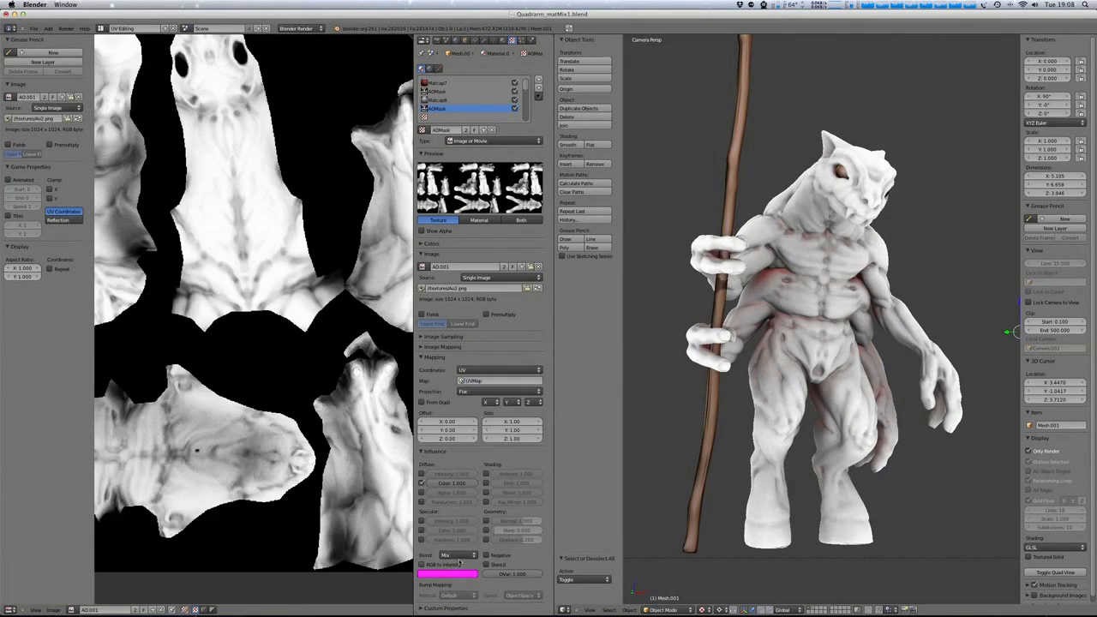
pyautogui.click(454, 554)
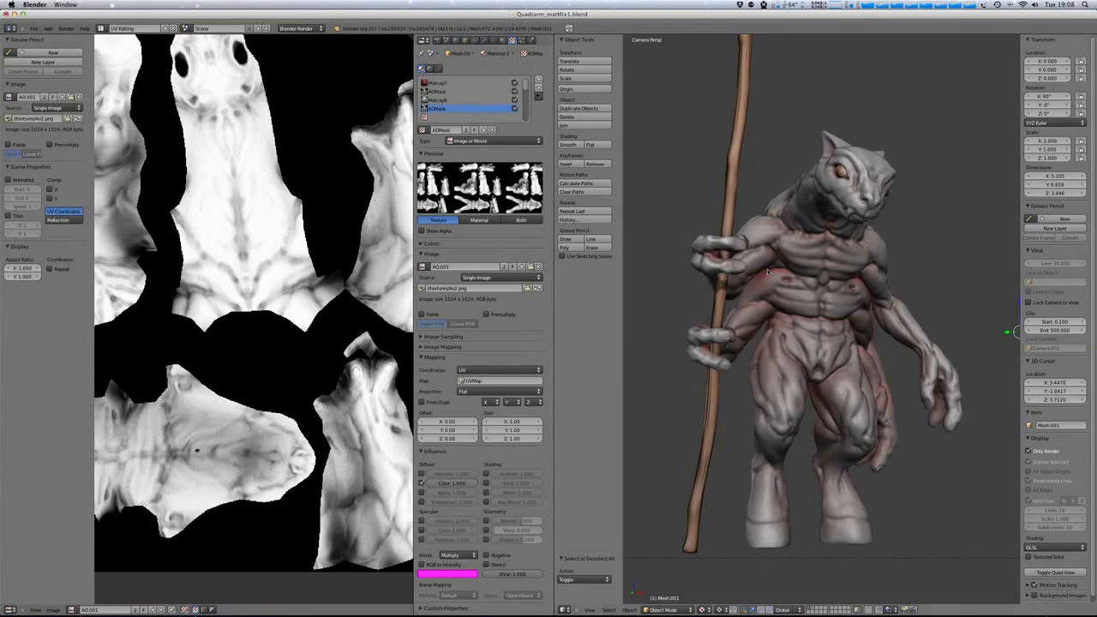
pyautogui.moveTo(895, 282)
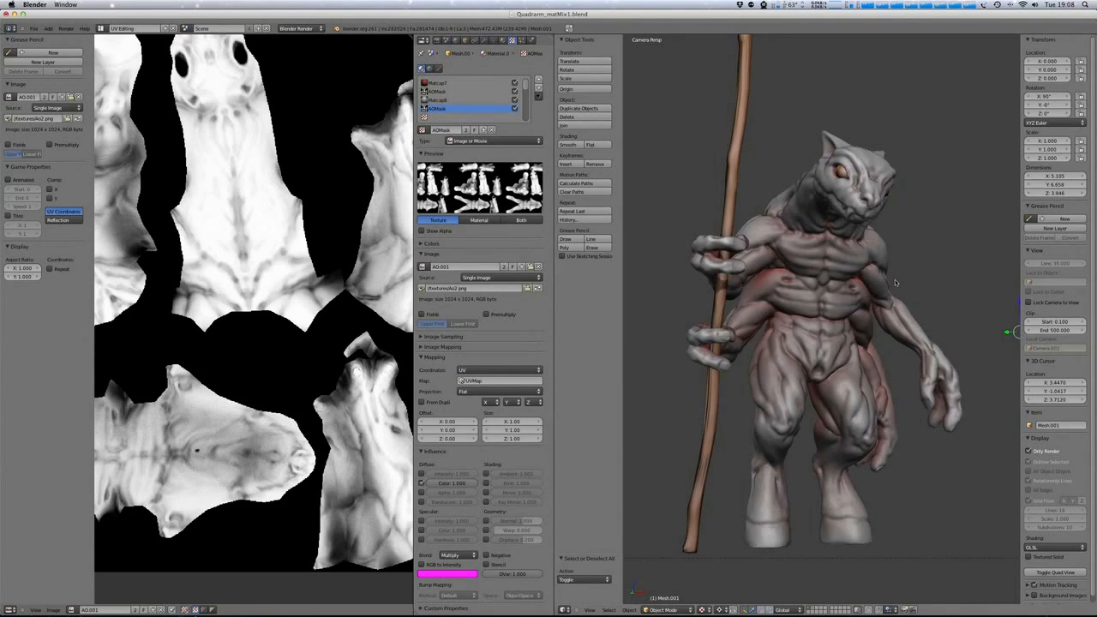
pyautogui.moveTo(915, 334)
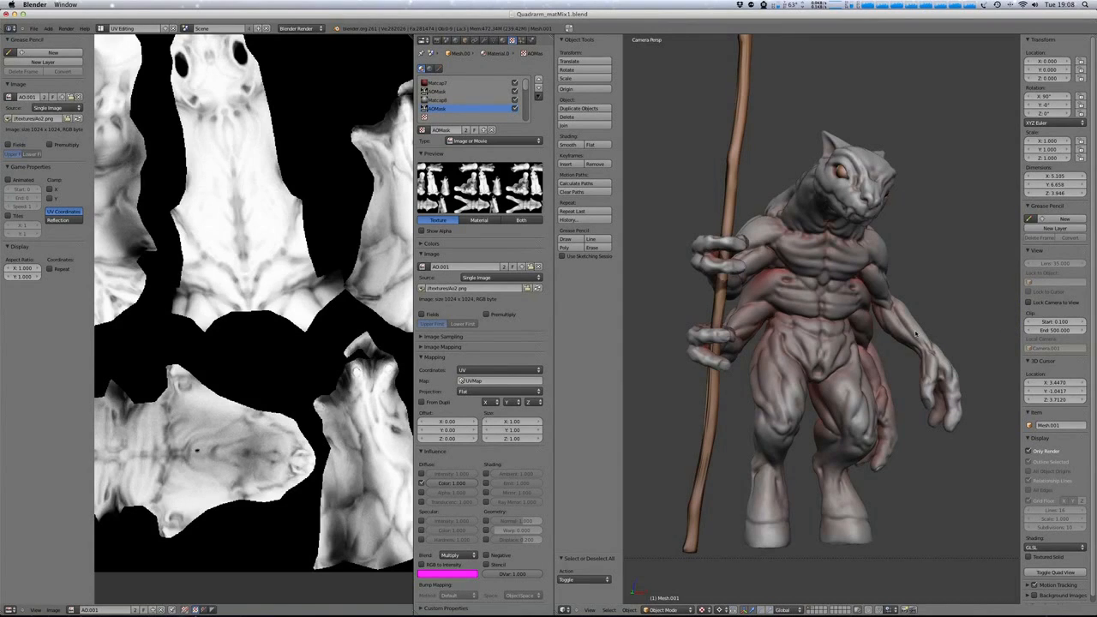
pyautogui.moveTo(901, 381)
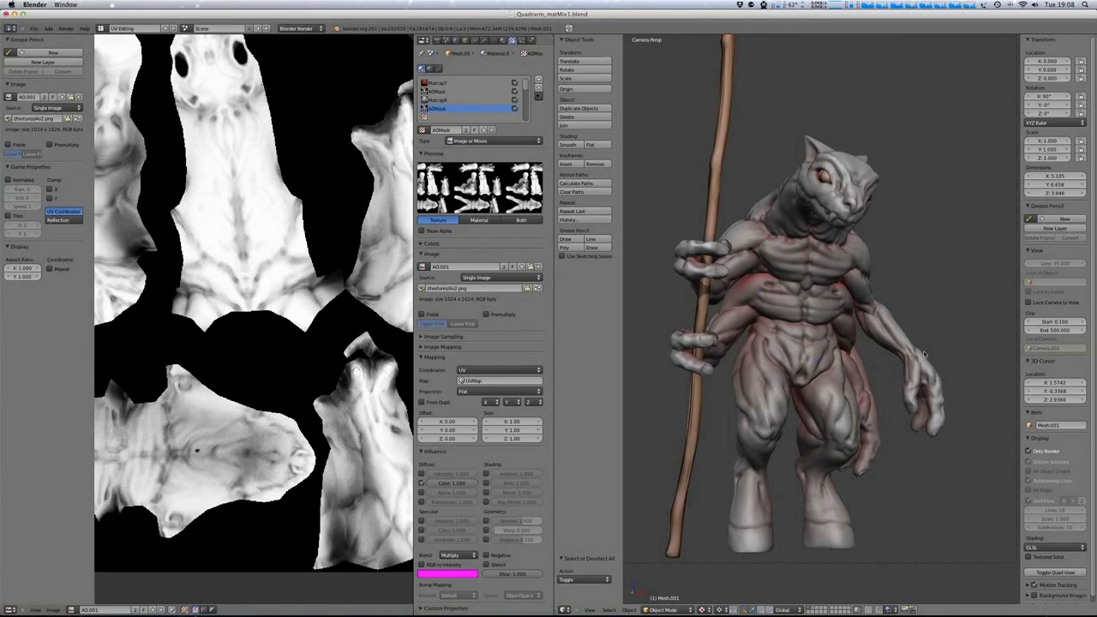
pyautogui.moveTo(959, 336)
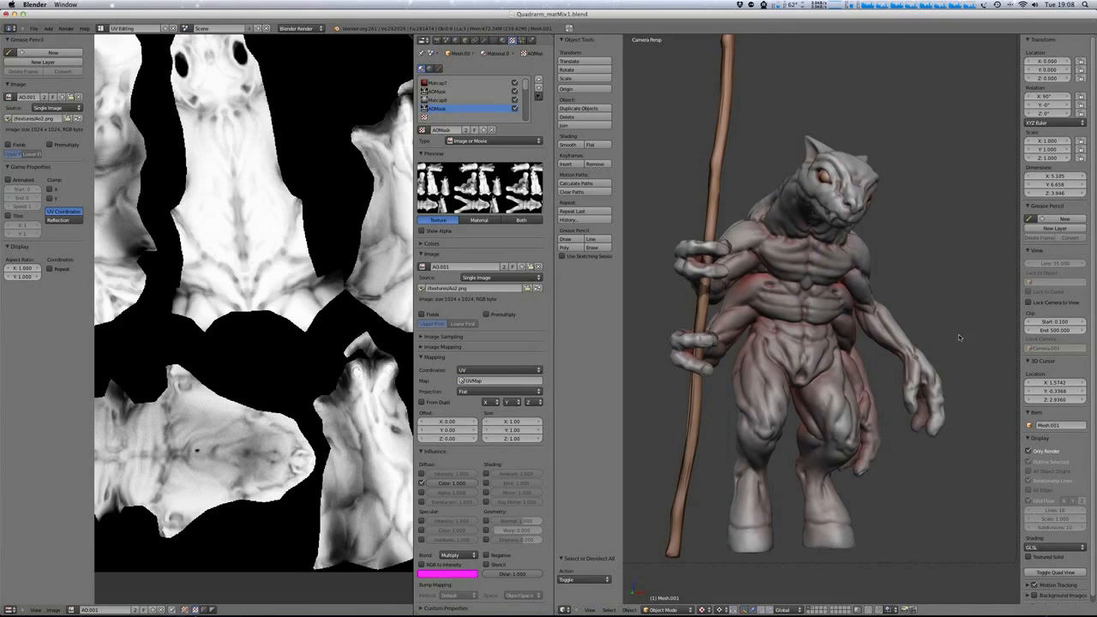
pyautogui.moveTo(954, 344)
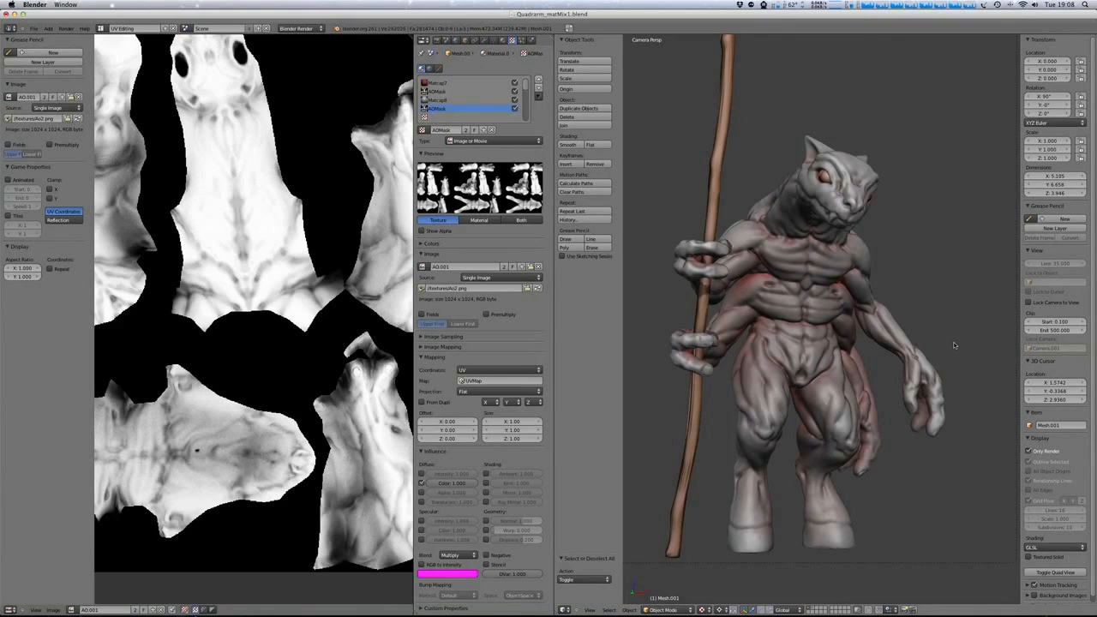
pyautogui.moveTo(959, 347)
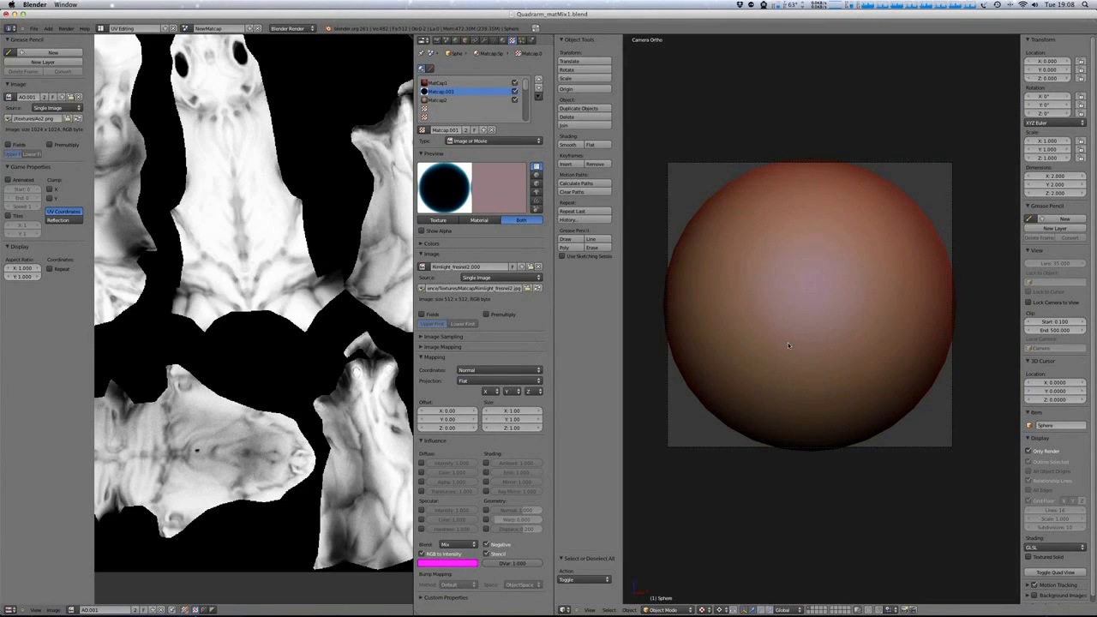
pyautogui.moveTo(821, 344)
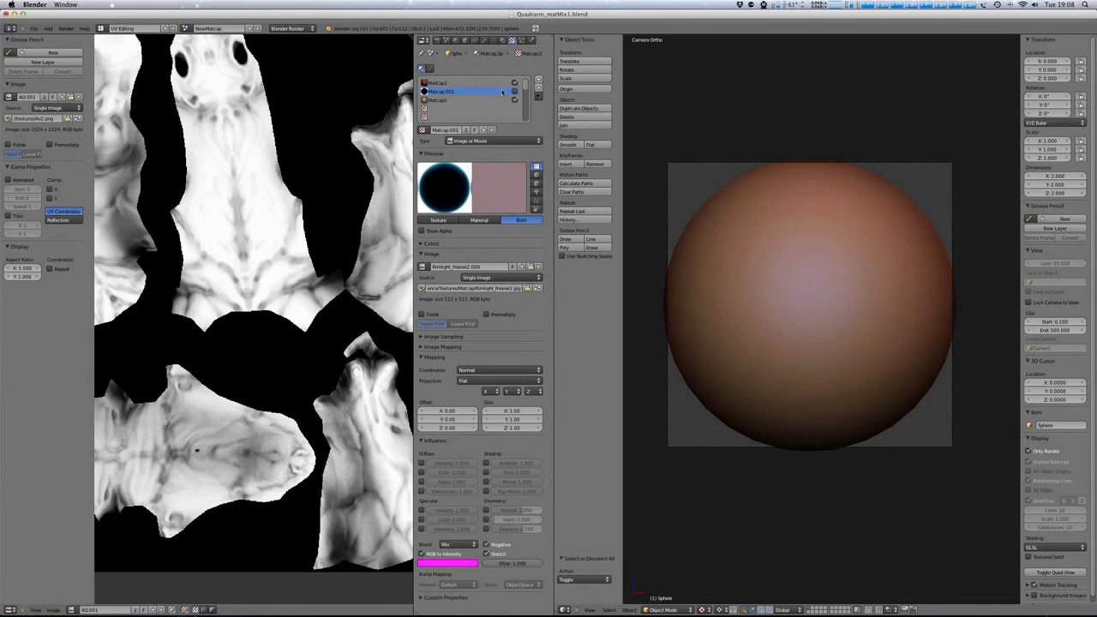
# Disable the rimlight layer and lower Matcap2's colour influence to 0.506.
pyautogui.click(463, 83)
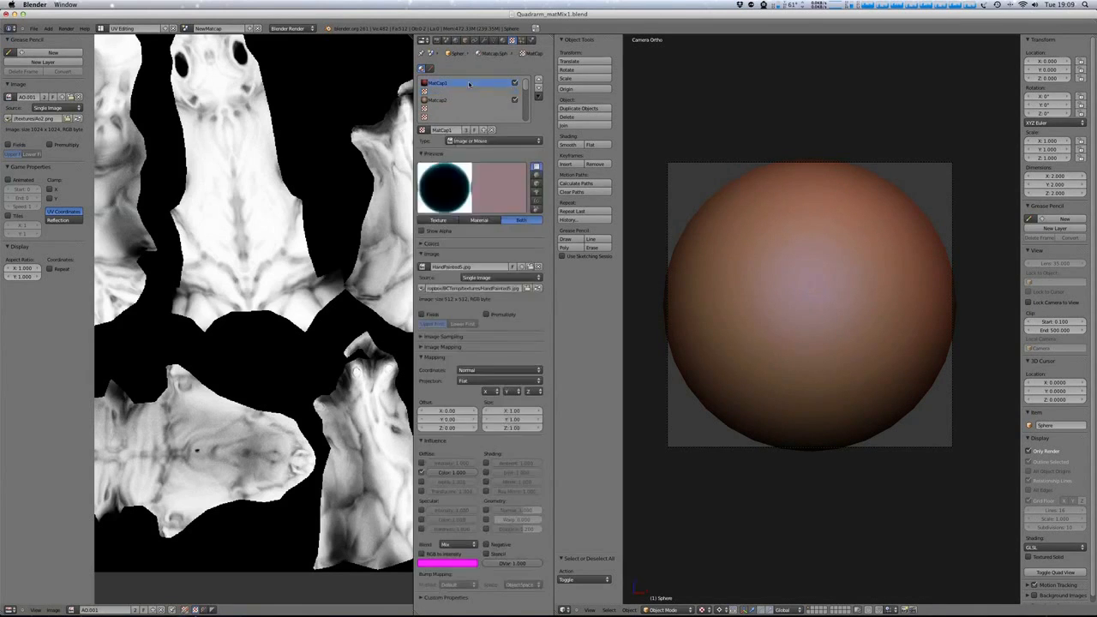
pyautogui.click(463, 100)
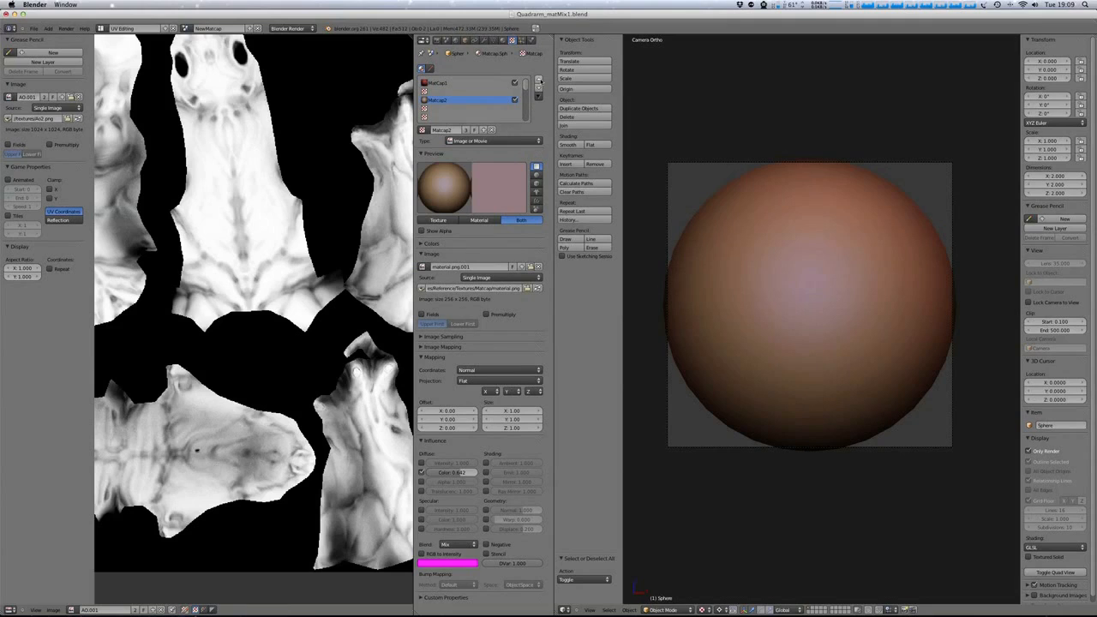
pyautogui.click(463, 92)
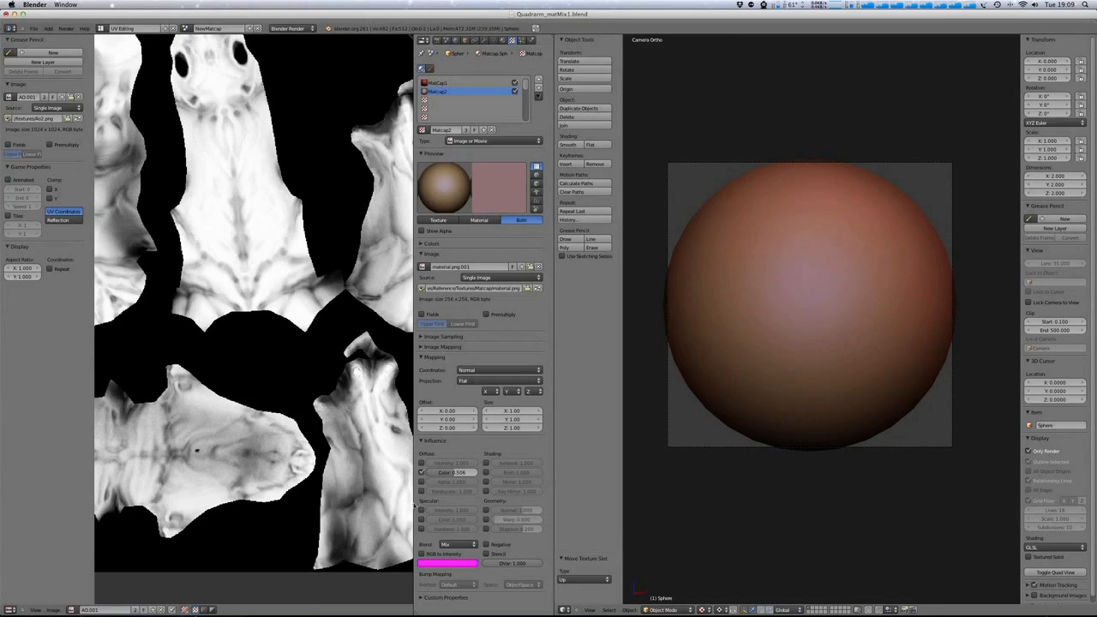
# Try Overlay, Add and Soft Light blends on Matcap2, then return to Mix.
pyautogui.click(455, 544)
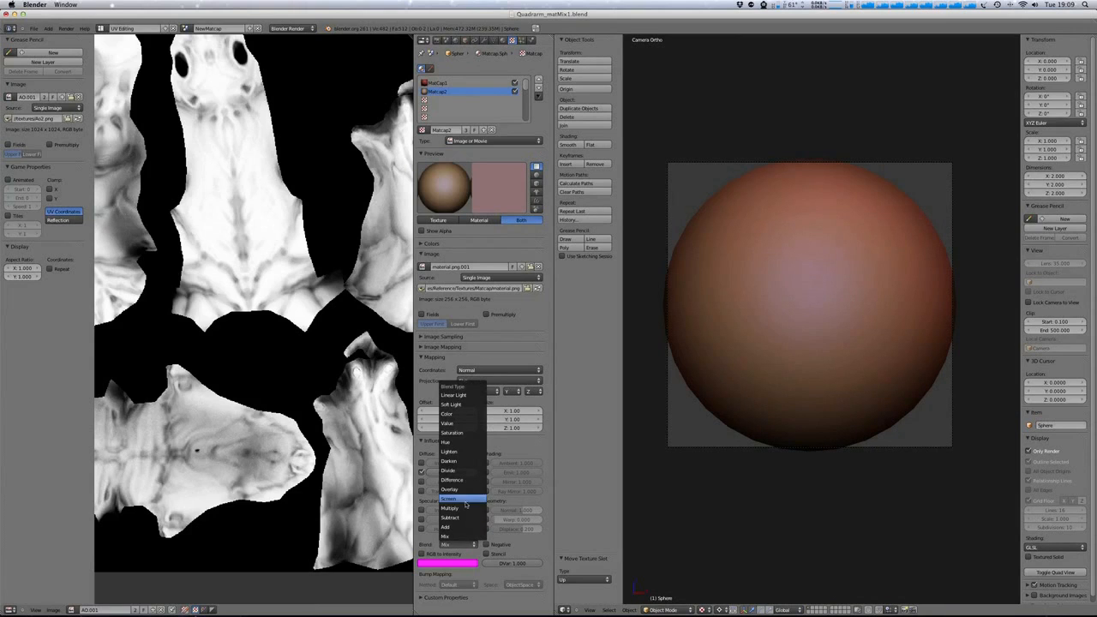
pyautogui.click(449, 489)
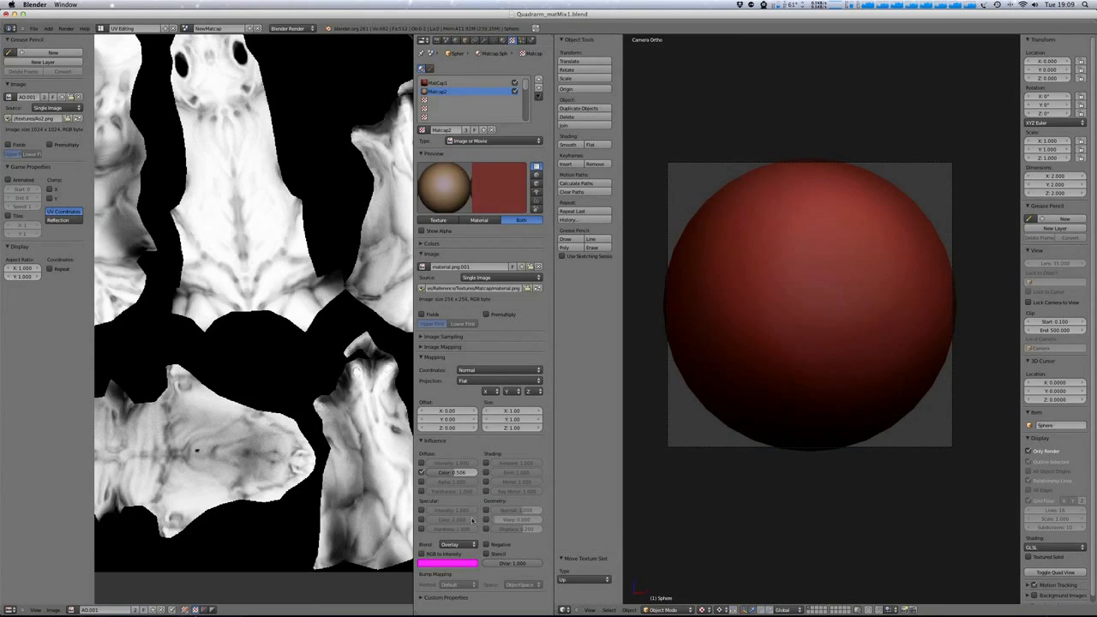
pyautogui.click(454, 544)
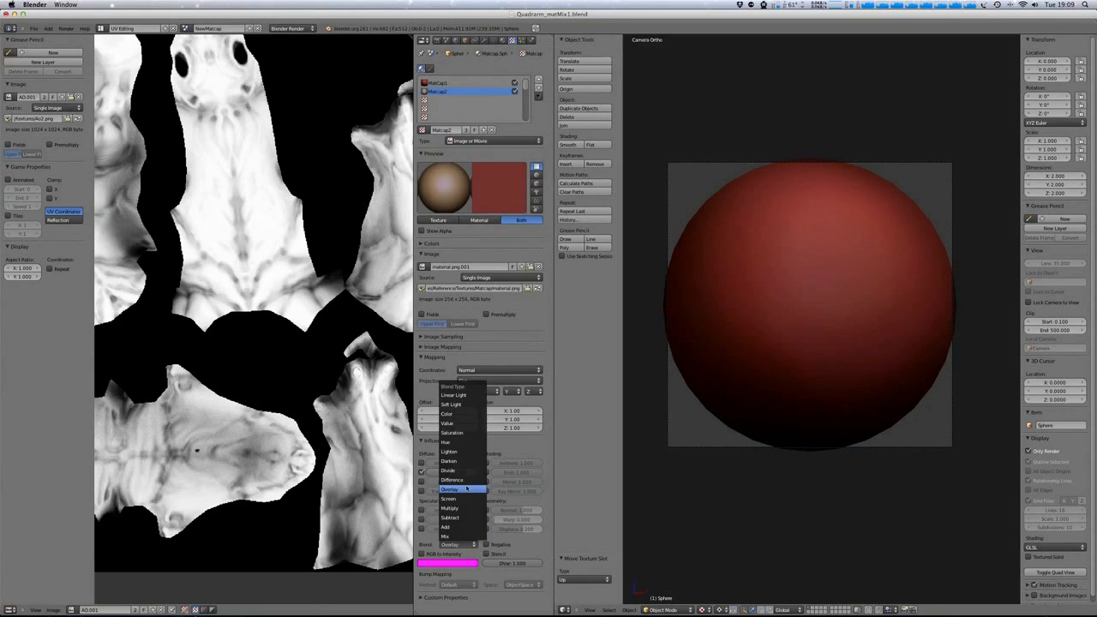
pyautogui.click(450, 526)
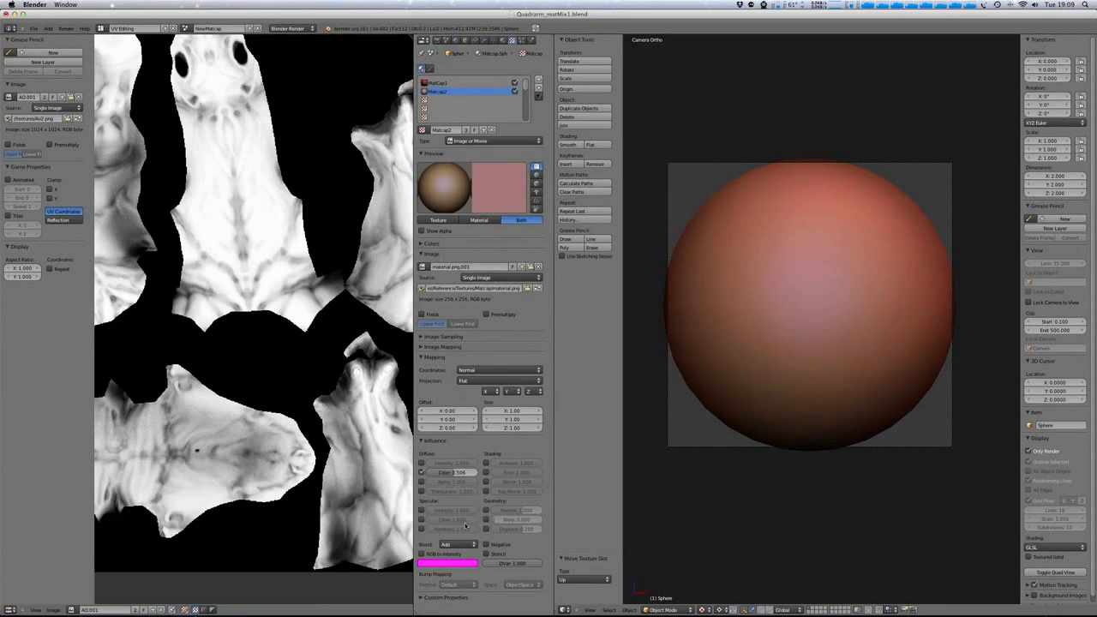
pyautogui.click(459, 544)
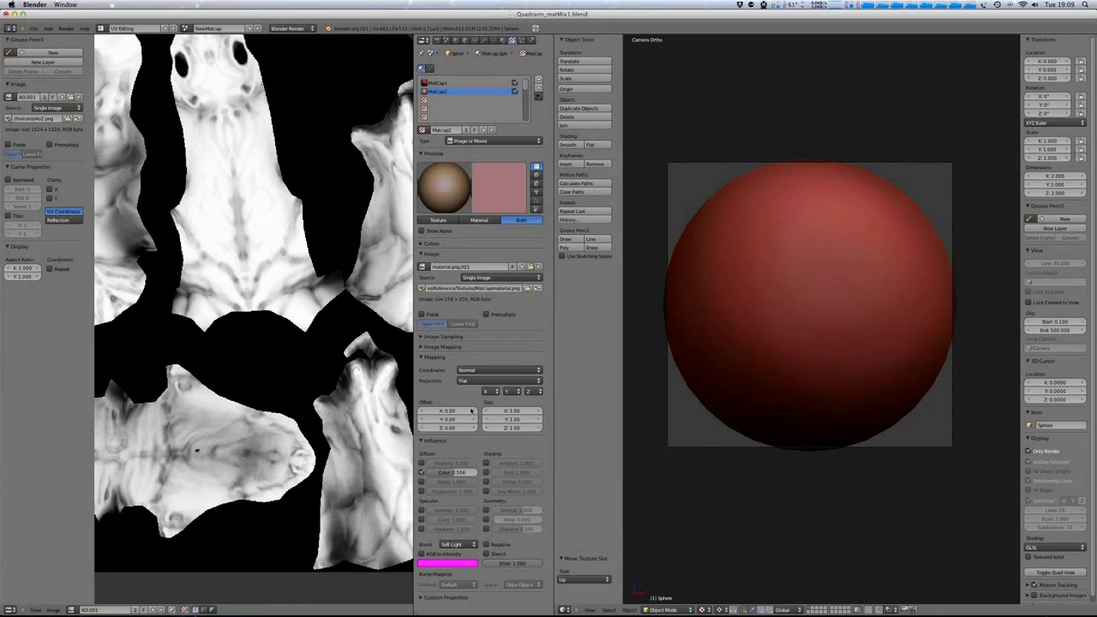
pyautogui.click(452, 544)
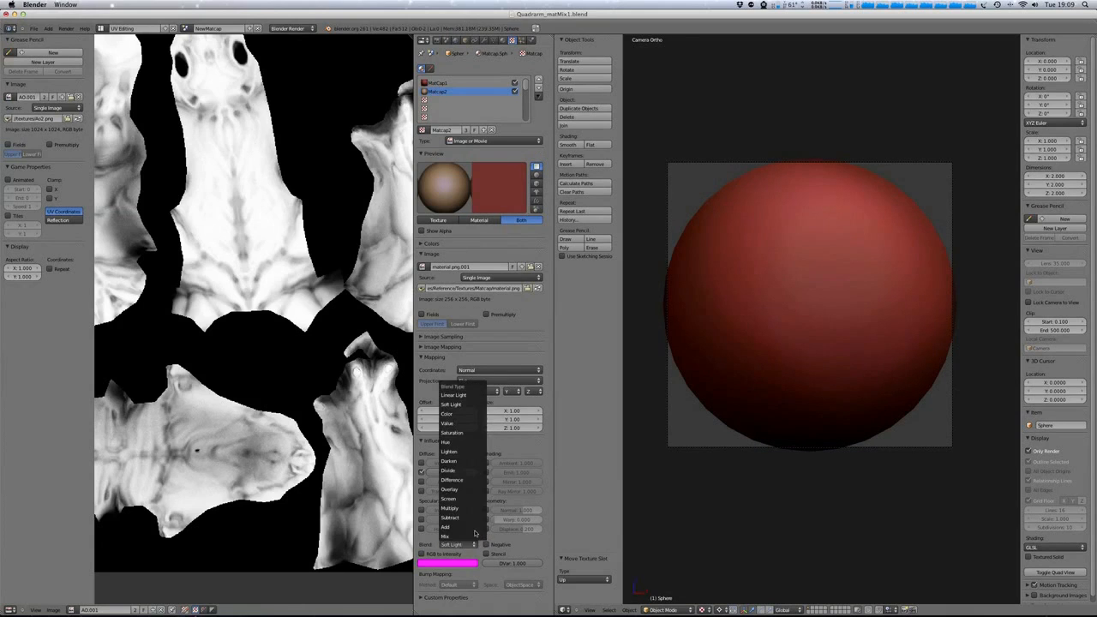
pyautogui.click(445, 545)
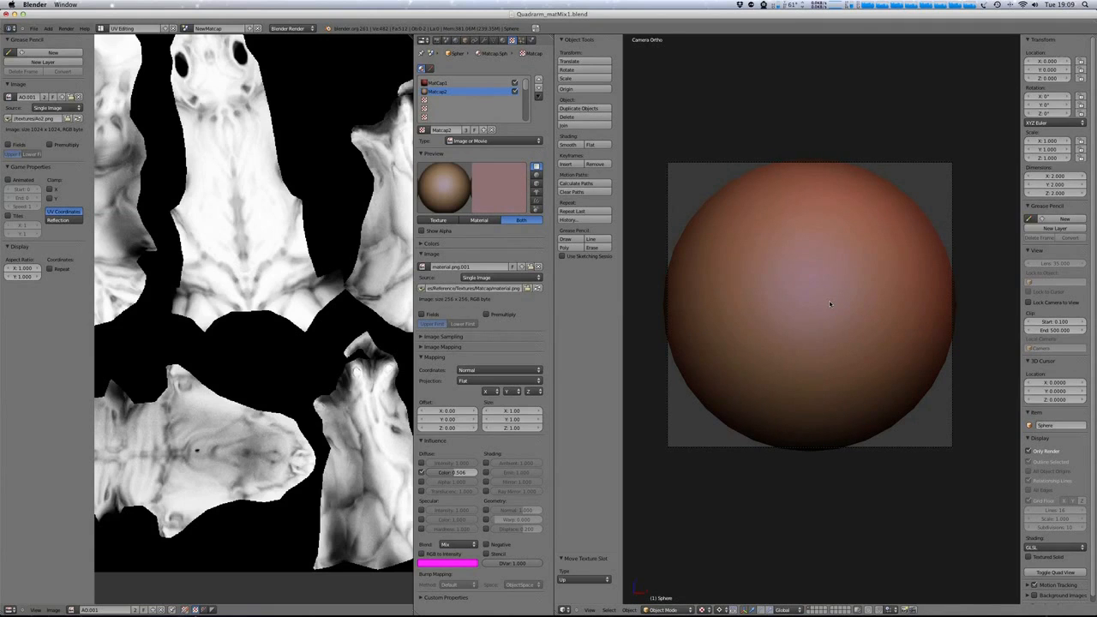
pyautogui.moveTo(681, 353)
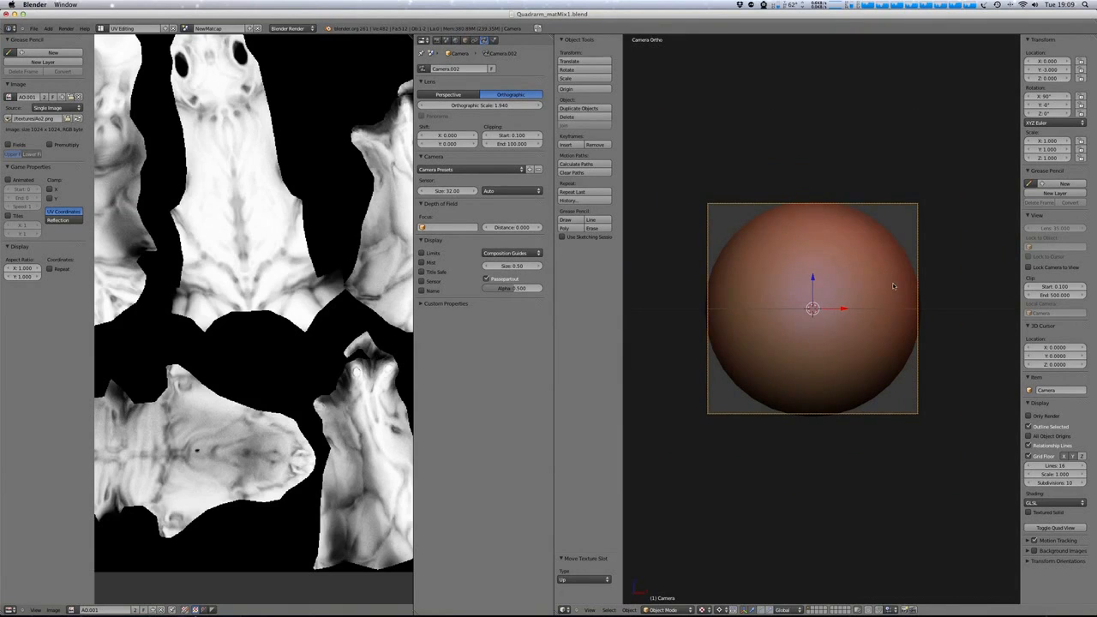
pyautogui.moveTo(871, 285)
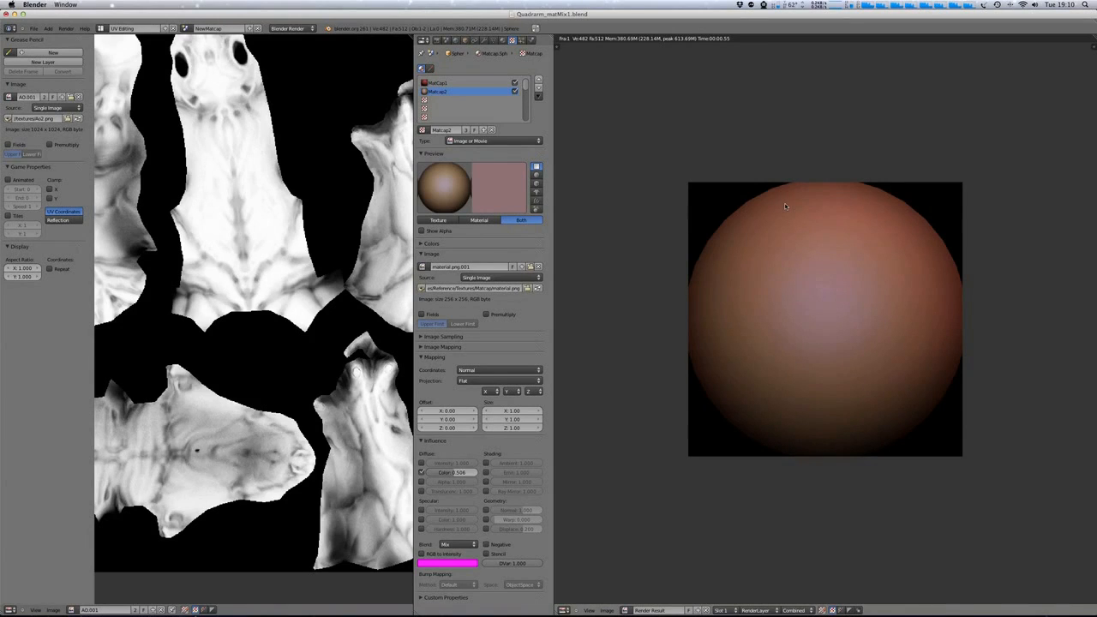
pyautogui.moveTo(760, 186)
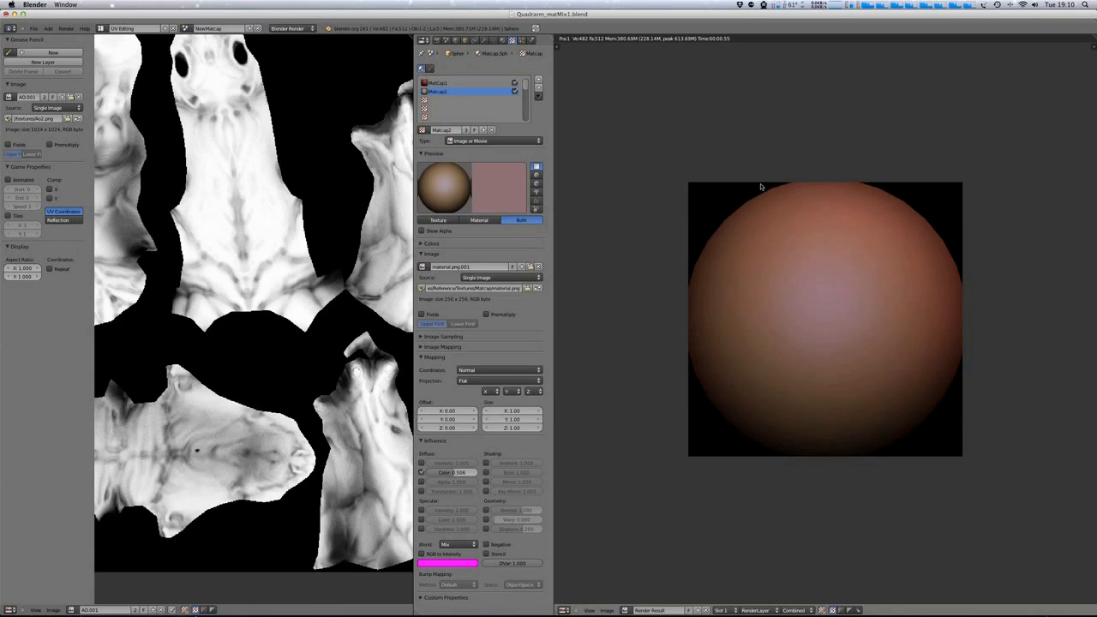
pyautogui.moveTo(848, 341)
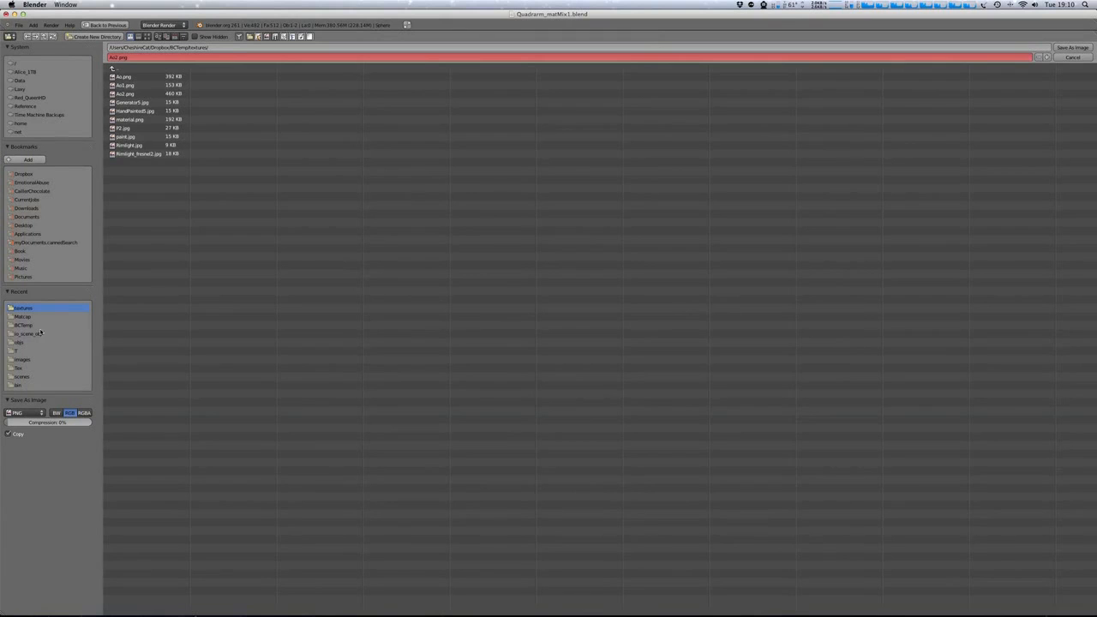
# Save the rendered sphere as a new image in the matcaps folder.
pyautogui.click(23, 317)
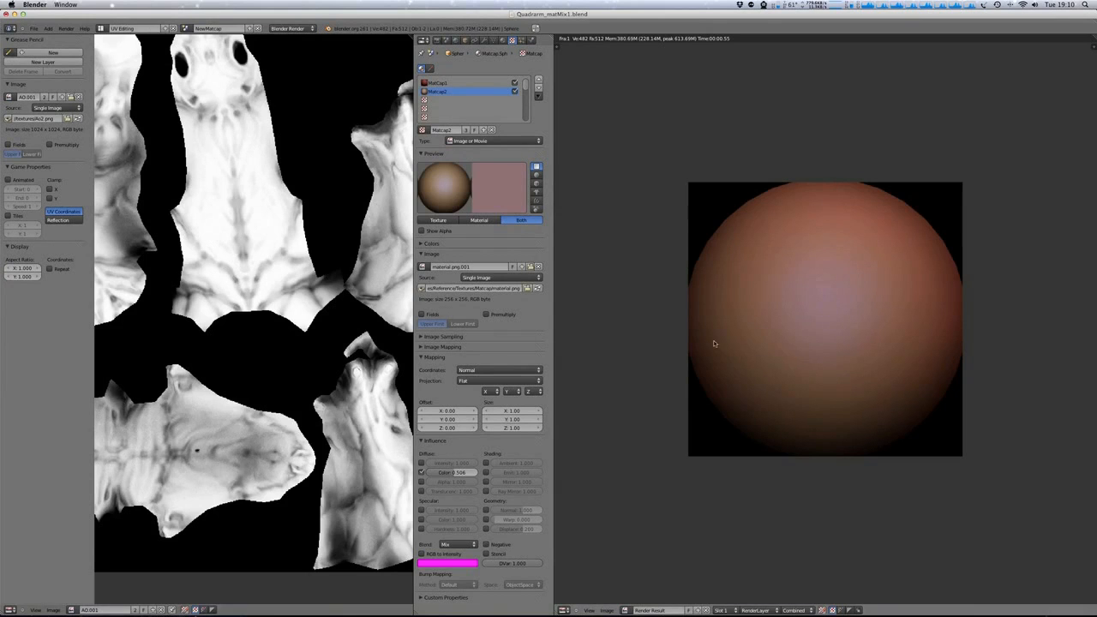
pyautogui.moveTo(838, 345)
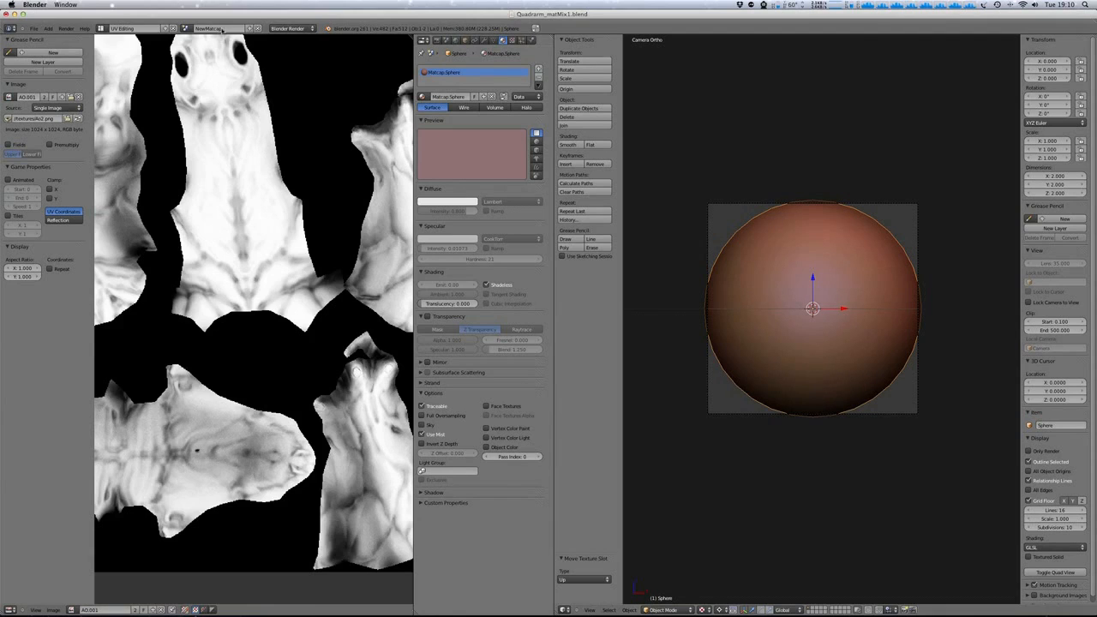
# Return to the alien scene and try the Matcap.Body1 and Matcap.Body2 materials.
pyautogui.click(209, 41)
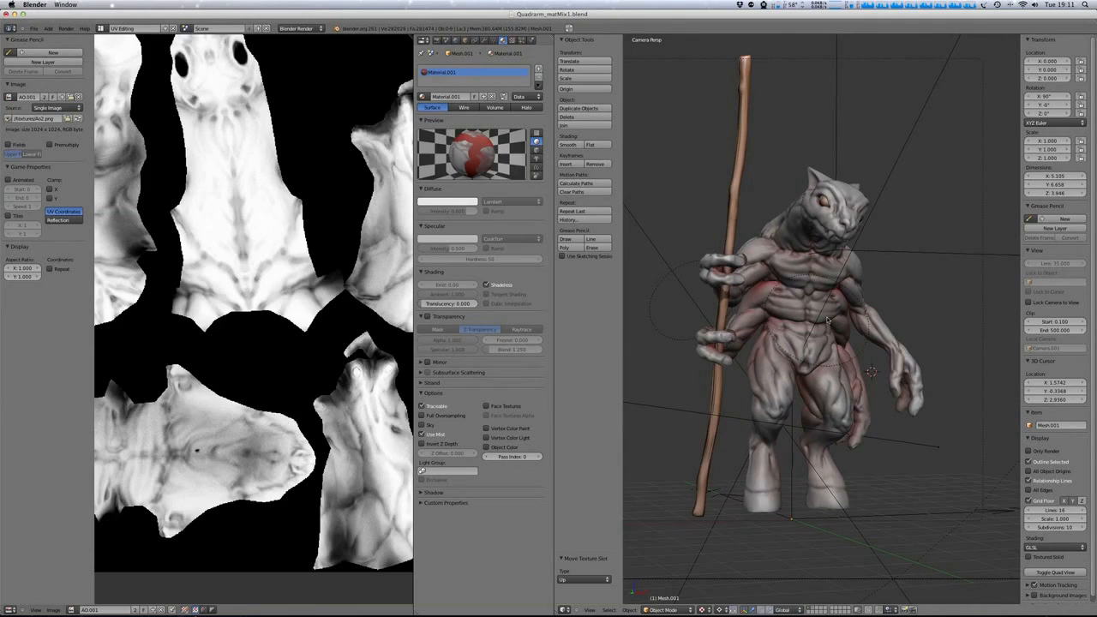
pyautogui.moveTo(815, 313)
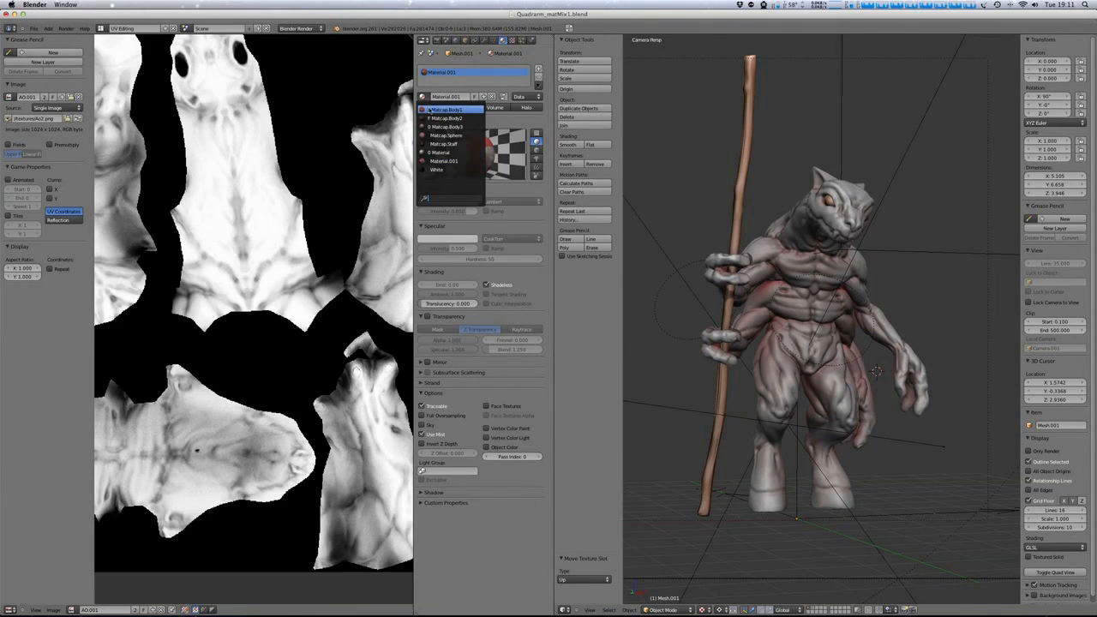
pyautogui.click(445, 109)
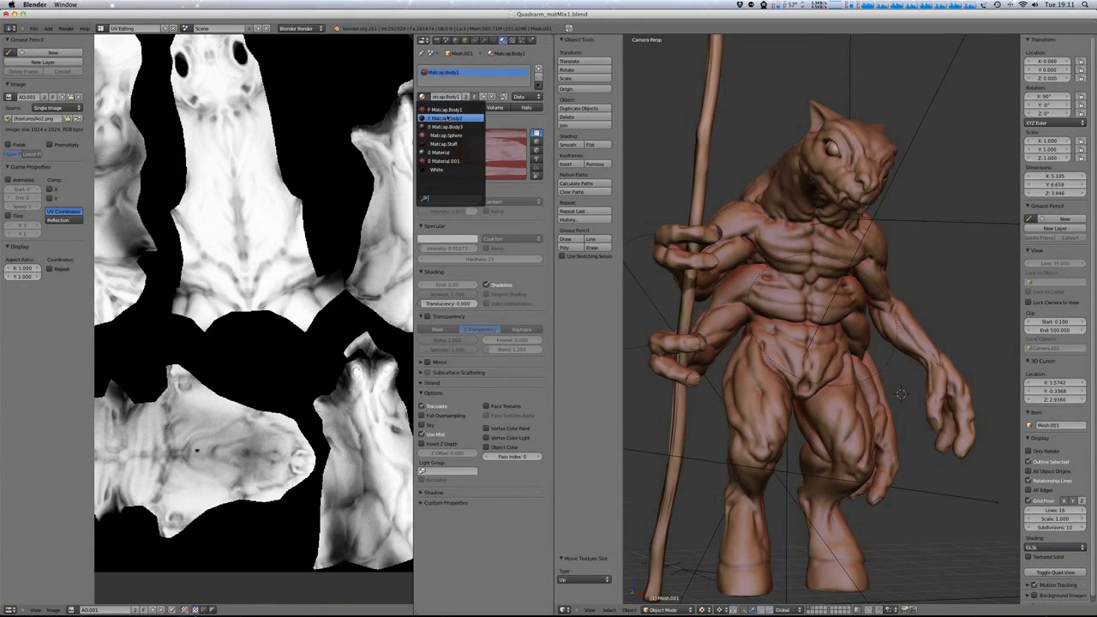
pyautogui.click(445, 117)
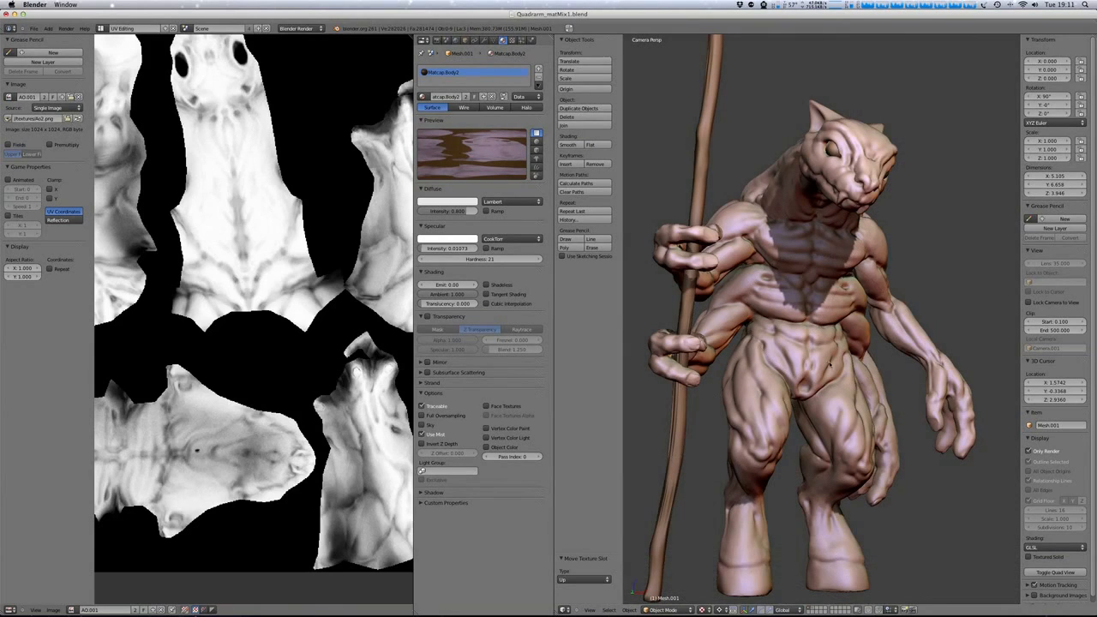
pyautogui.moveTo(775, 284)
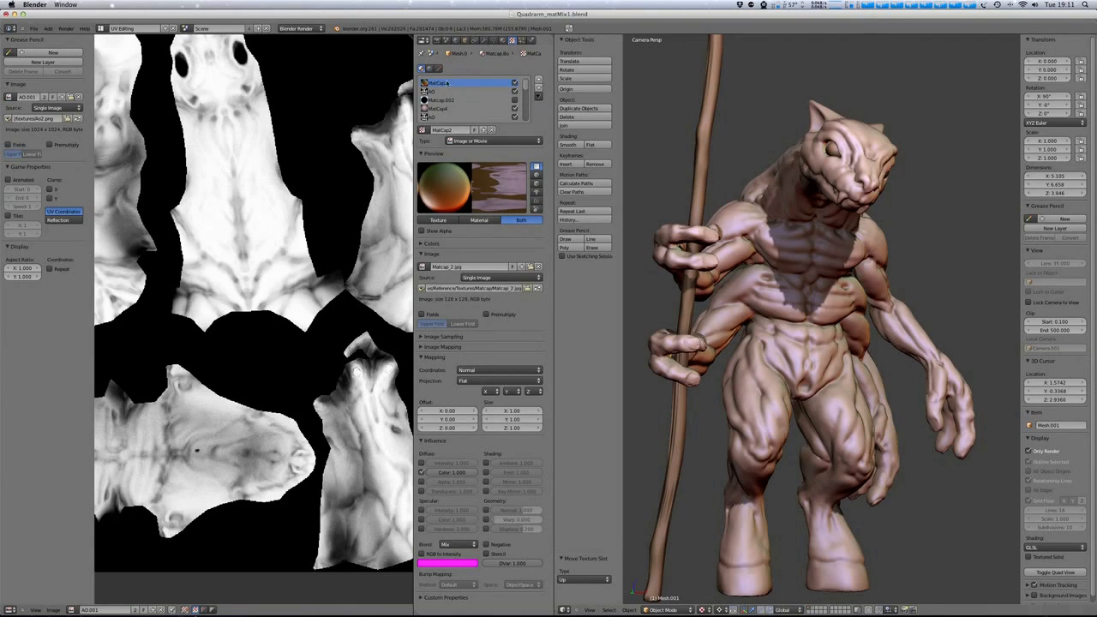
# Assign Matcap.Body3 to the sculpt and inspect its blue candy matcap texture.
pyautogui.click(467, 109)
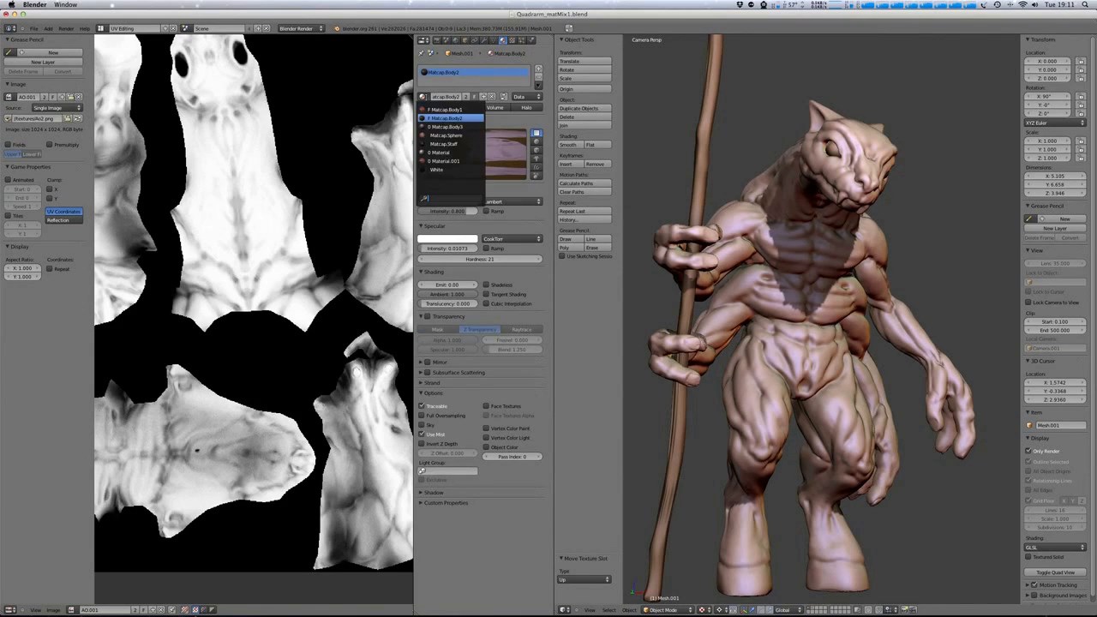
pyautogui.click(445, 125)
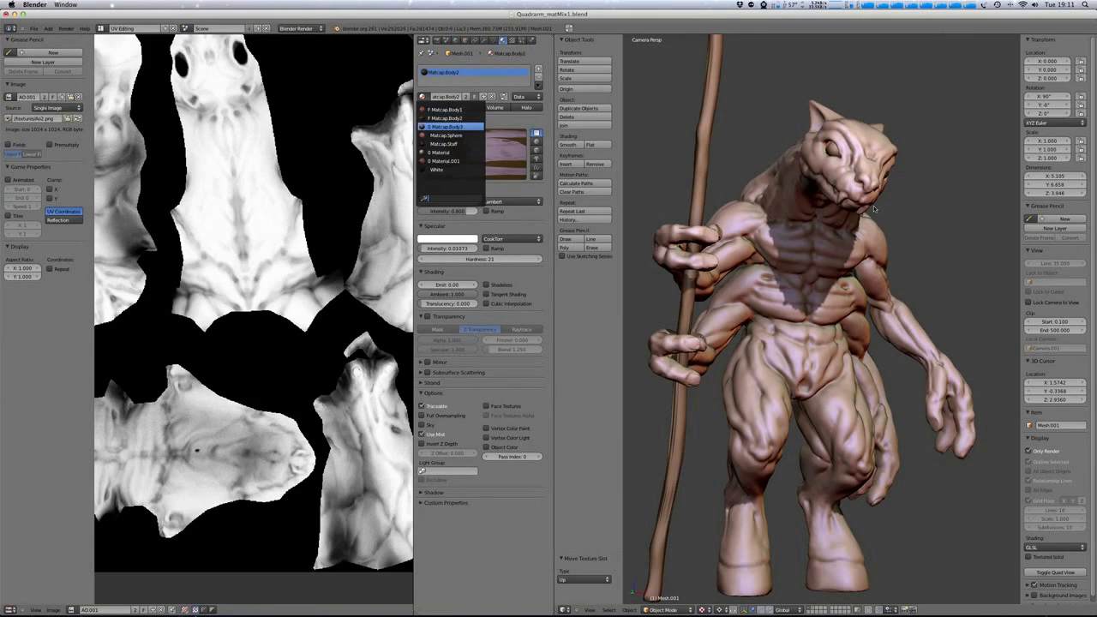
pyautogui.click(446, 118)
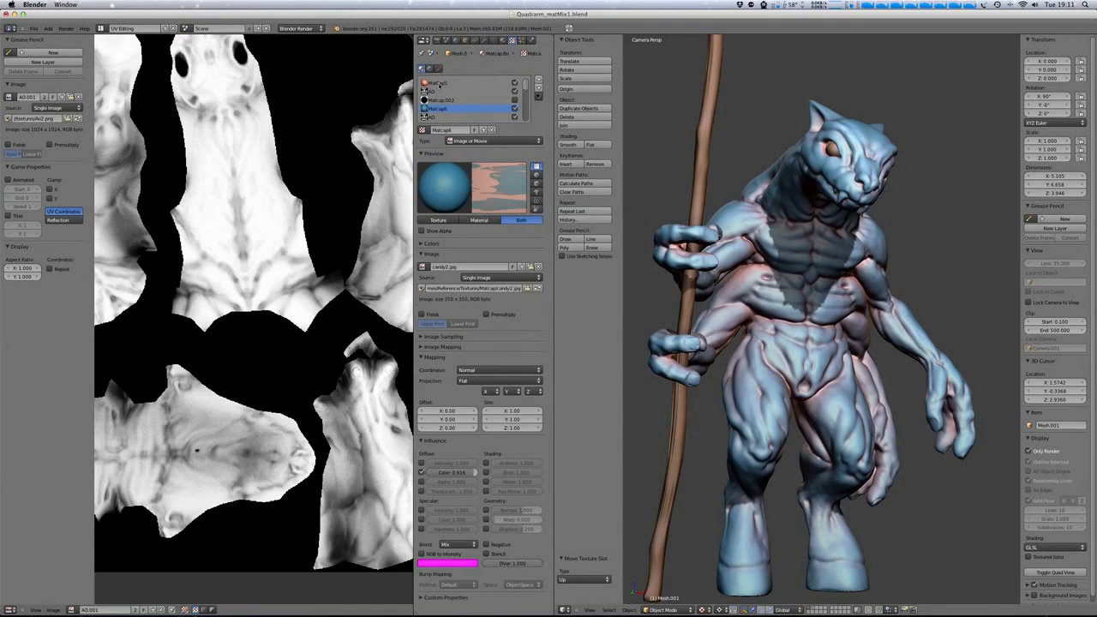
pyautogui.click(462, 83)
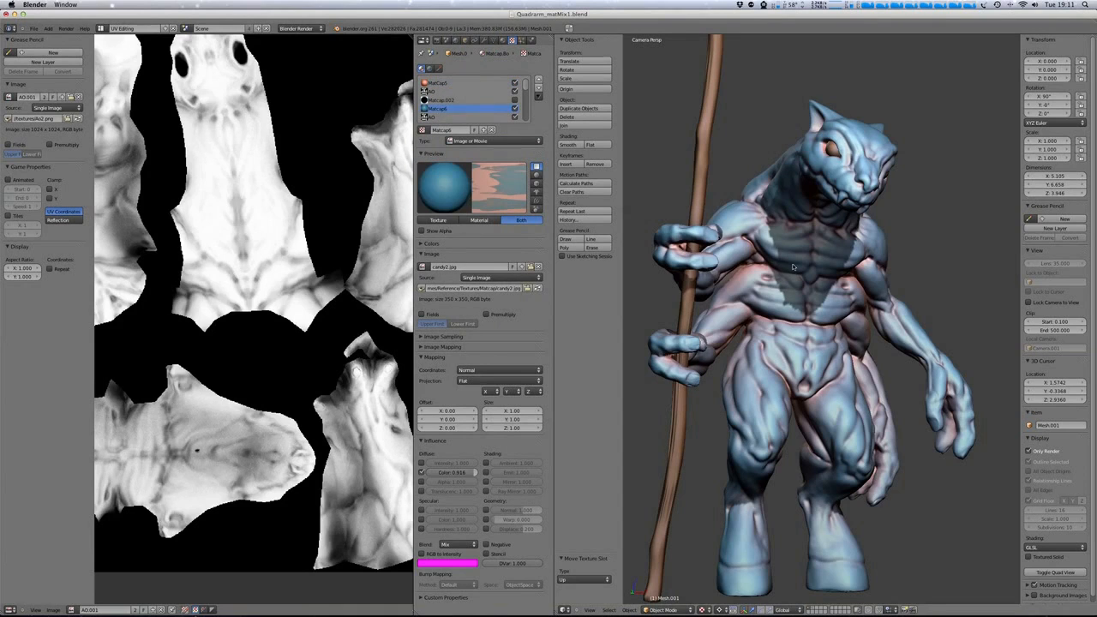
pyautogui.moveTo(843, 356)
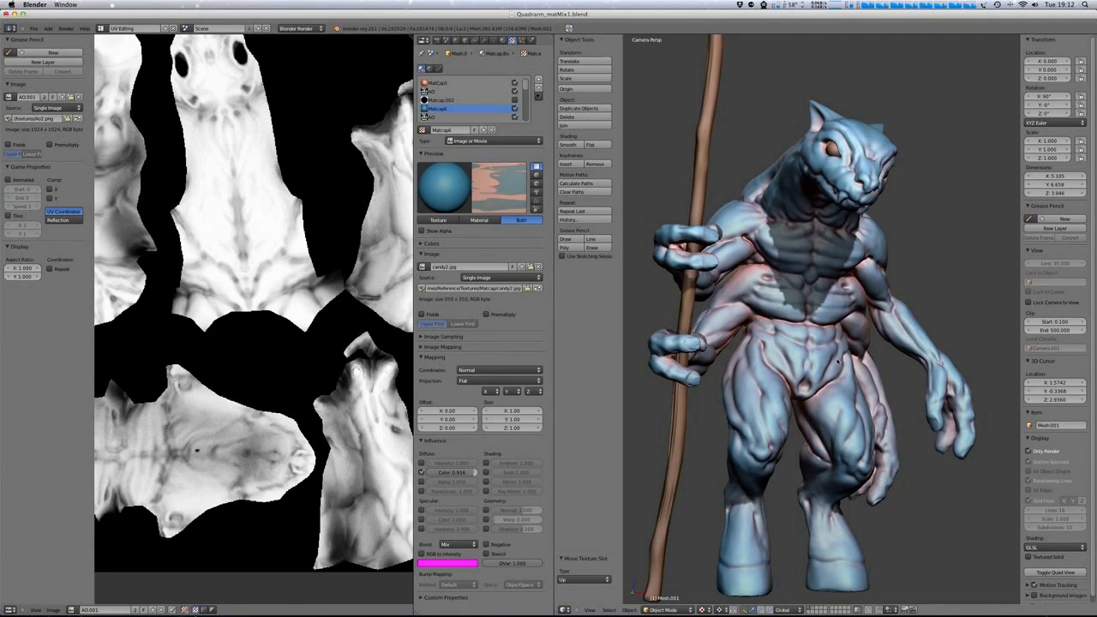
pyautogui.moveTo(854, 353)
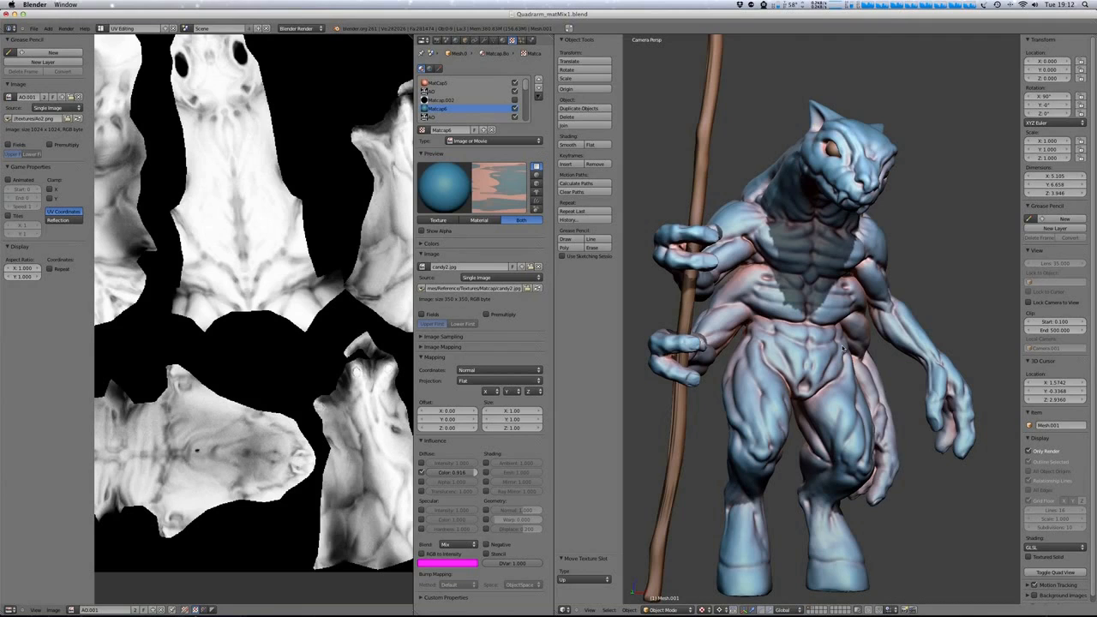
pyautogui.moveTo(841, 345)
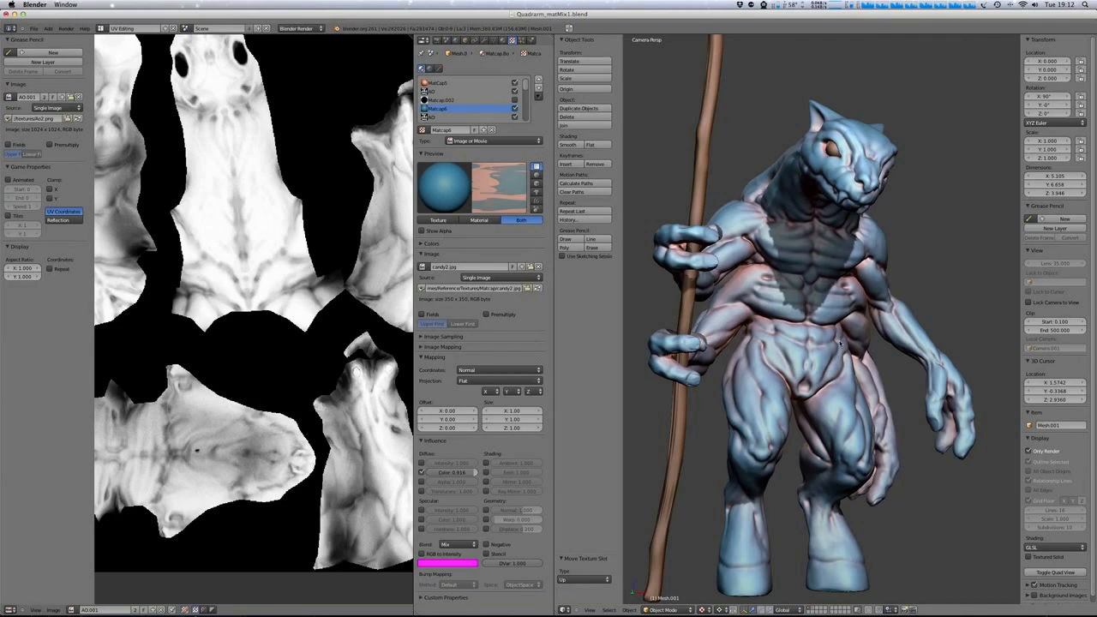
pyautogui.moveTo(812, 356)
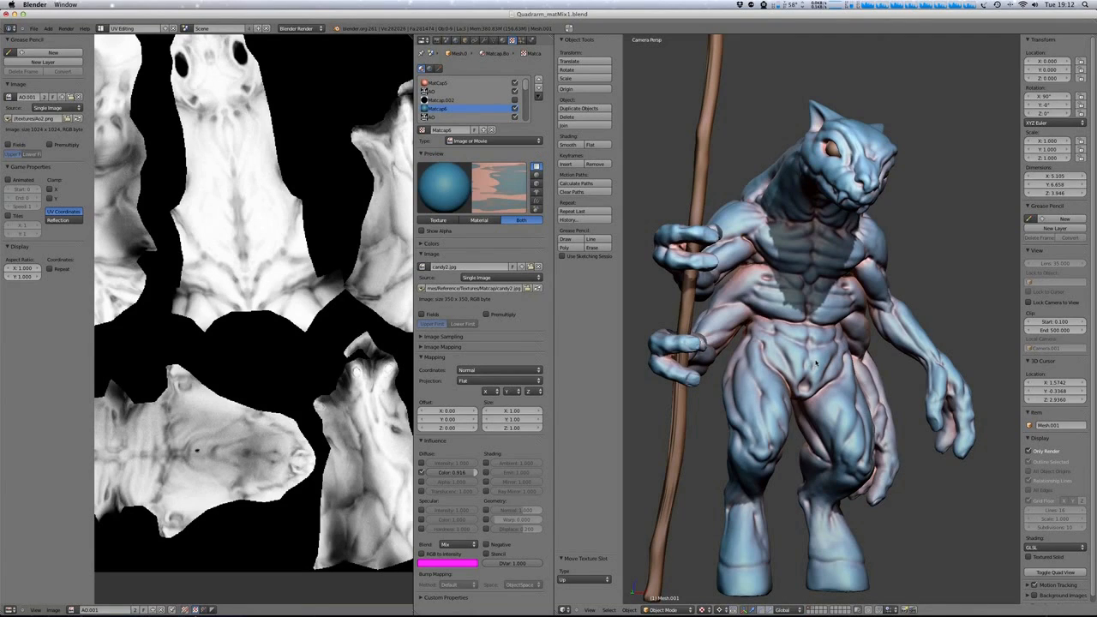
pyautogui.moveTo(863, 382)
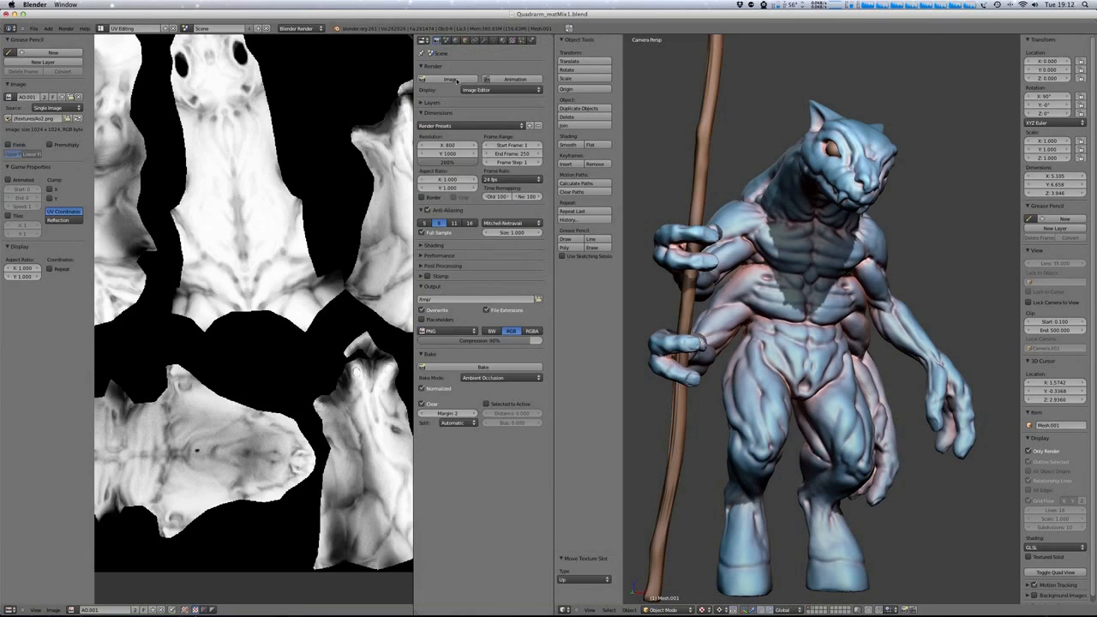
# Set Bake Mode to Textures, select the alien sculpt, and bake into its UV image.
pyautogui.click(501, 378)
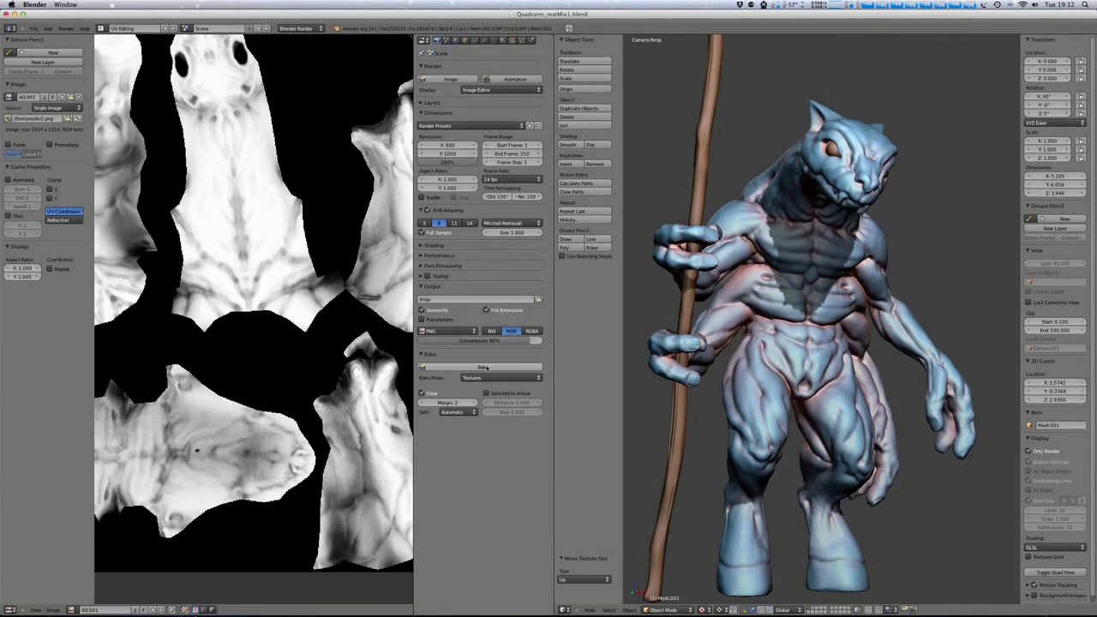
pyautogui.click(482, 367)
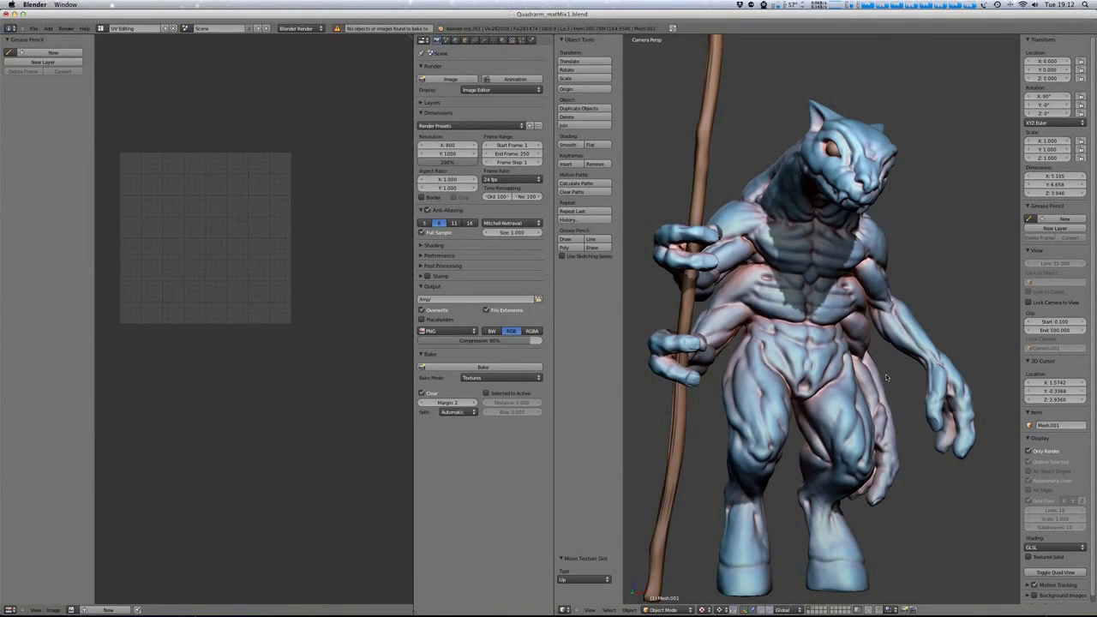
pyautogui.click(902, 394)
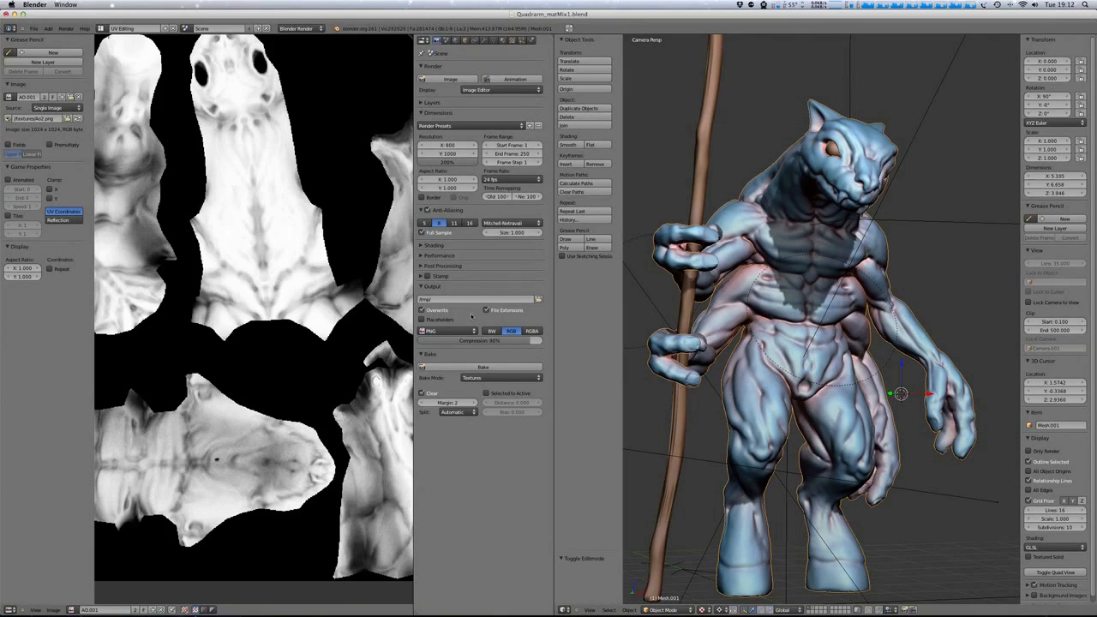
pyautogui.click(483, 366)
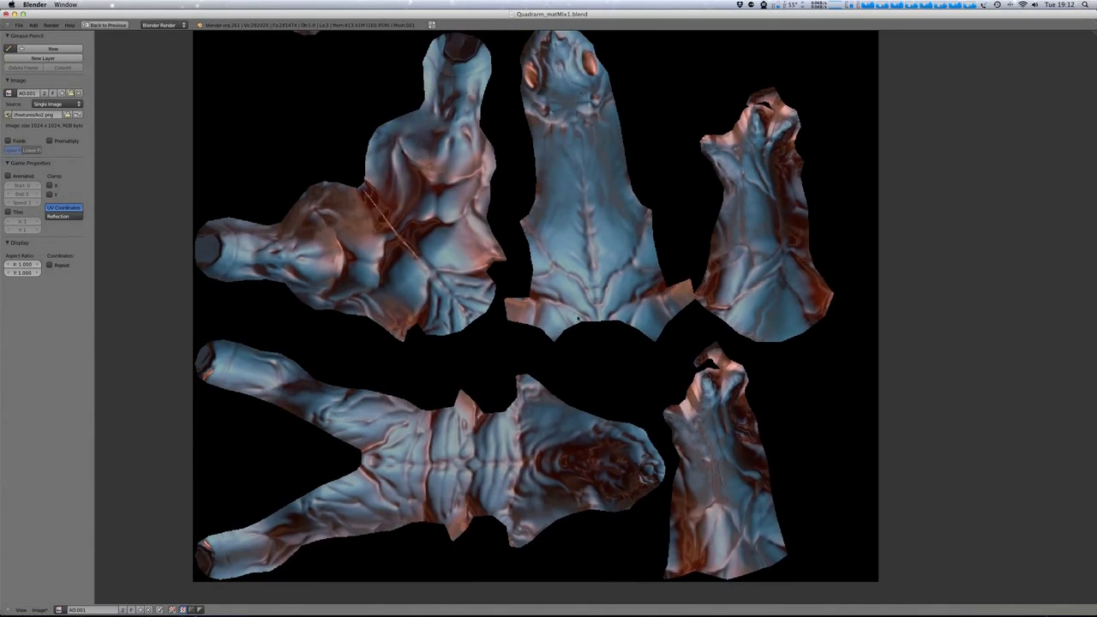
pyautogui.moveTo(659, 335)
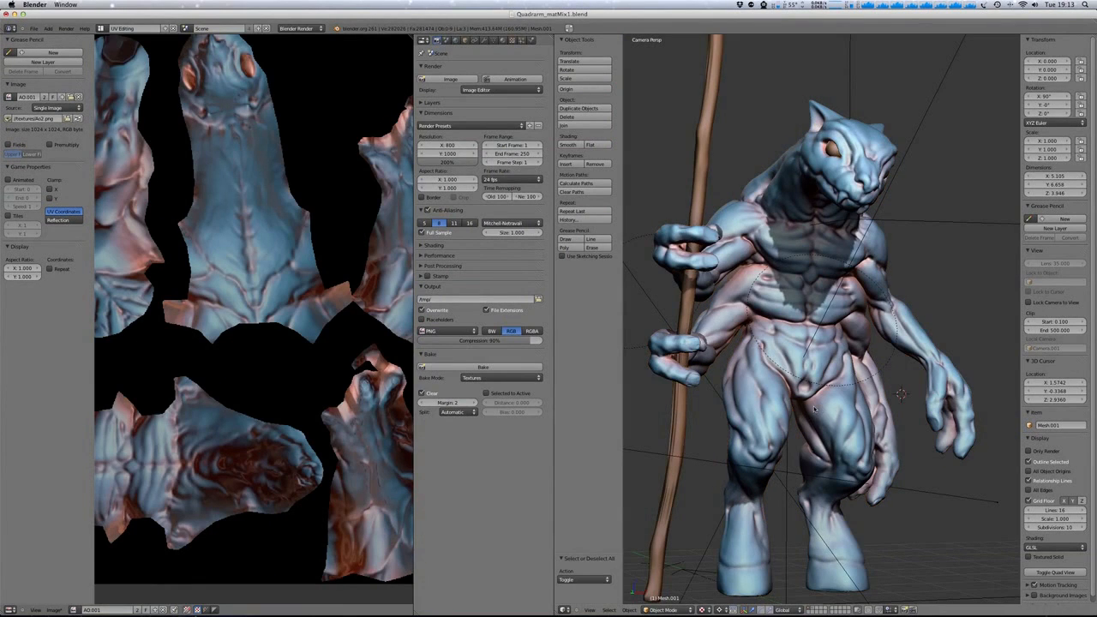
pyautogui.moveTo(820, 357)
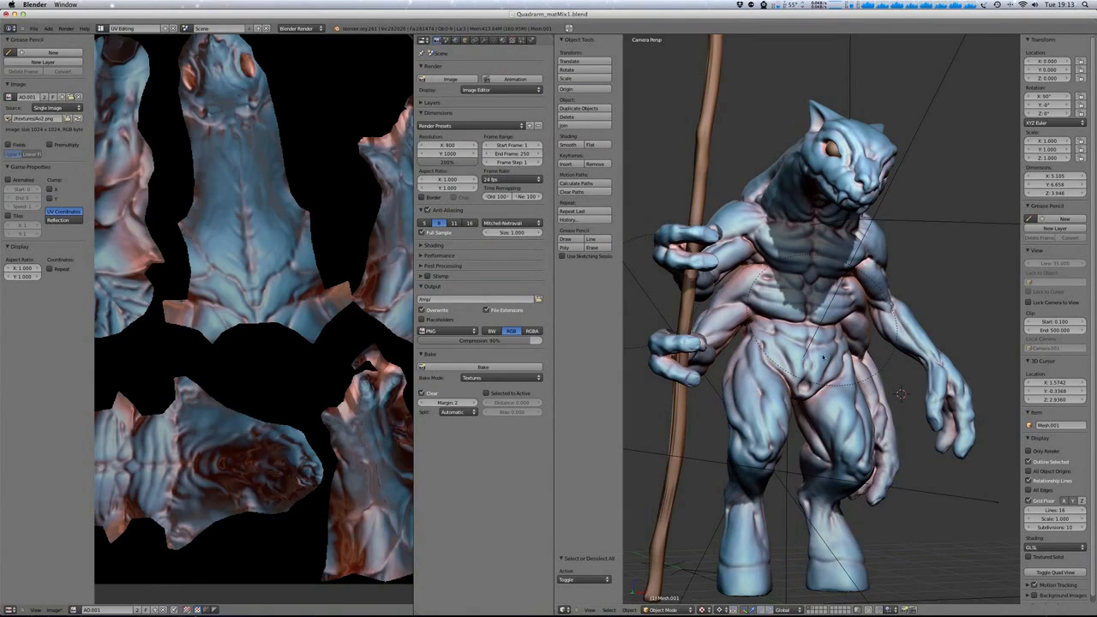
pyautogui.moveTo(831, 382)
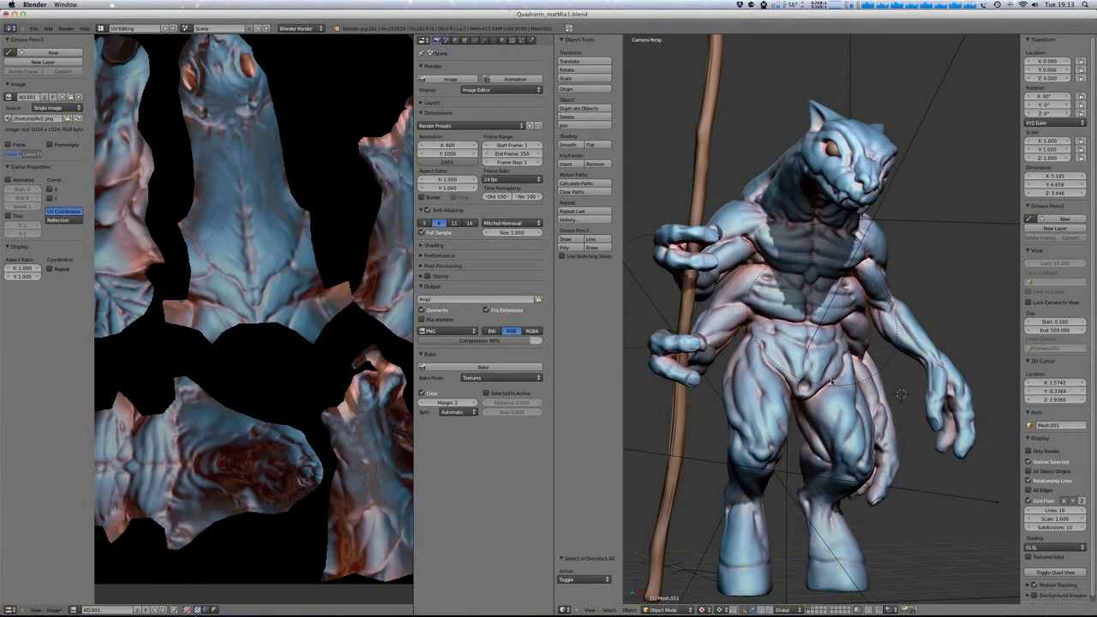
pyautogui.moveTo(891, 365)
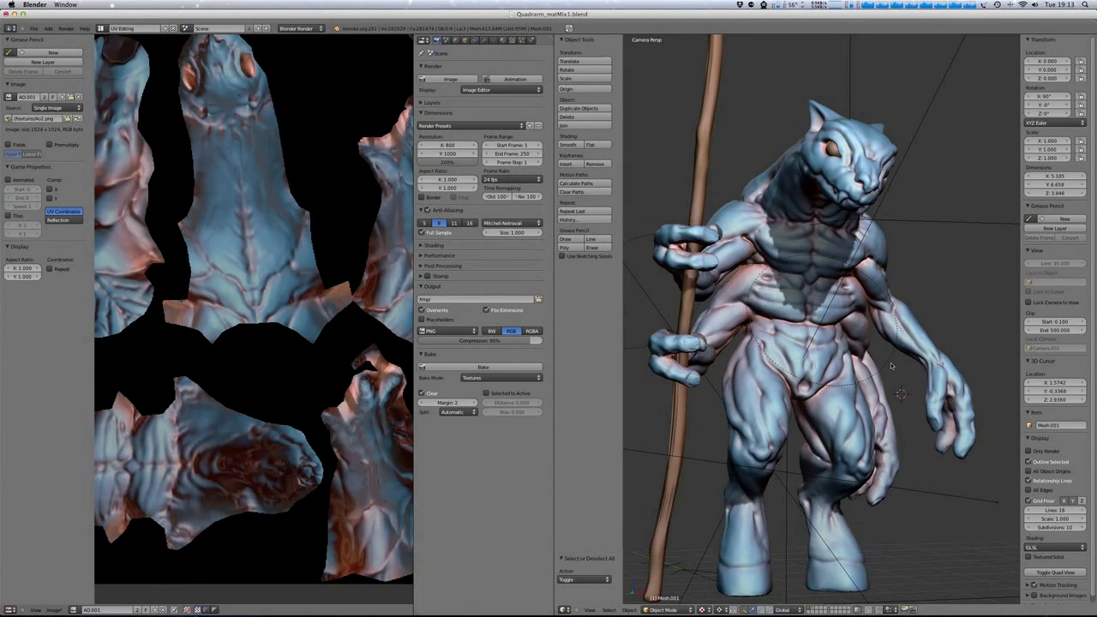